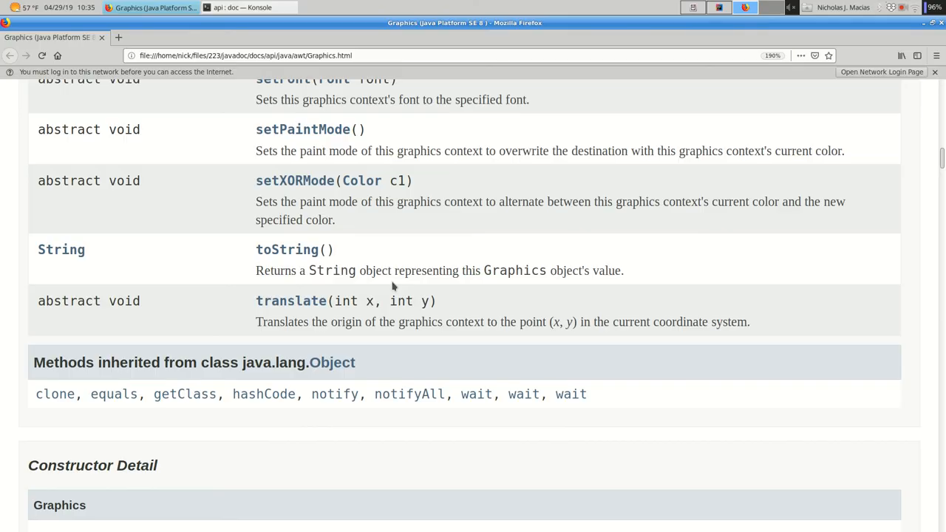
Step: Follow the Color link from Graphics.setColor(Color c) to the Color class Javadoc
scroll(up, 3)
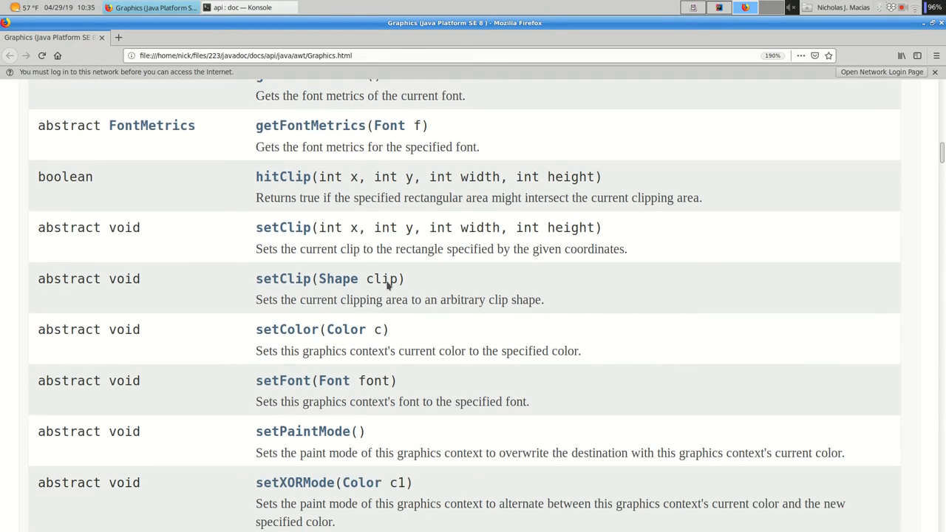
scroll(down, 3)
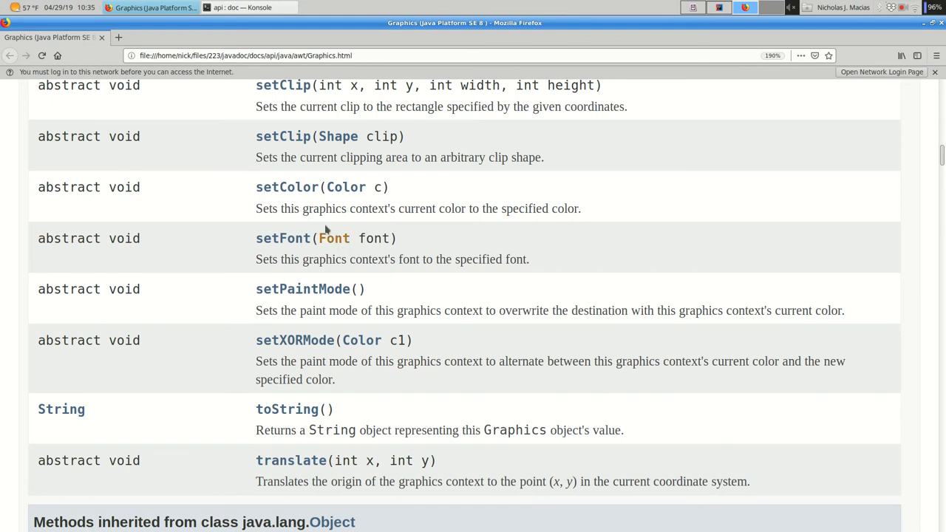
mouse_move(287, 186)
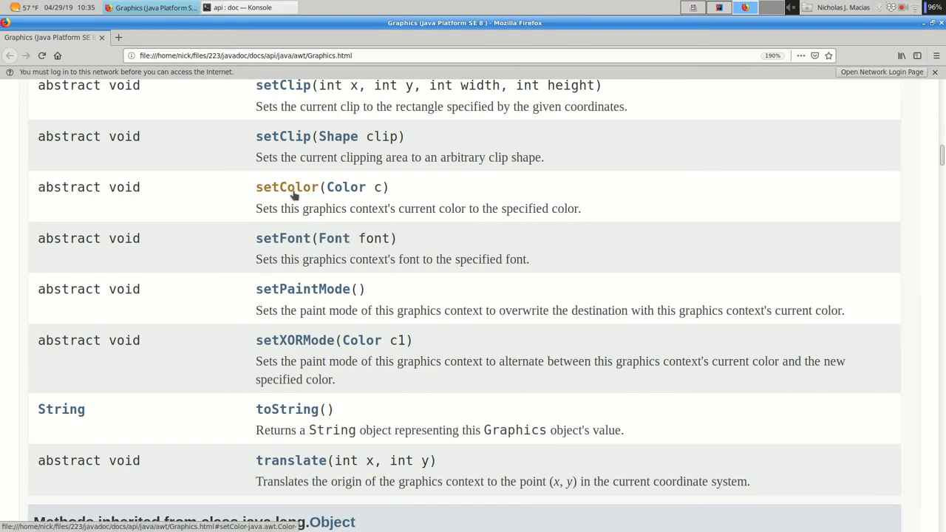
mouse_move(346, 187)
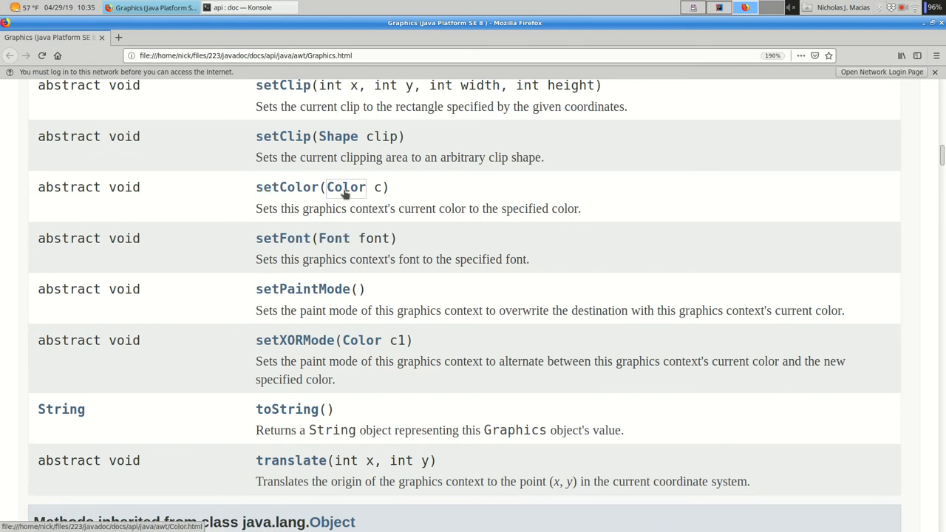
click(346, 186)
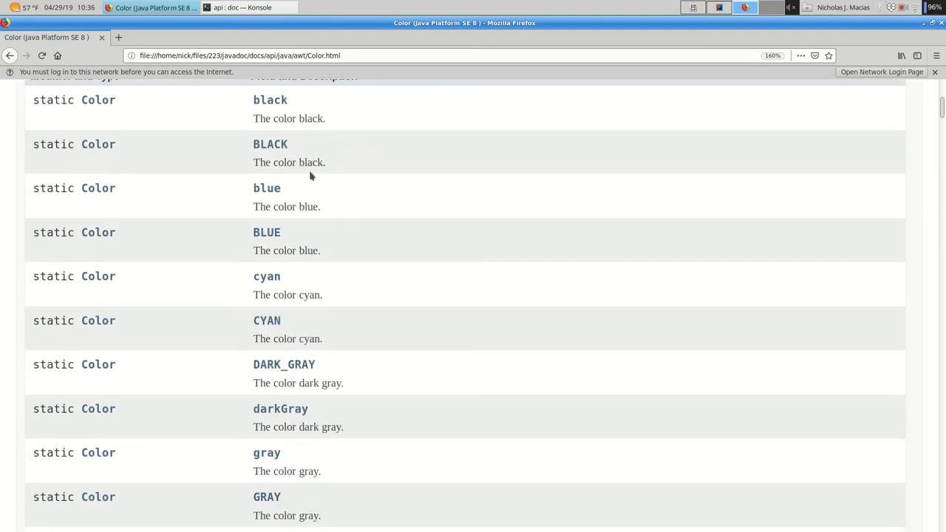
Step: Browse the Color Javadoc's fields, constructors and method summary, then switch to the IntelliJ window
scroll(down, 3)
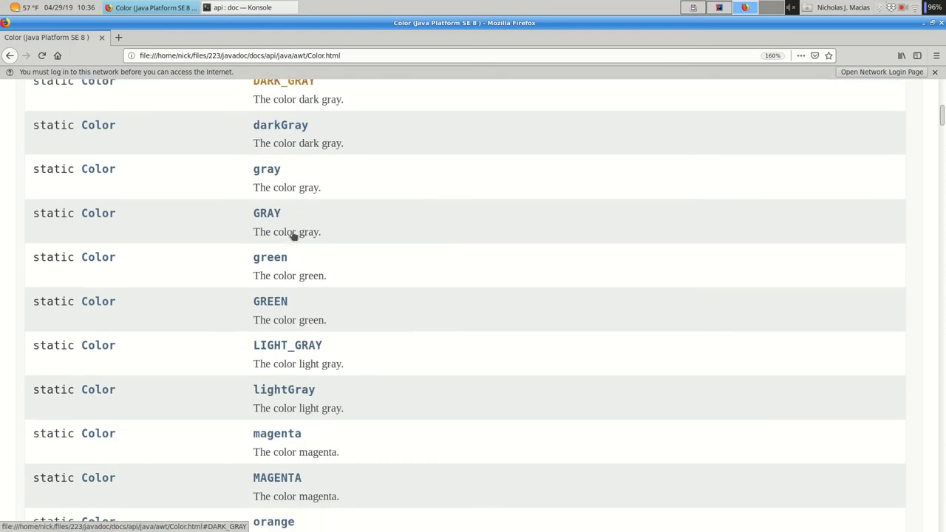
scroll(down, 3)
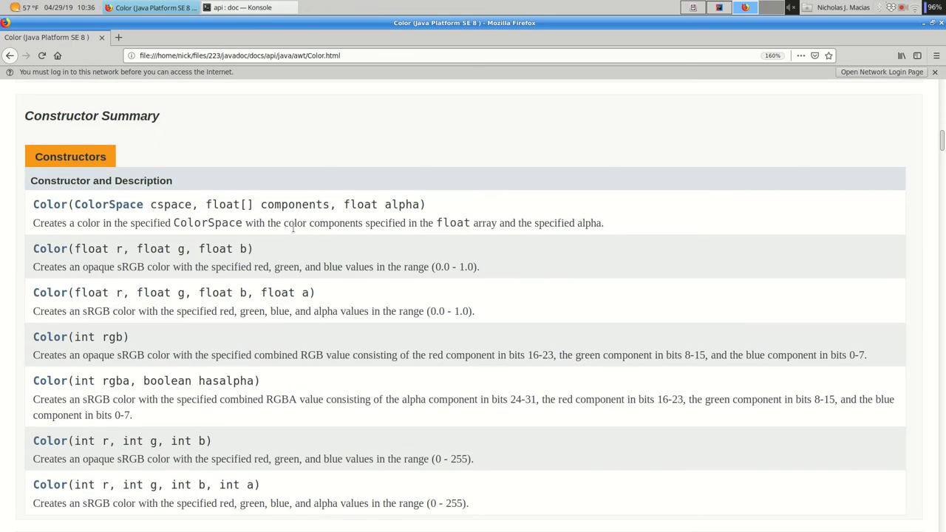
scroll(down, 3)
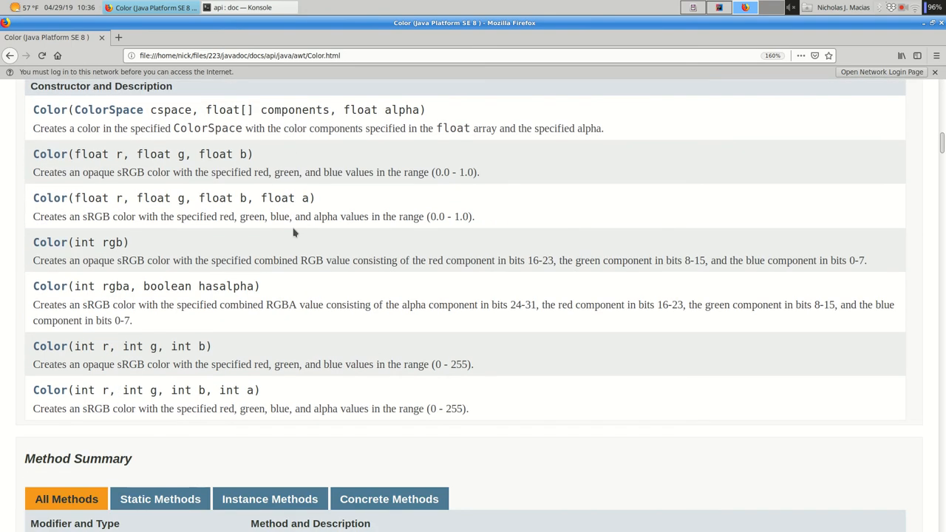
scroll(down, 3)
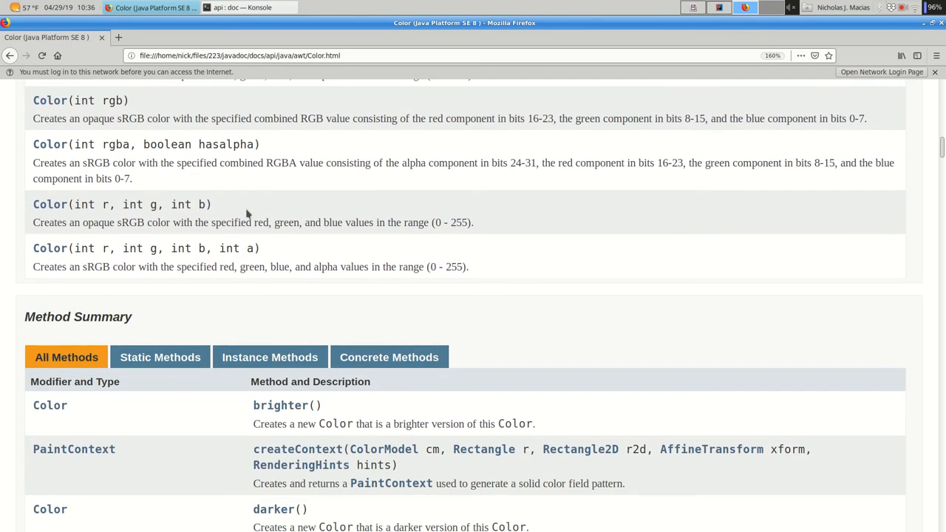
mouse_move(141, 215)
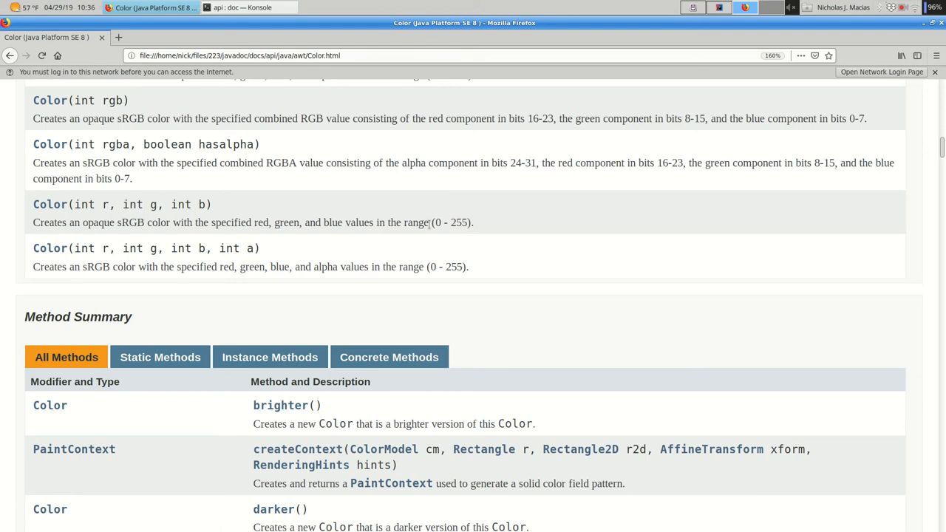
scroll(up, 3)
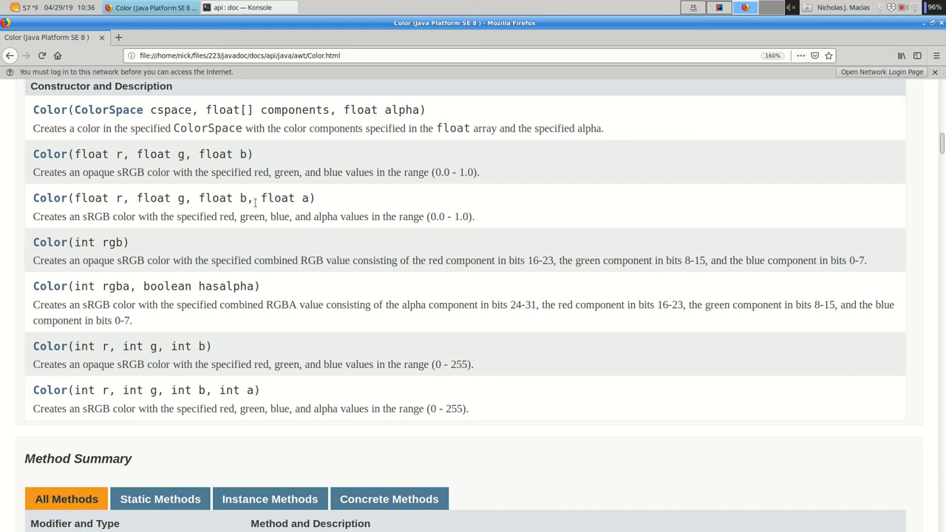
mouse_move(204, 179)
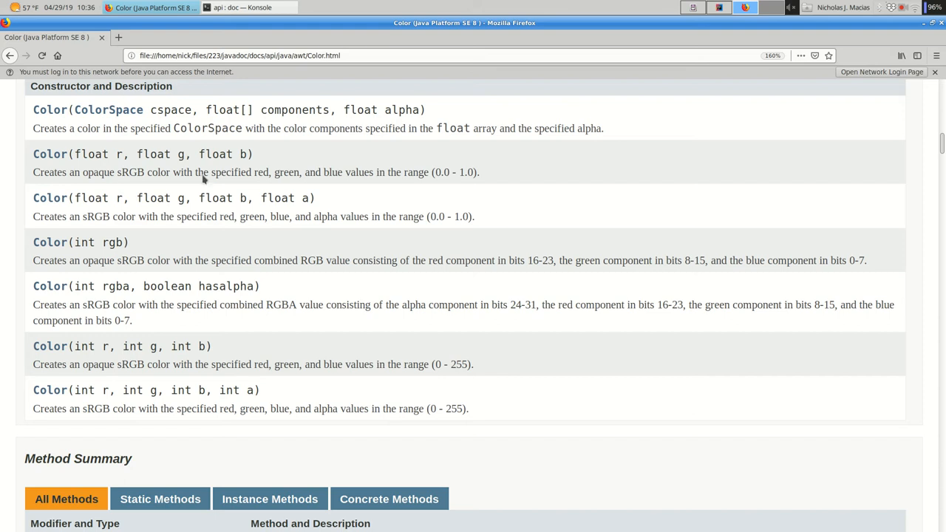
scroll(up, 3)
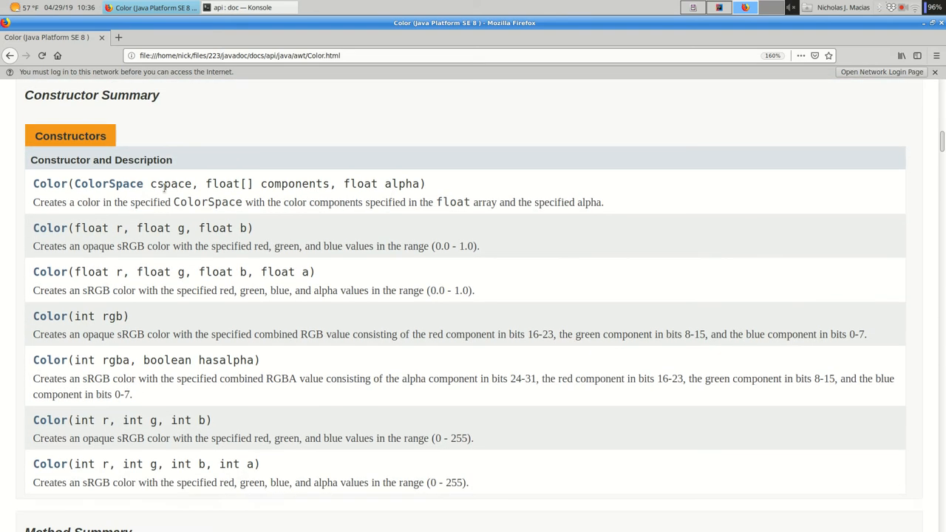
scroll(down, 3)
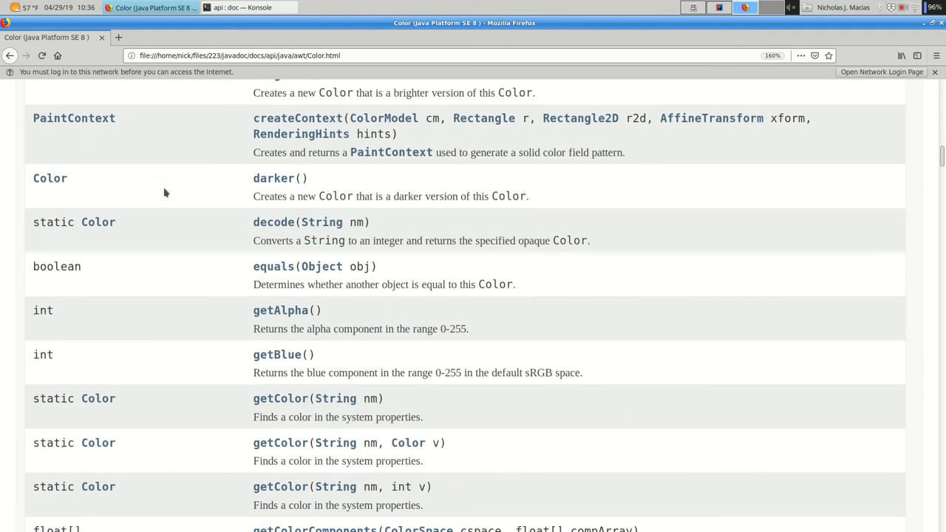
scroll(down, 3)
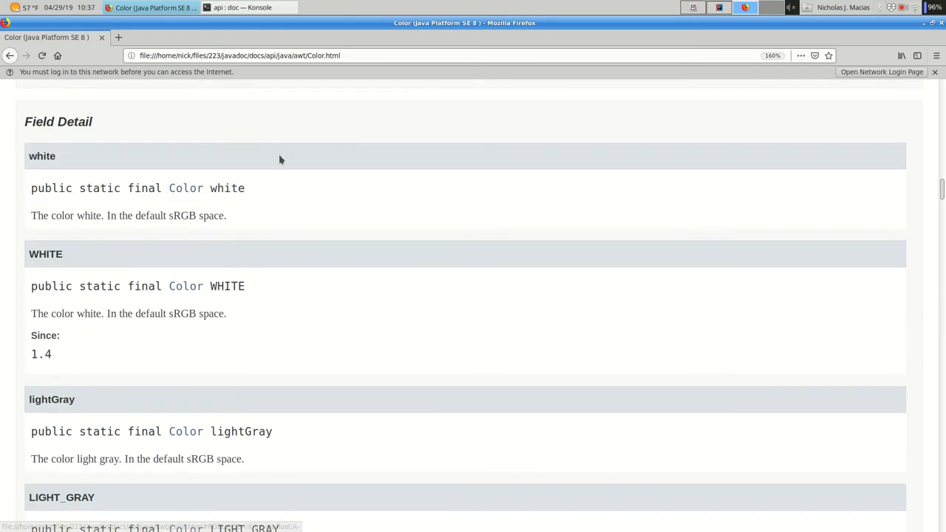
scroll(up, 3)
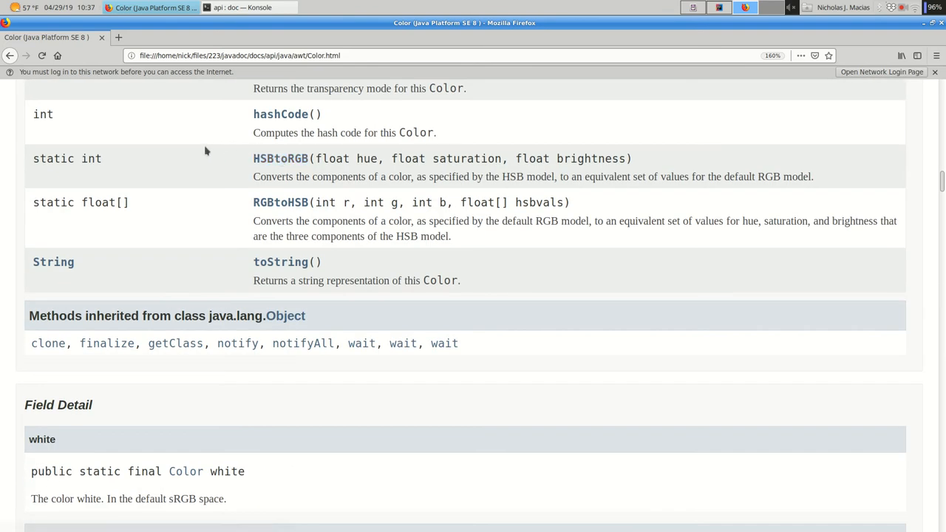
scroll(up, 3)
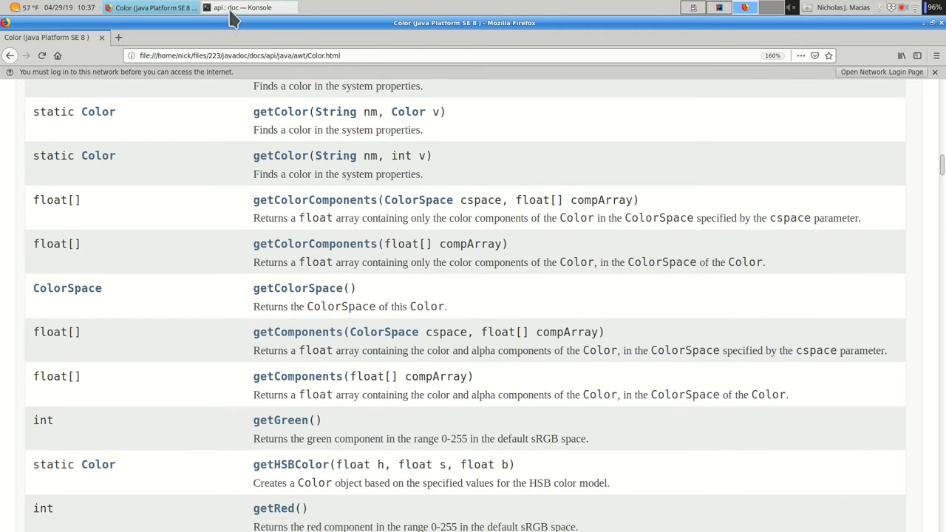
click(249, 8)
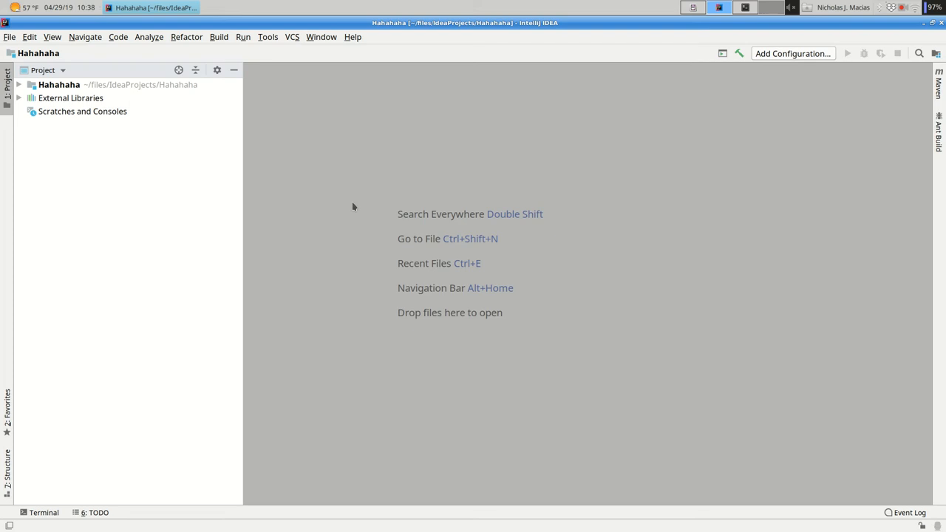
mouse_move(85, 105)
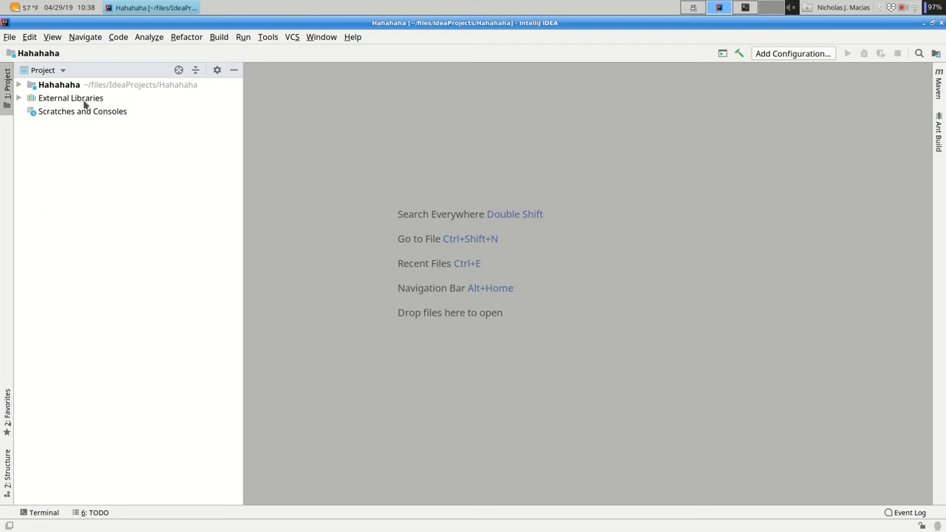
Step: Expand the Hahahaha project and bring up the src folder's context menu
click(18, 84)
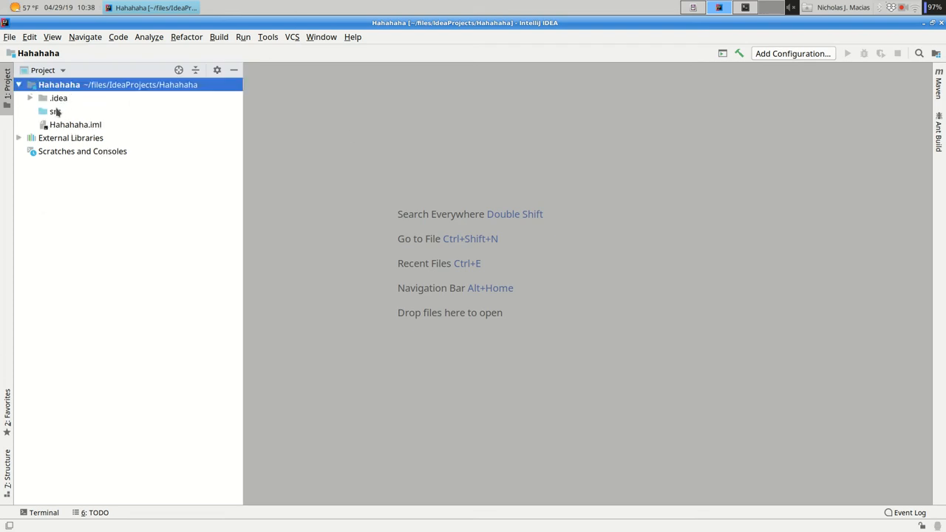
click(56, 111)
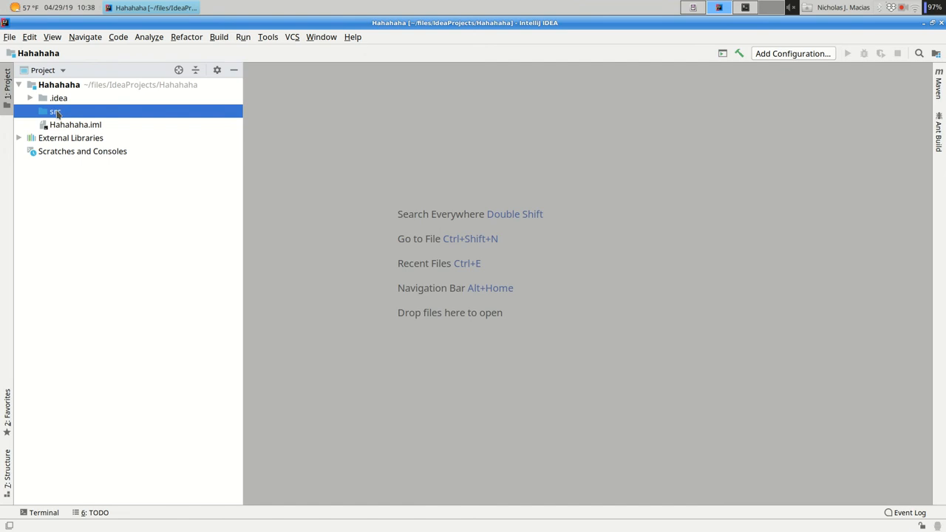
right_click(53, 111)
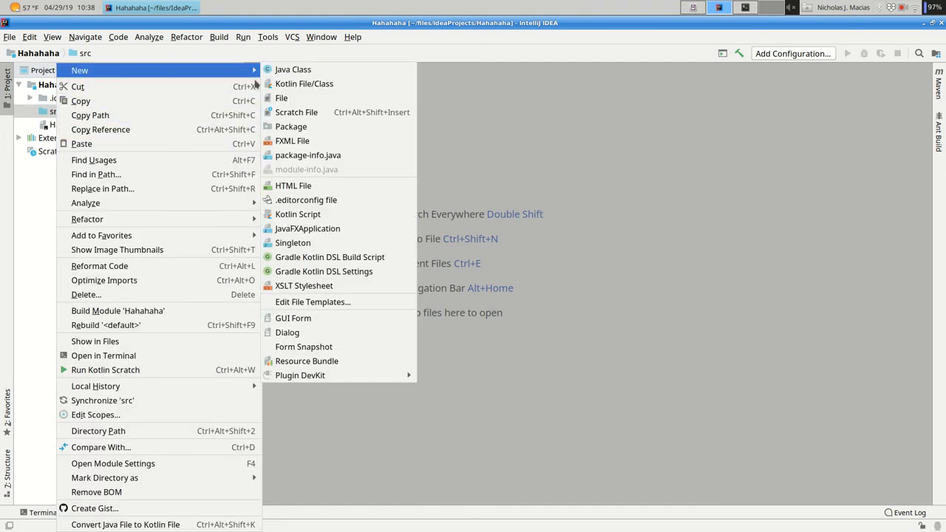
Step: Create a new Dialog class named MainDemo in src without OK and Cancel handlers
click(286, 332)
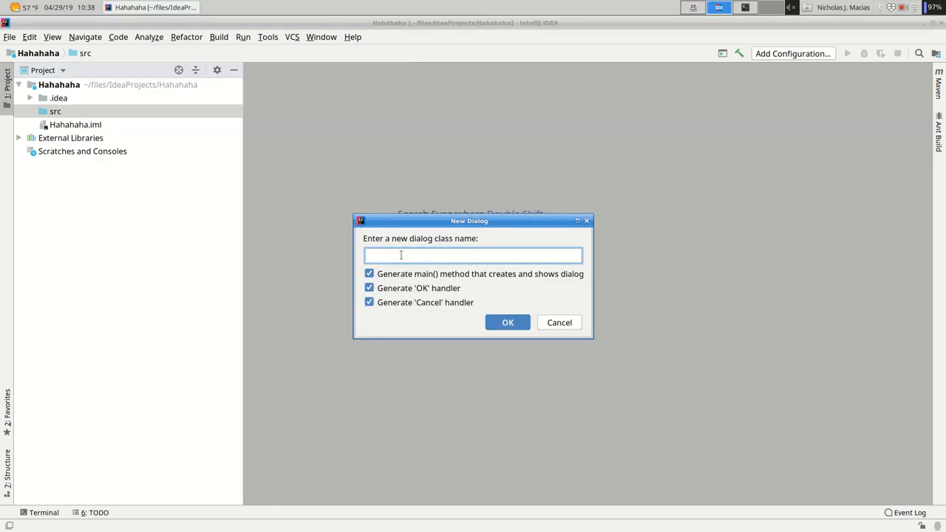
text(MainDemo)
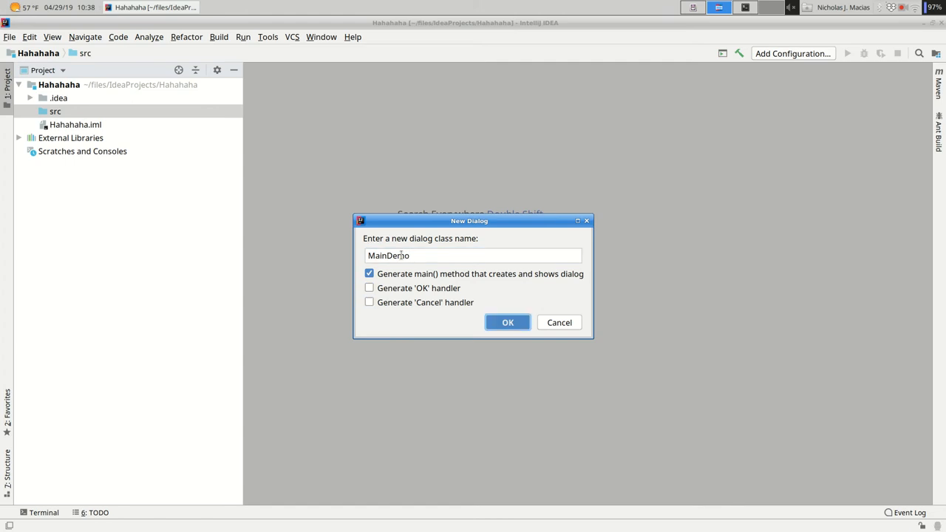
mouse_move(699, 160)
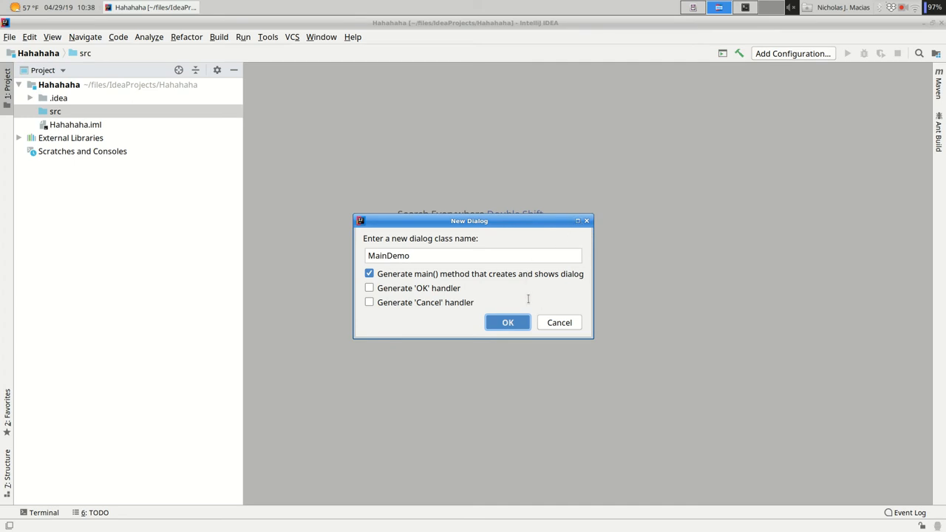
click(509, 322)
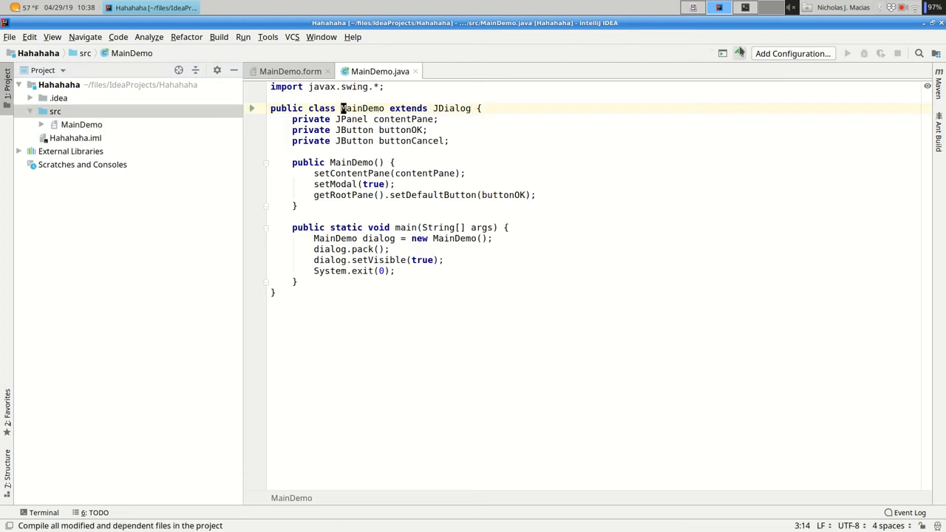
Step: Run MainDemo.main() from the gutter, opening the empty dialog window
click(739, 53)
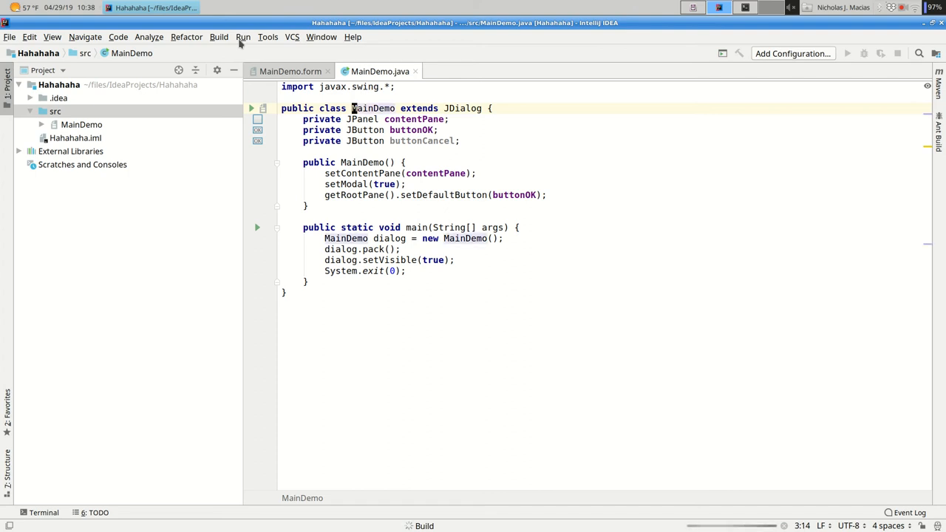
mouse_move(452, 526)
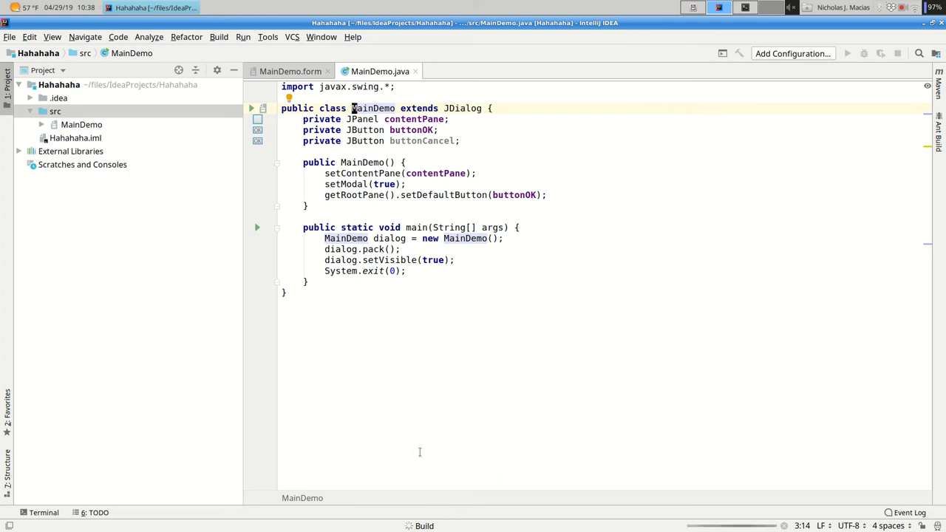
mouse_move(438, 432)
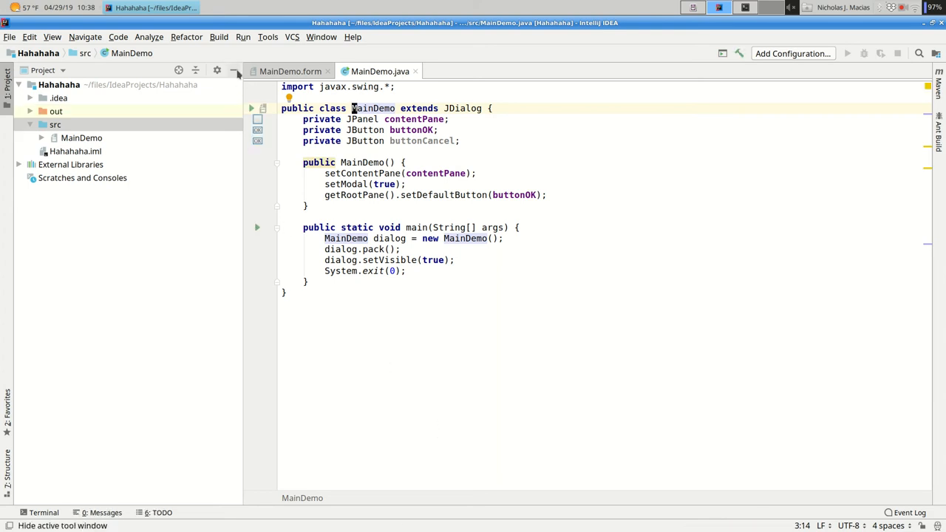
click(243, 37)
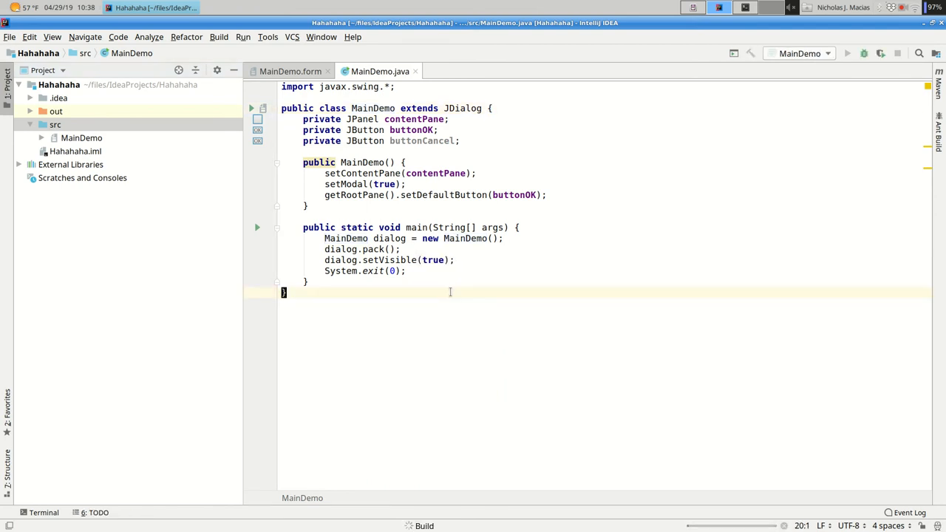
click(847, 53)
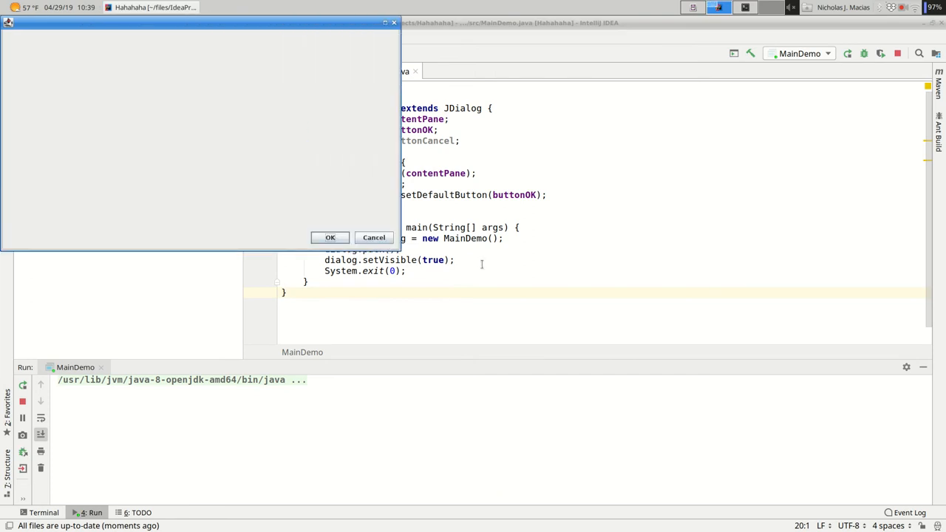
mouse_move(513, 269)
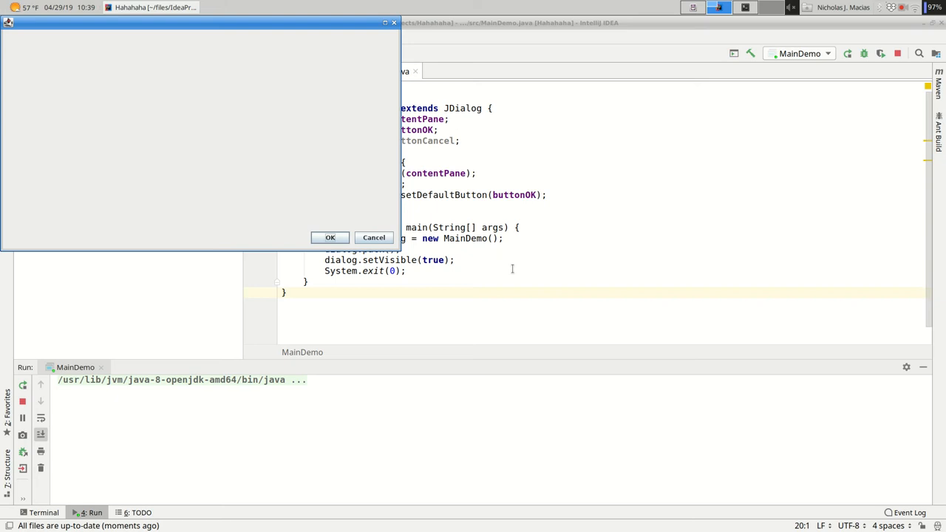
mouse_move(373, 237)
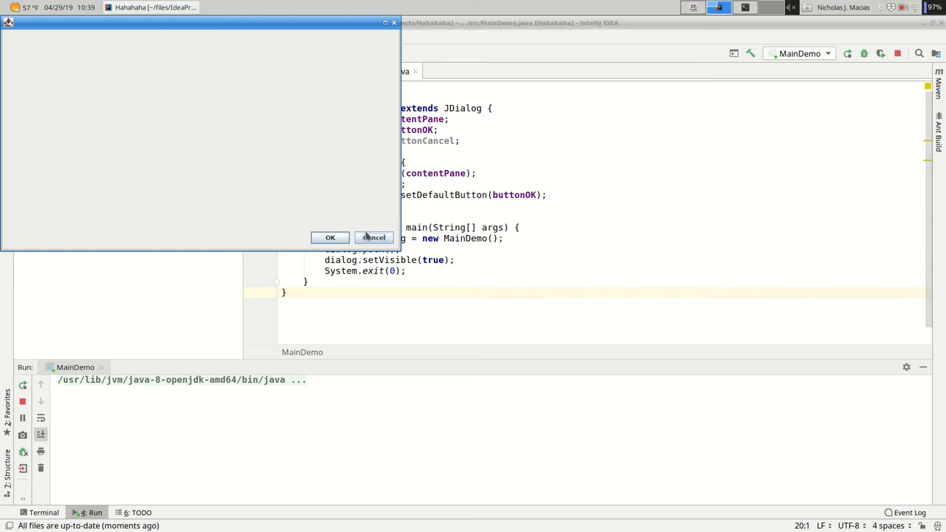
mouse_move(399, 29)
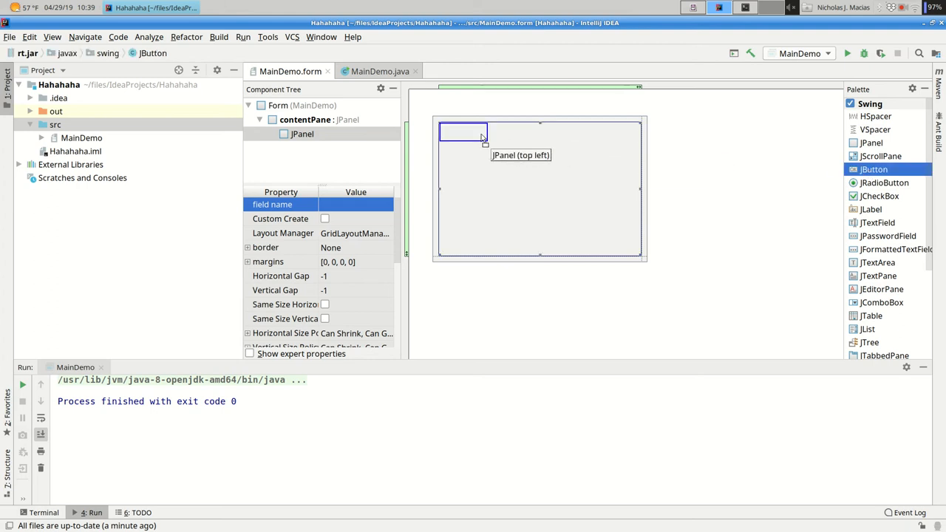
Step: Drag a JButton into the top-left cell of MainDemo.form's JPanel and select the panel's border property
drag(874, 169, 463, 133)
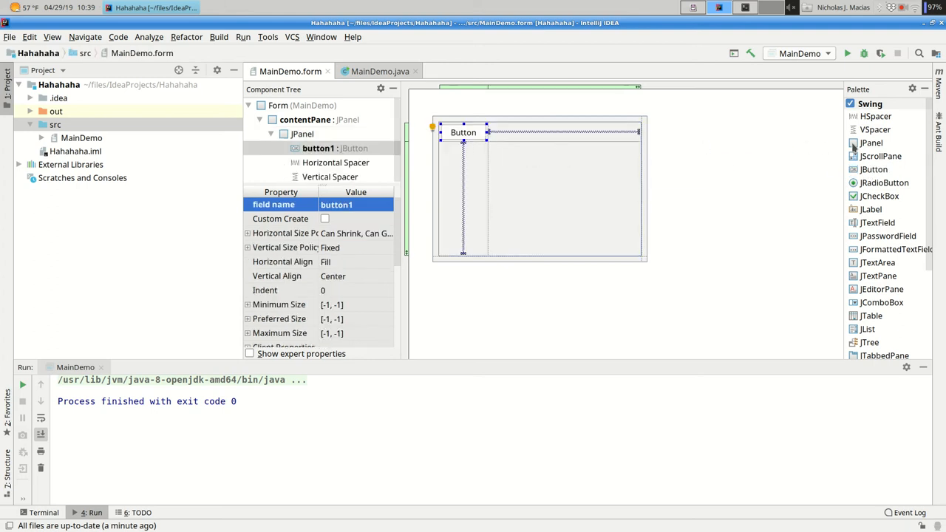
mouse_move(872, 141)
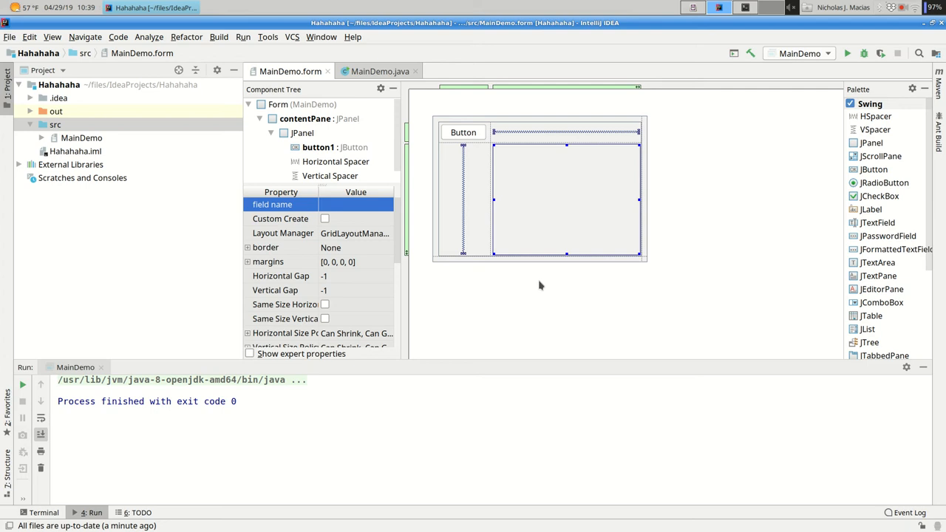
mouse_move(408, 260)
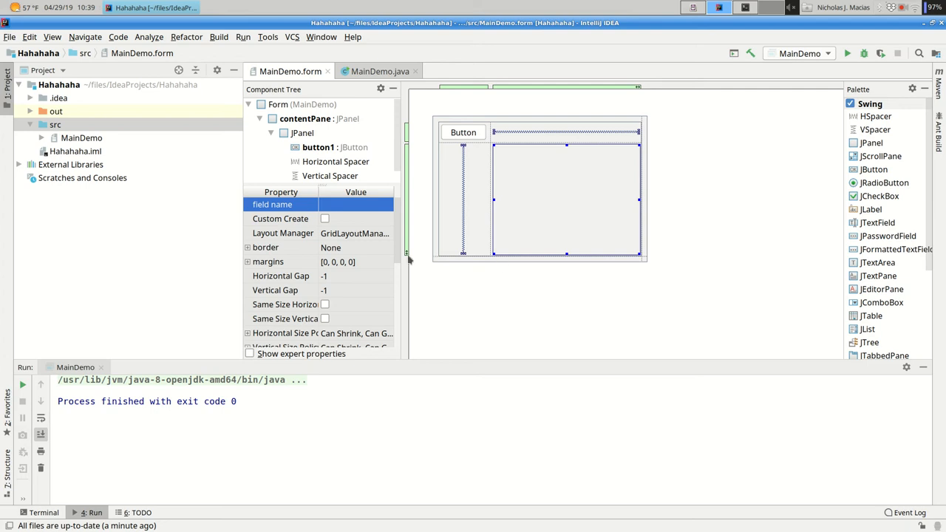
click(281, 249)
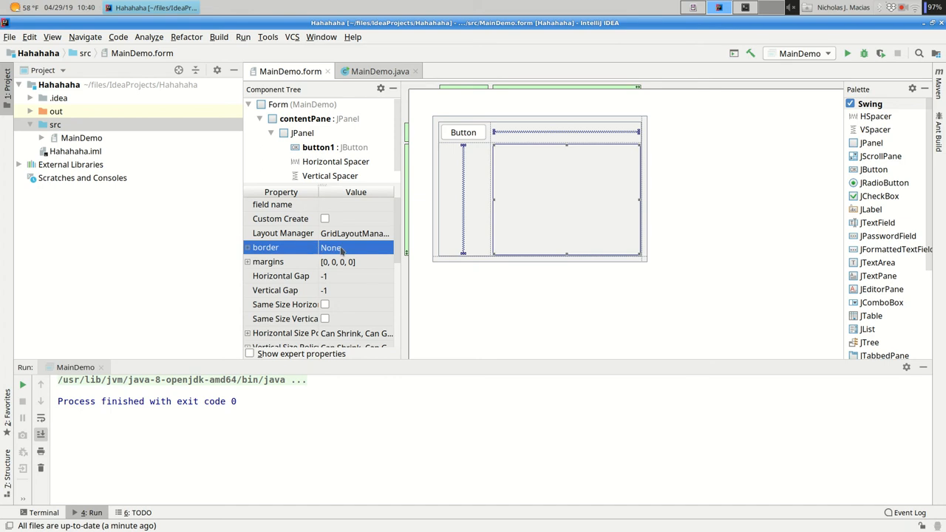
Step: Set the panel's border type to Bevel Lowered in the Property inspector
click(249, 248)
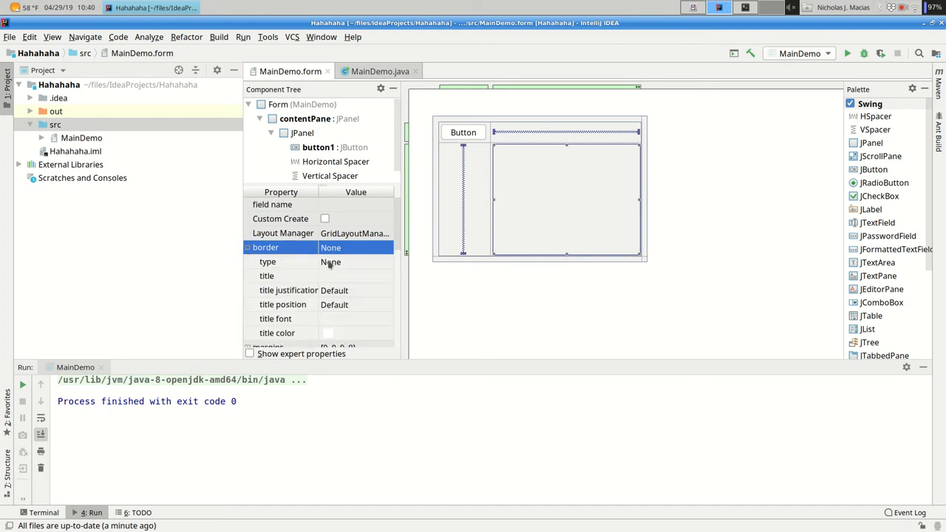
click(385, 262)
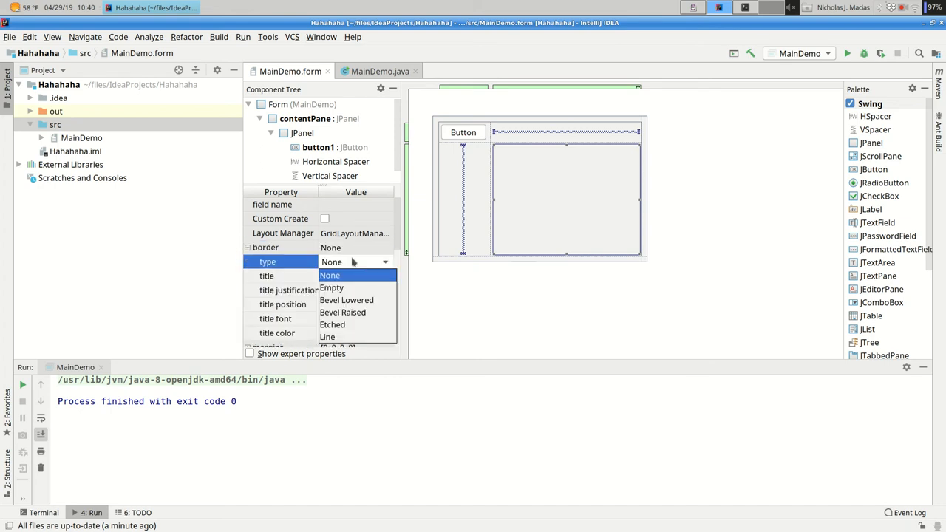
click(330, 275)
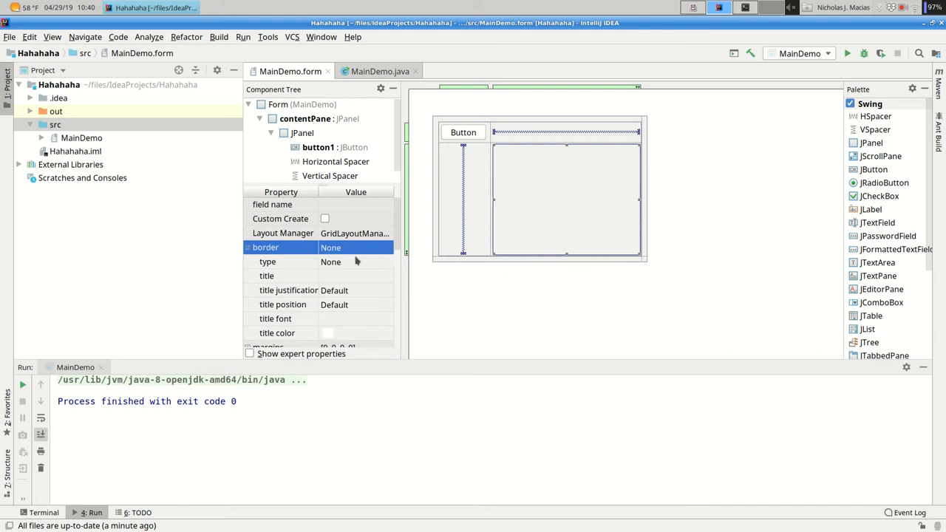
click(384, 261)
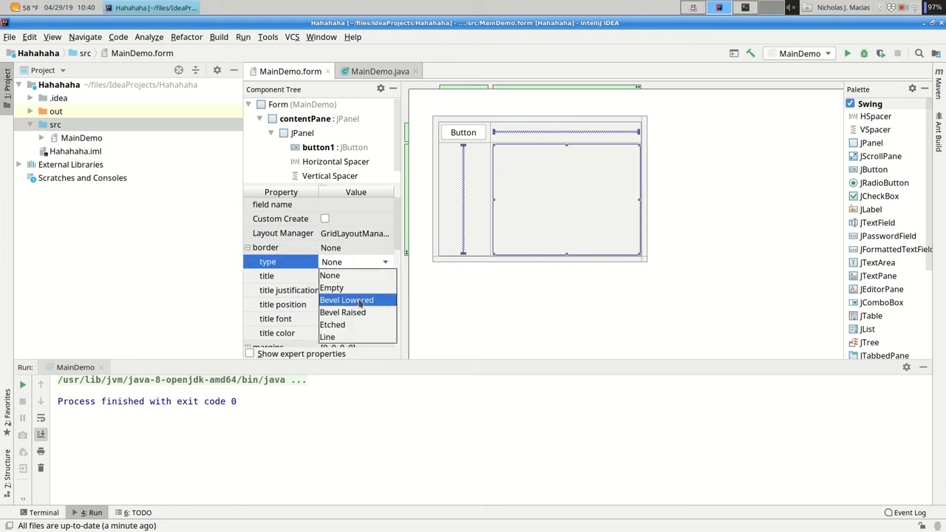
click(345, 298)
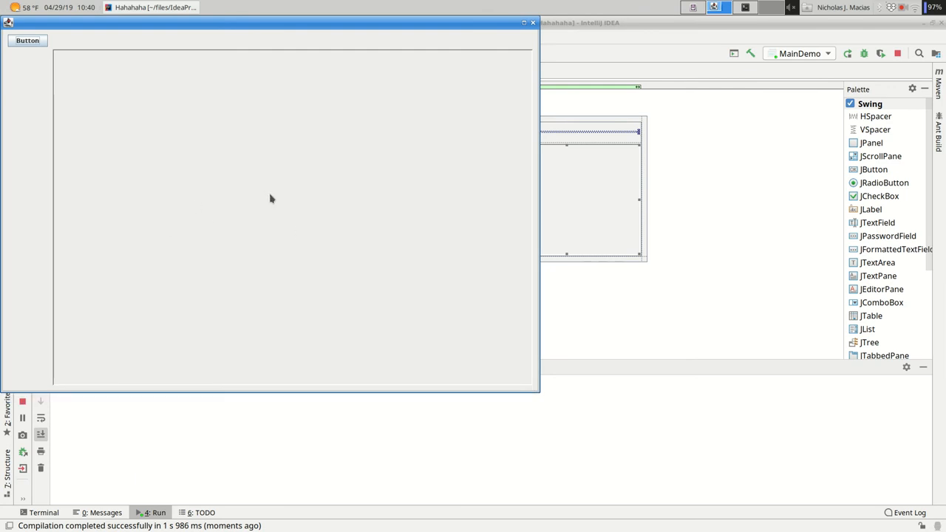
mouse_move(534, 12)
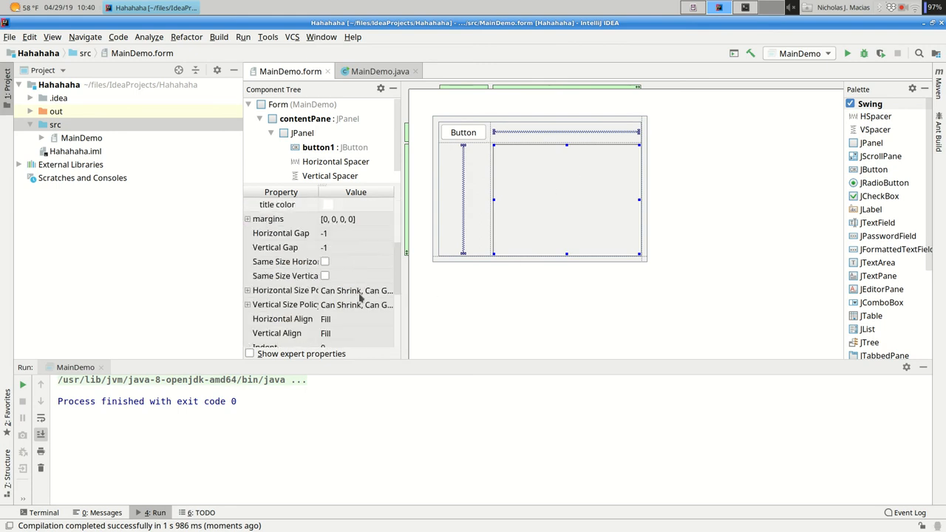
Step: Set the inner JPanel's Horizontal Align and Vertical Align to Center
scroll(down, 3)
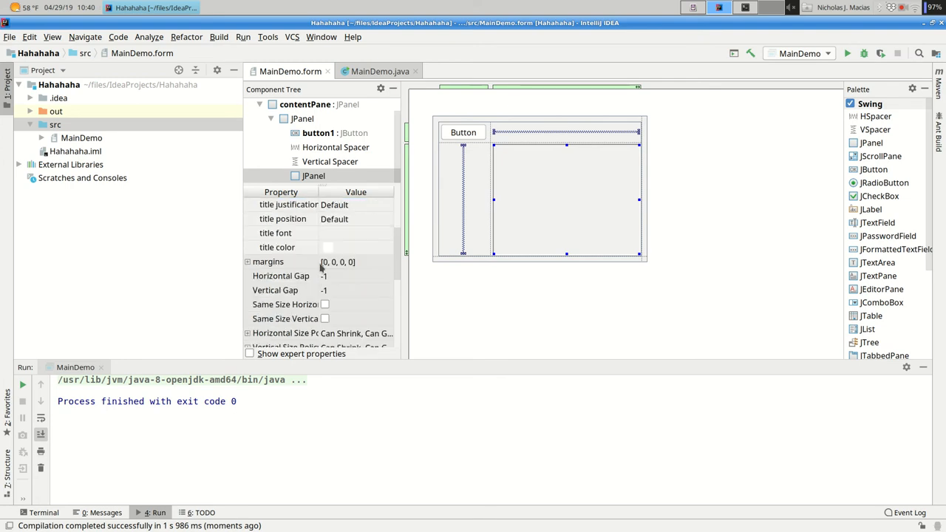
scroll(down, 3)
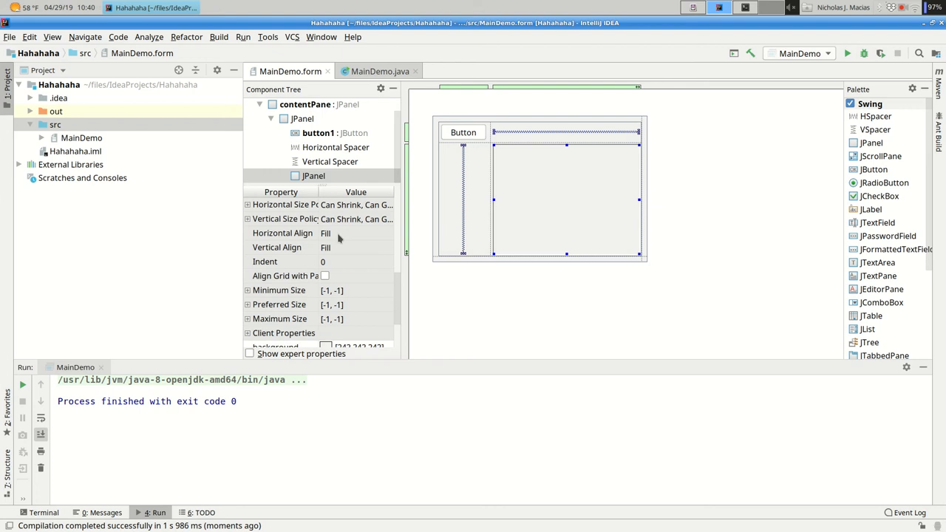
click(385, 233)
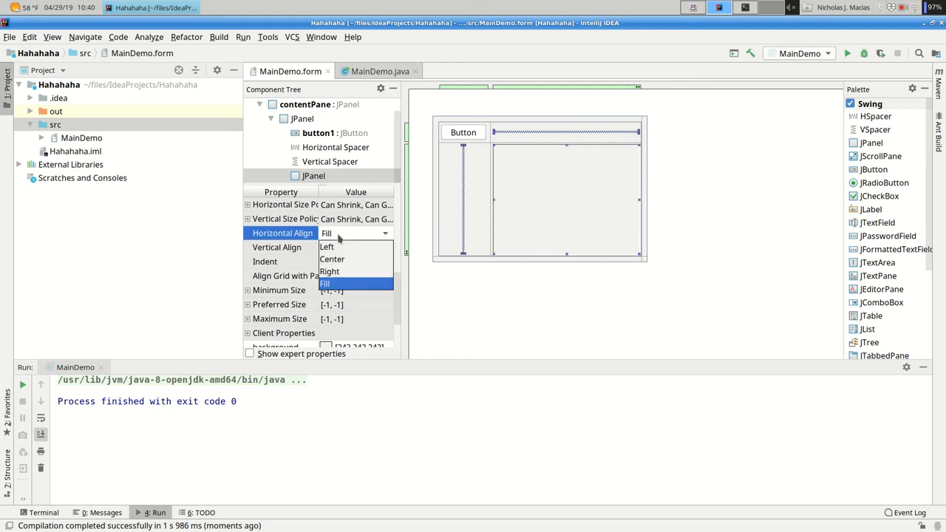
click(331, 258)
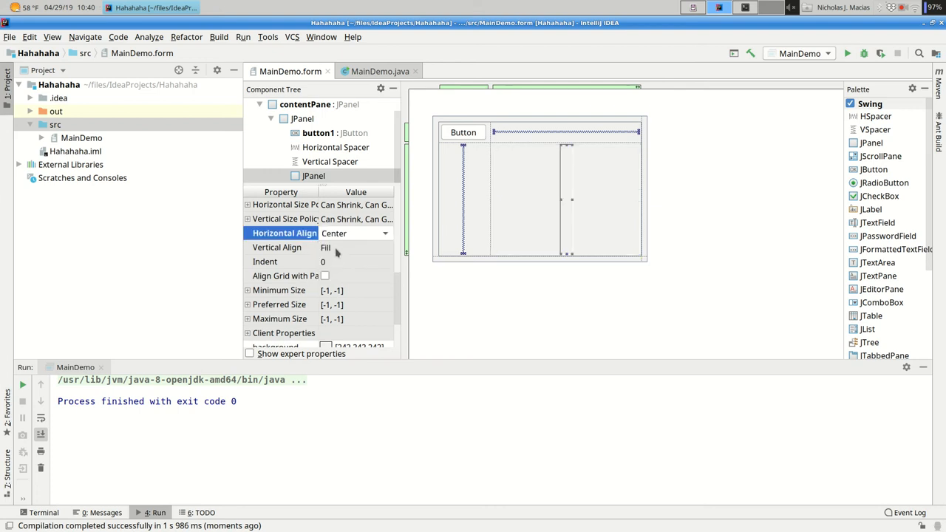
click(384, 246)
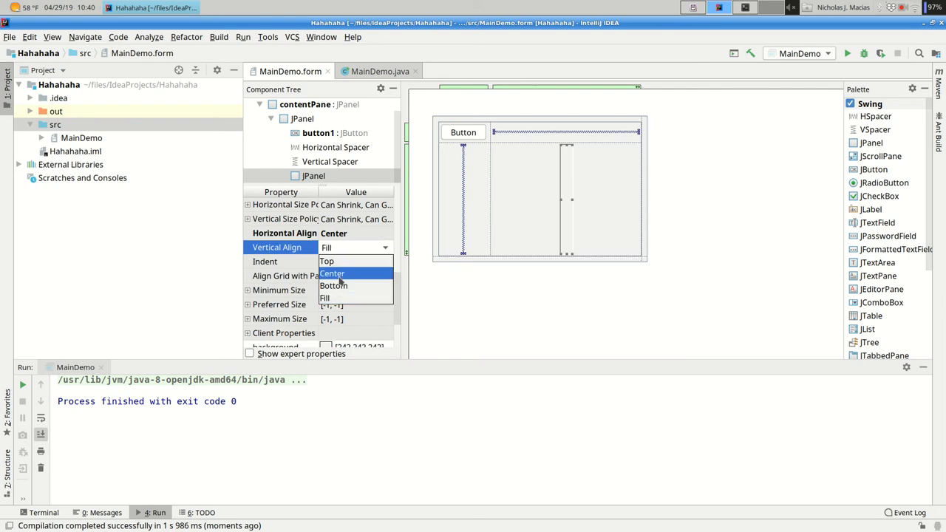
click(331, 274)
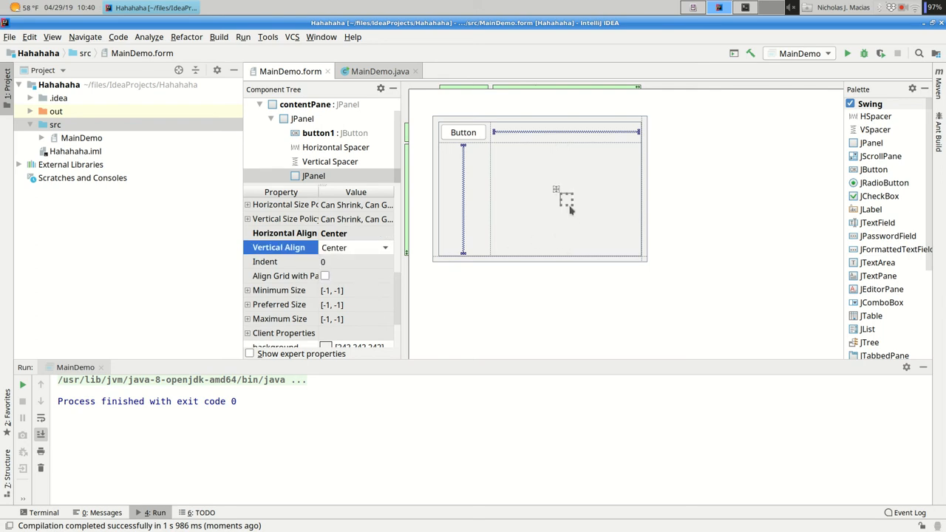
mouse_move(633, 122)
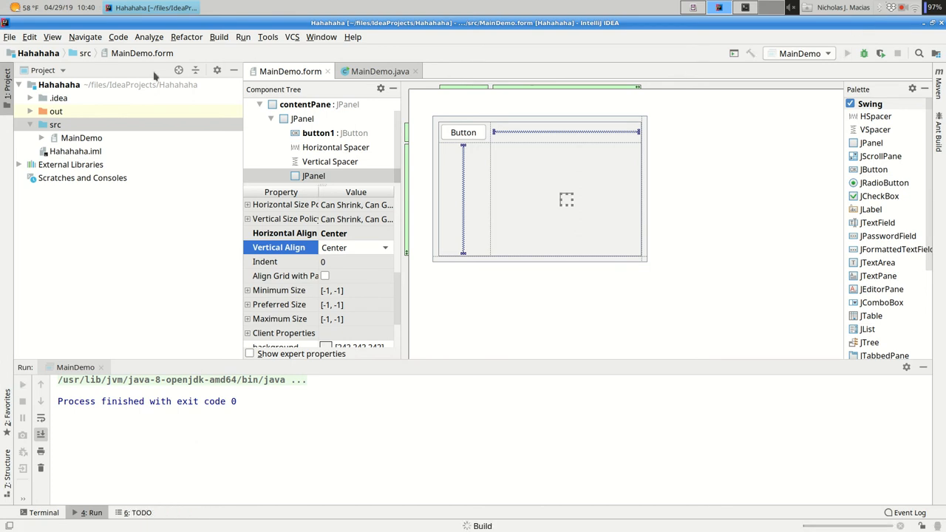
Step: Run MainDemo to preview the layout, then adjust the horizontal alignment option again
click(847, 54)
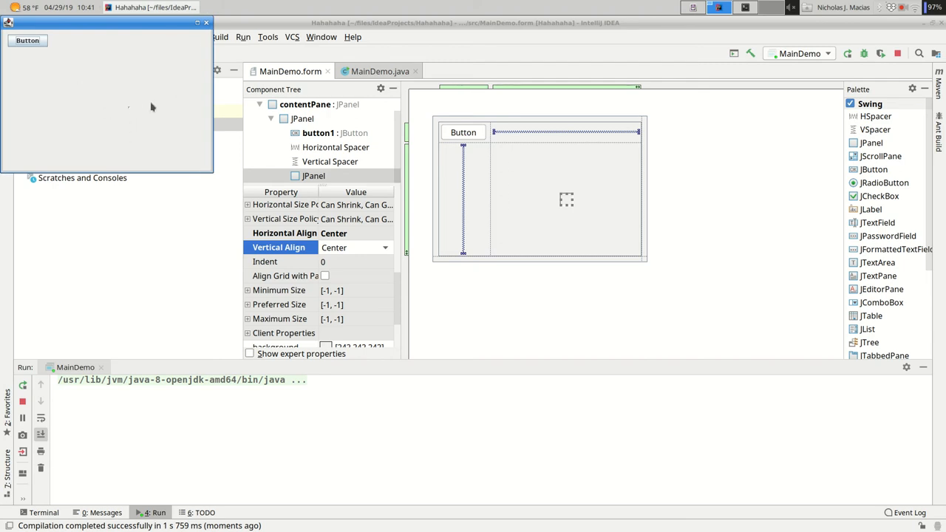
mouse_move(205, 162)
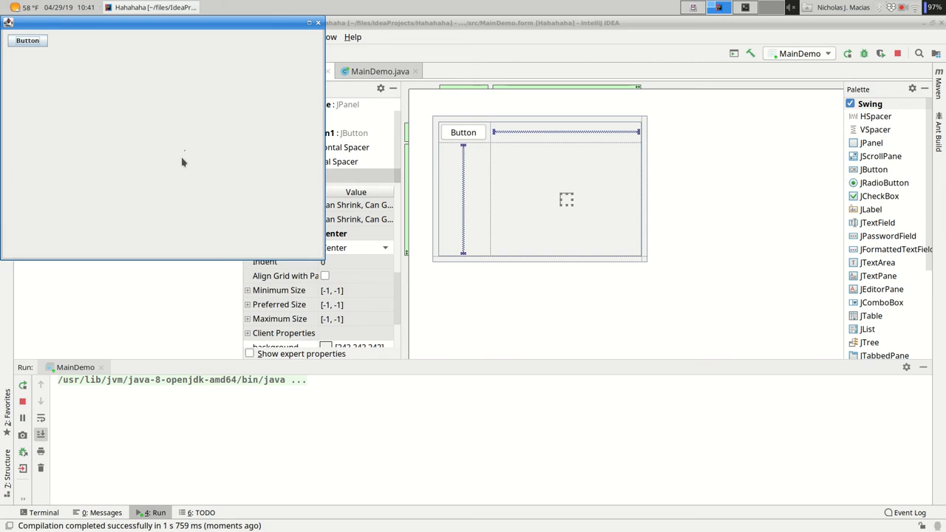
mouse_move(189, 157)
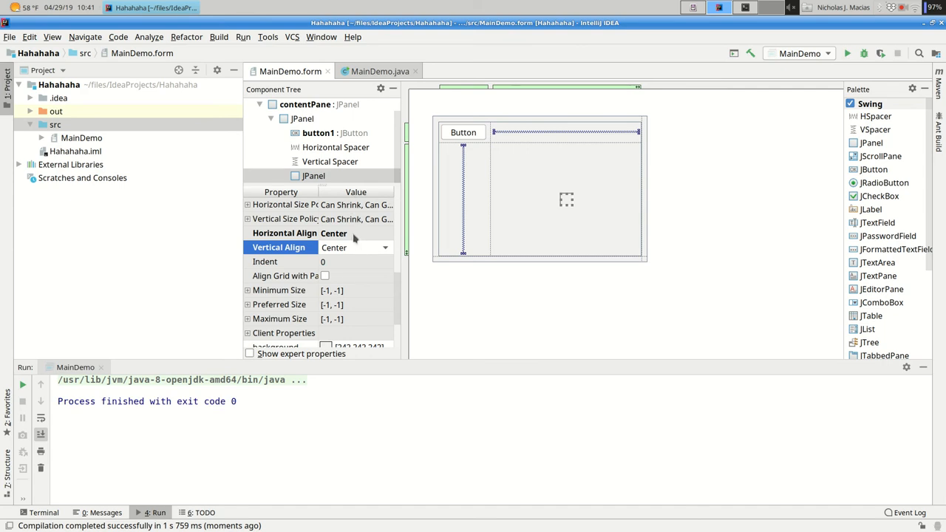
click(384, 233)
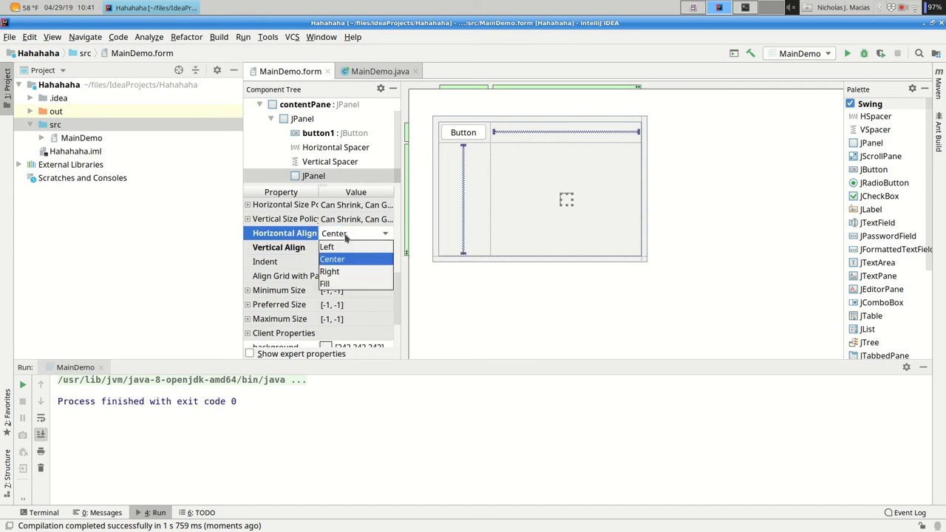
click(324, 284)
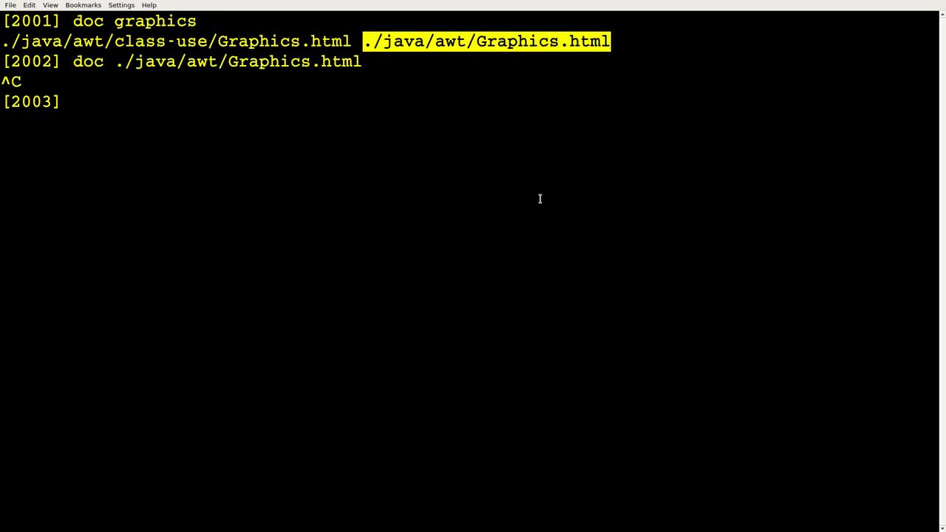
Step: Run doc ./javax/swing/JPanel.html in the terminal to open the JPanel Javadoc
text(doc jpanel)
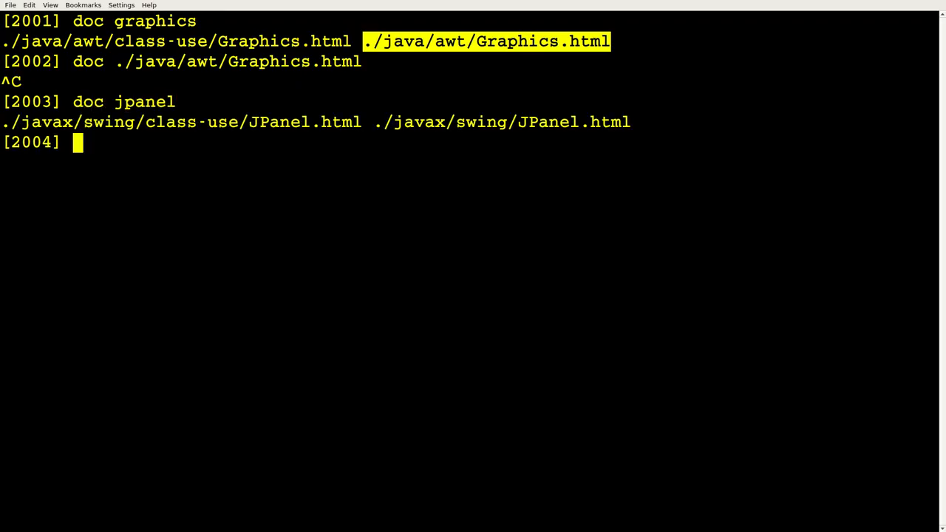
text(doc)
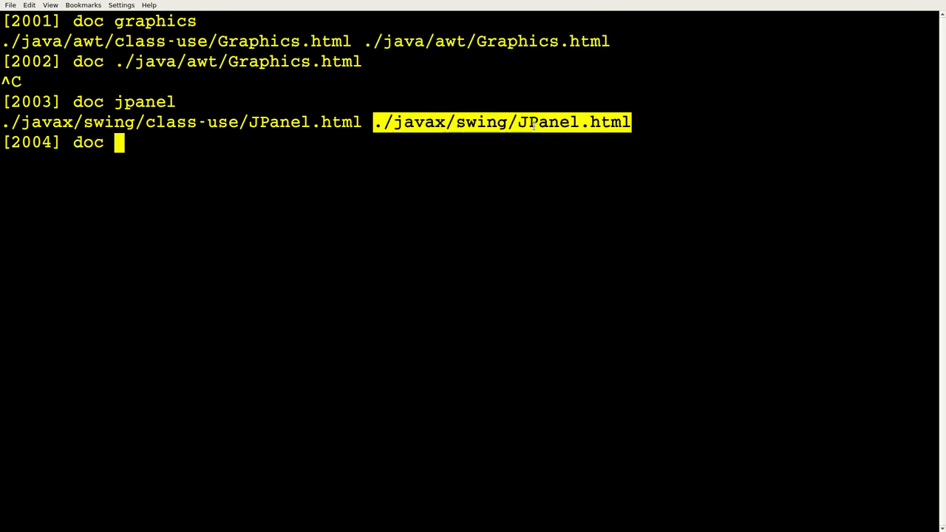
text(./javax/swing/JPanel.html)
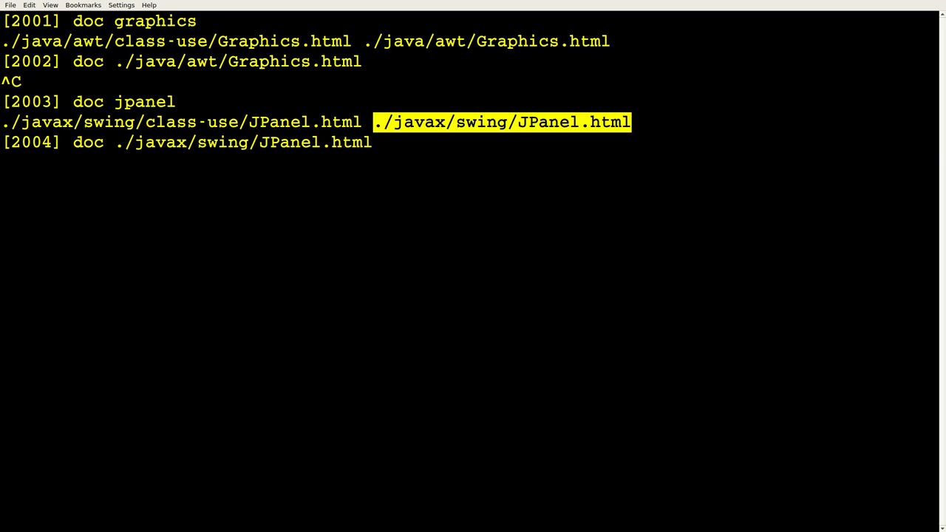
mouse_move(295, 5)
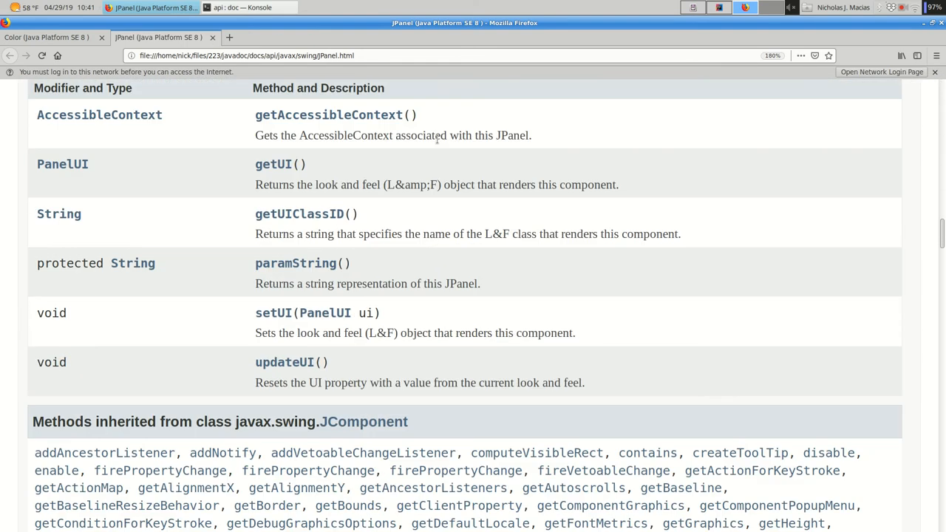
Step: Find 'paint' in the JPanel Javadoc to reach JComponent's paint(Graphics g) method
scroll(up, 3)
text(pa)
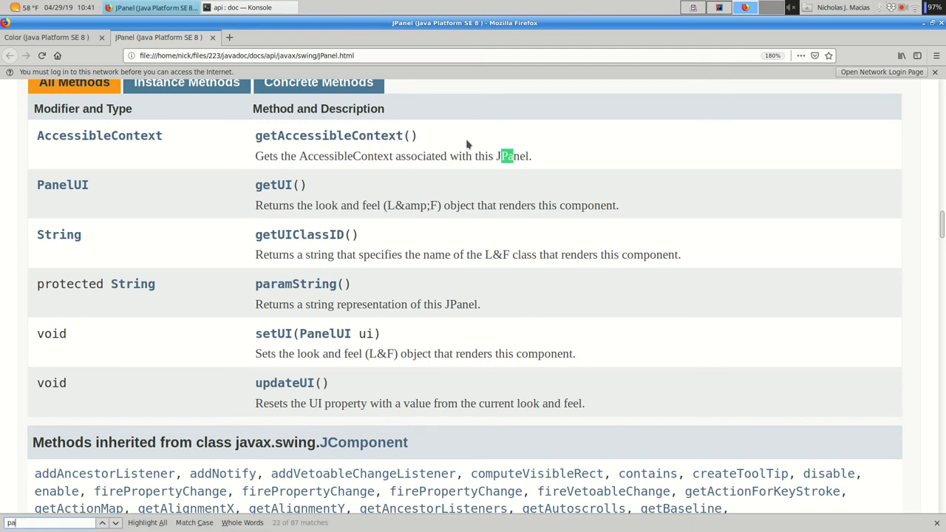
scroll(up, 3)
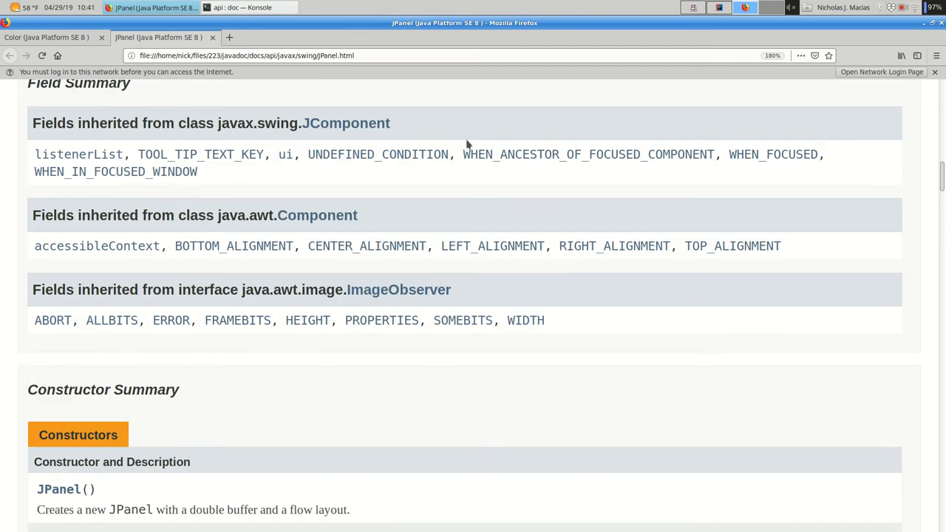
scroll(up, 3)
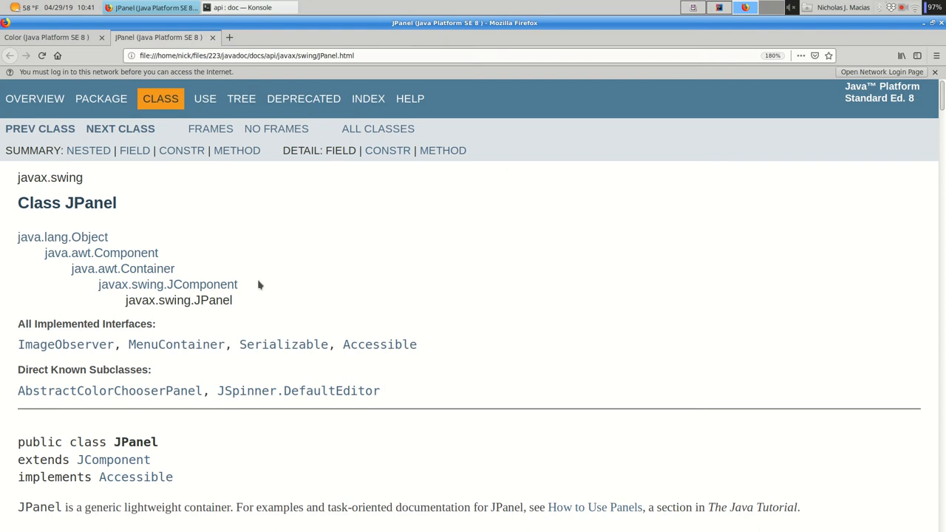
mouse_move(322, 245)
text(p)
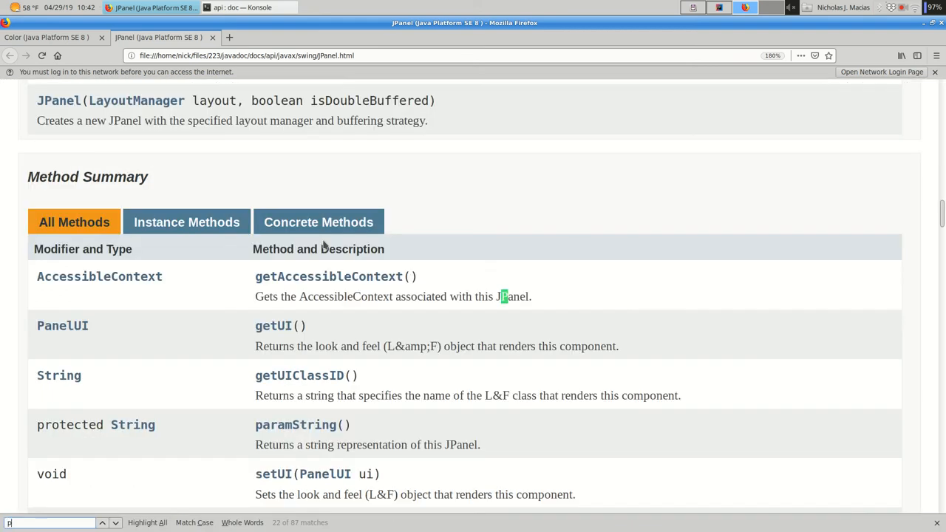
text(aint)
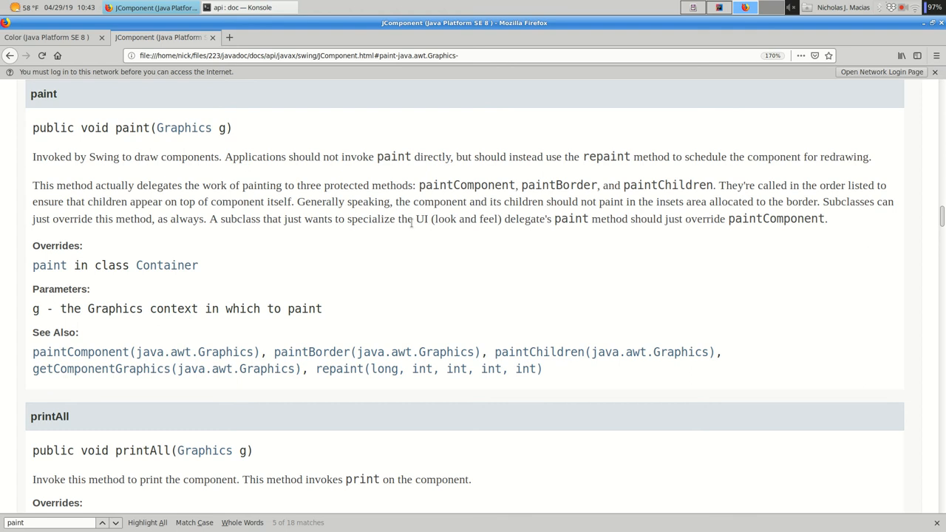
Step: Switch between the paint documentation and the IDE project, ending in IntelliJ
click(147, 7)
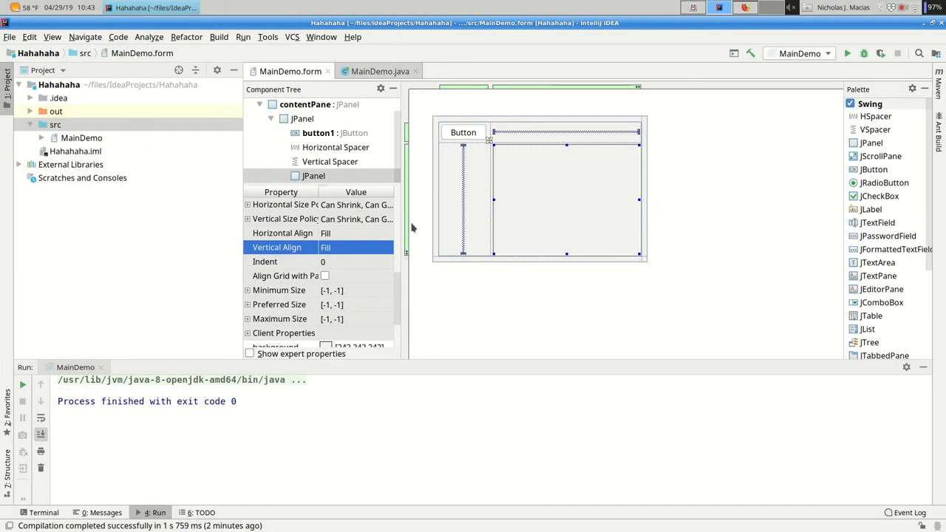
click(151, 7)
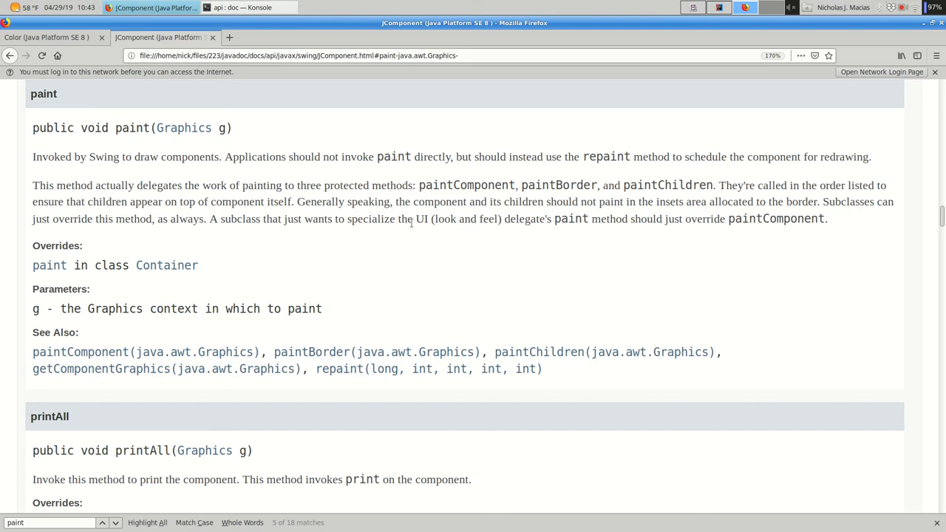
click(153, 8)
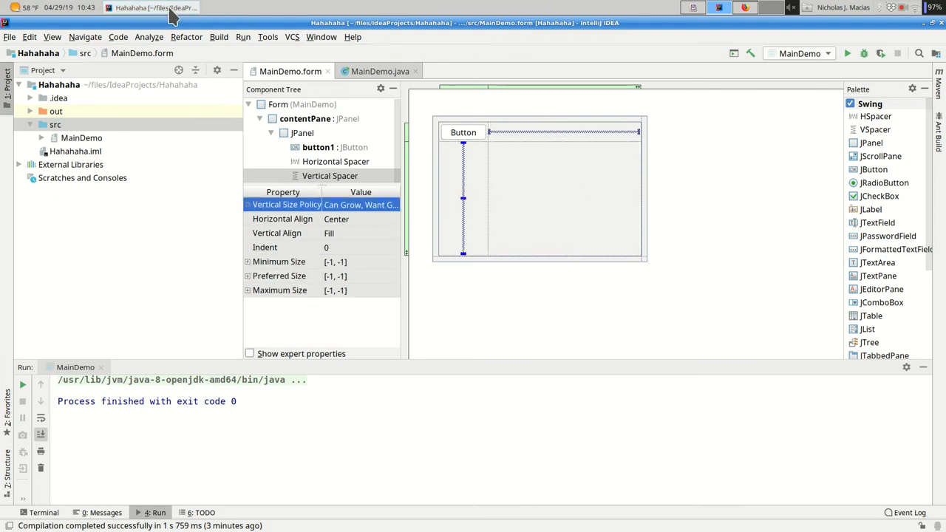
Step: Create a new Java class named MyPanel in the src folder
right_click(56, 111)
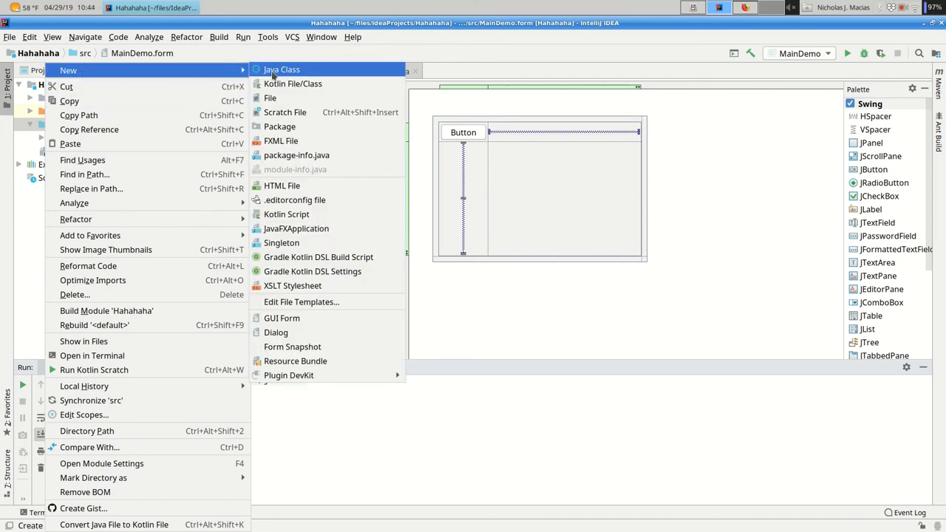
click(281, 70)
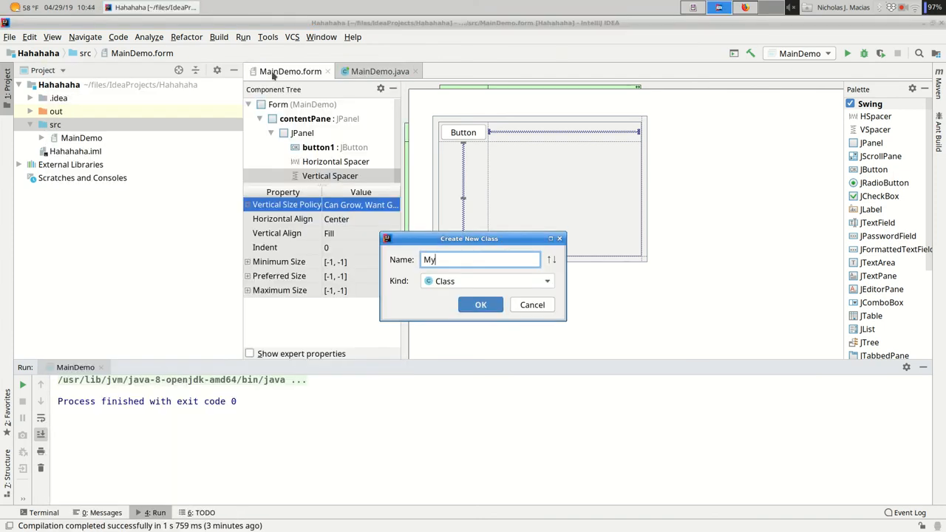
text(Panel)
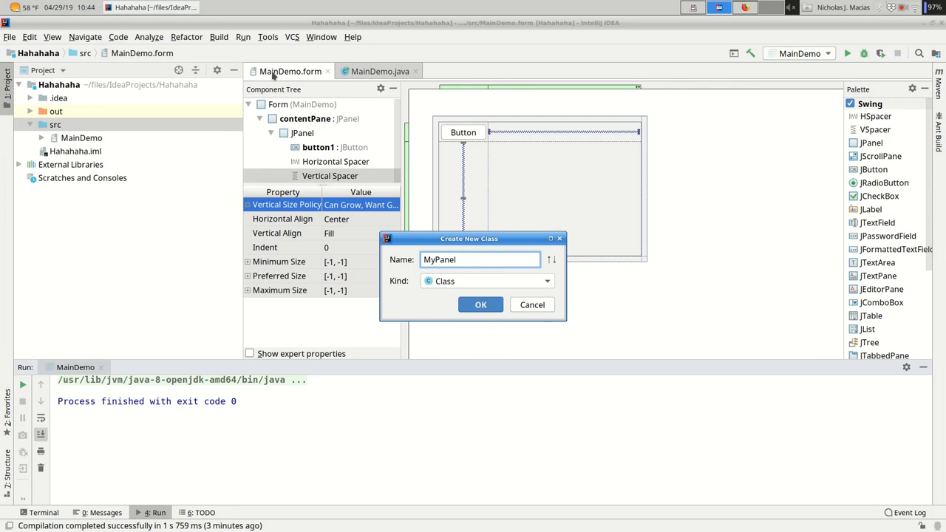
click(481, 305)
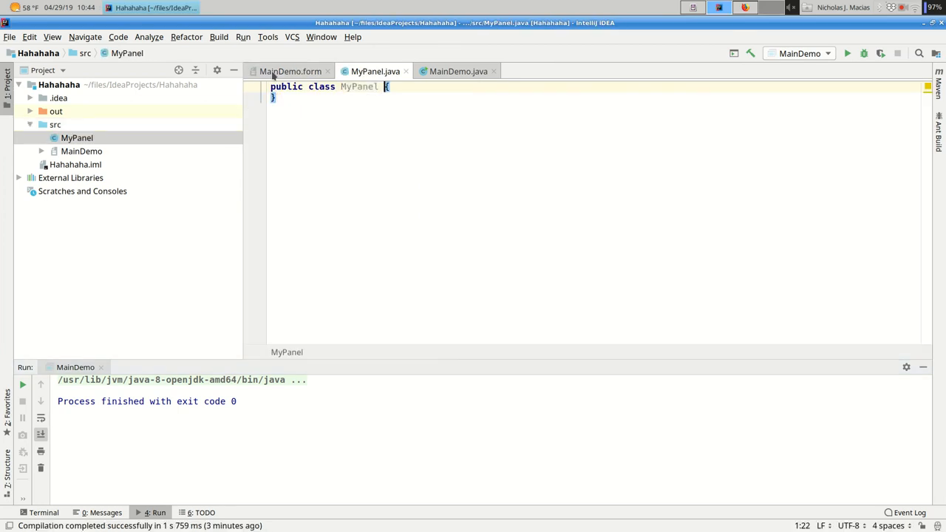
Step: Make MyPanel extend JPanel, importing javax.swing.JPanel
text(extends JP)
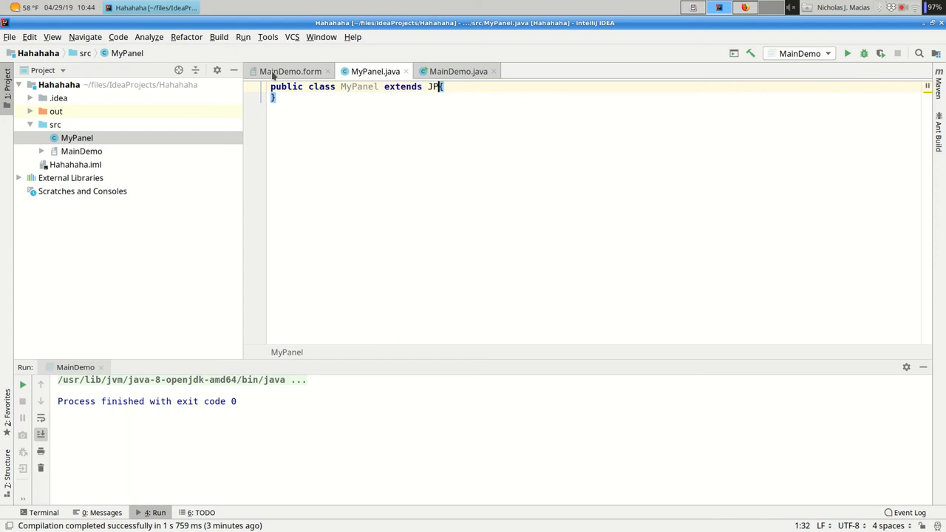
text(anel)
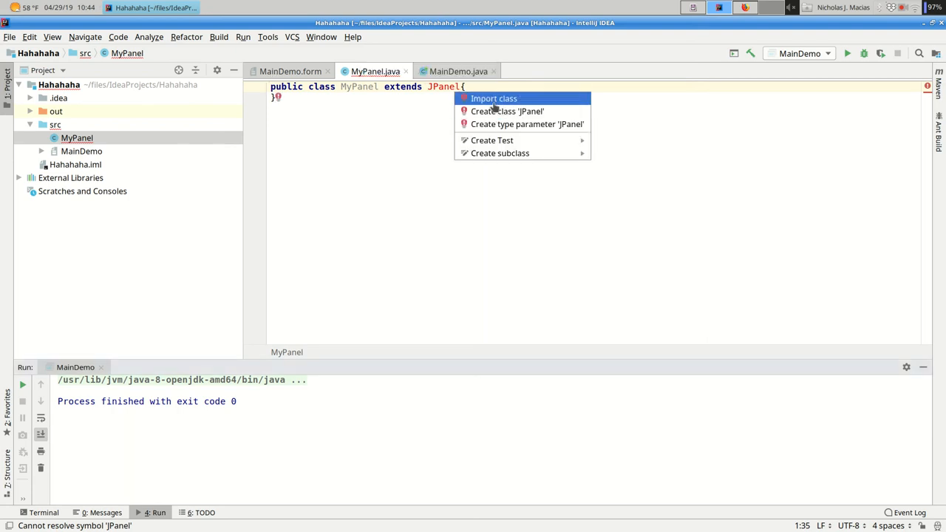
click(494, 98)
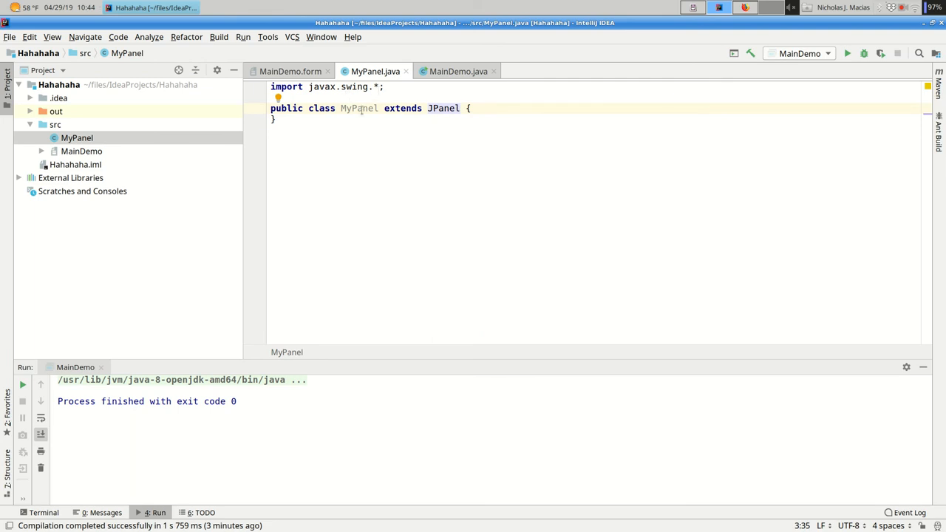
mouse_move(358, 108)
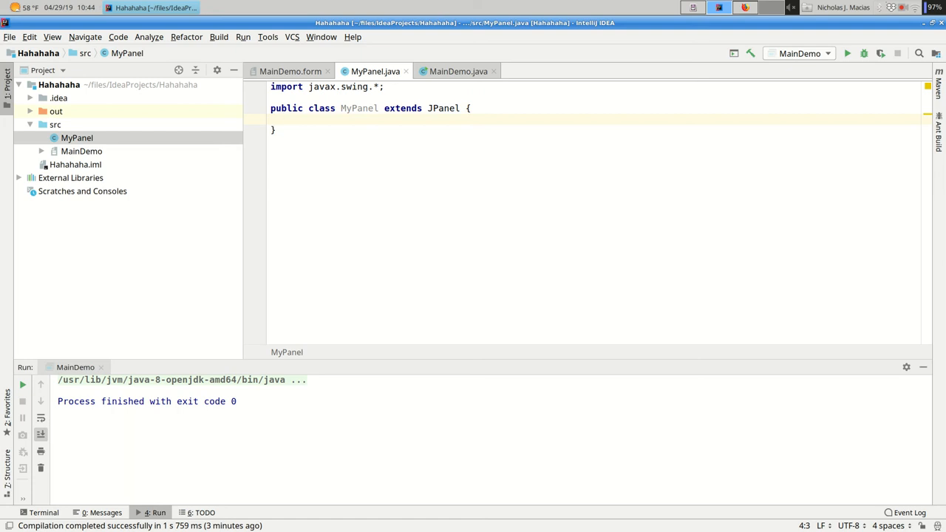
Step: Add a public void paint(Graphics g) method calling g.fillRect(20,20,40,40), with java.awt.Graphics imported
text(public)
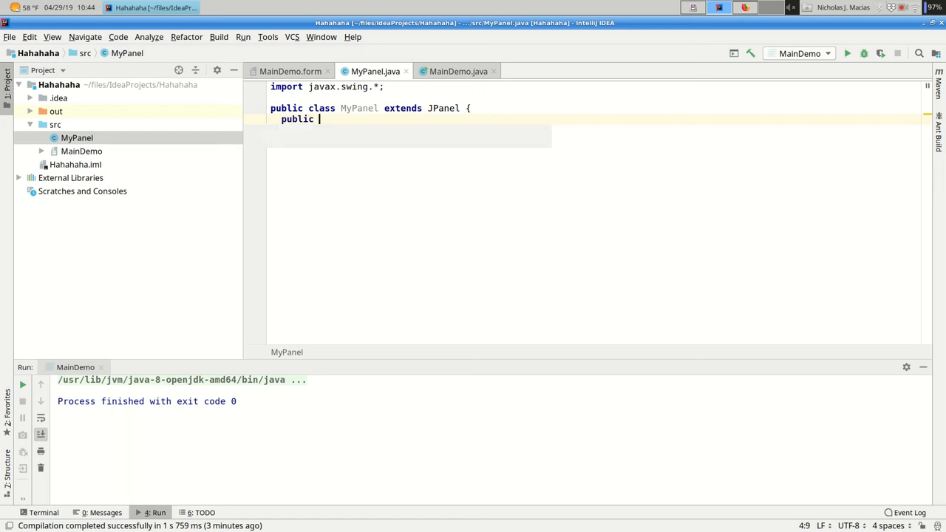
text(void painr)
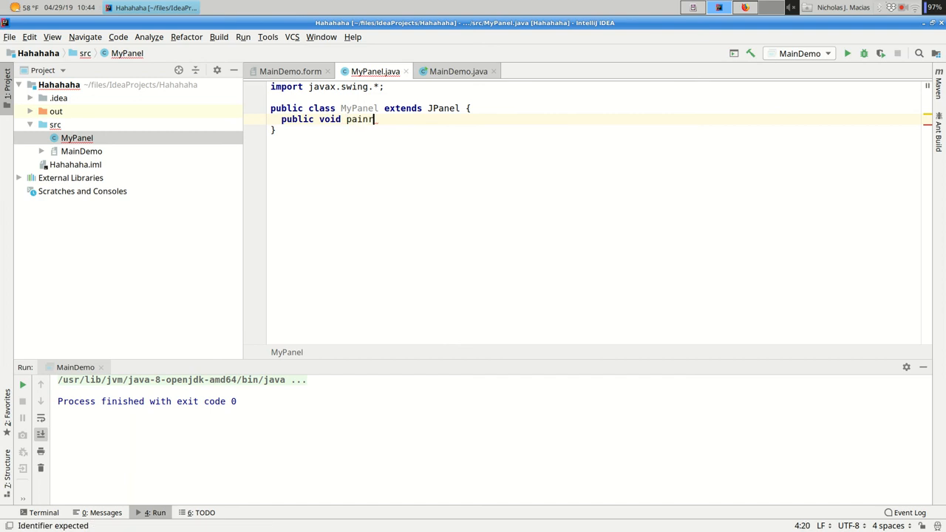
text((Gra)
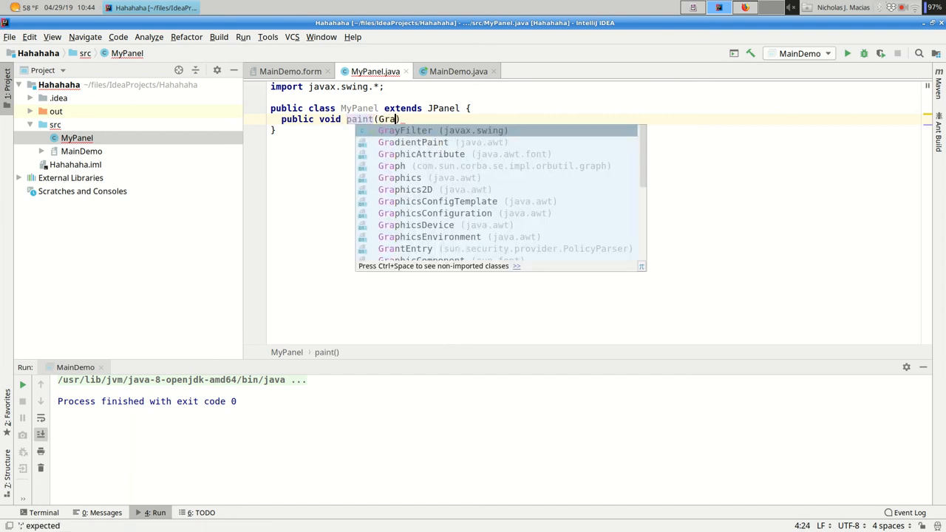
click(399, 177)
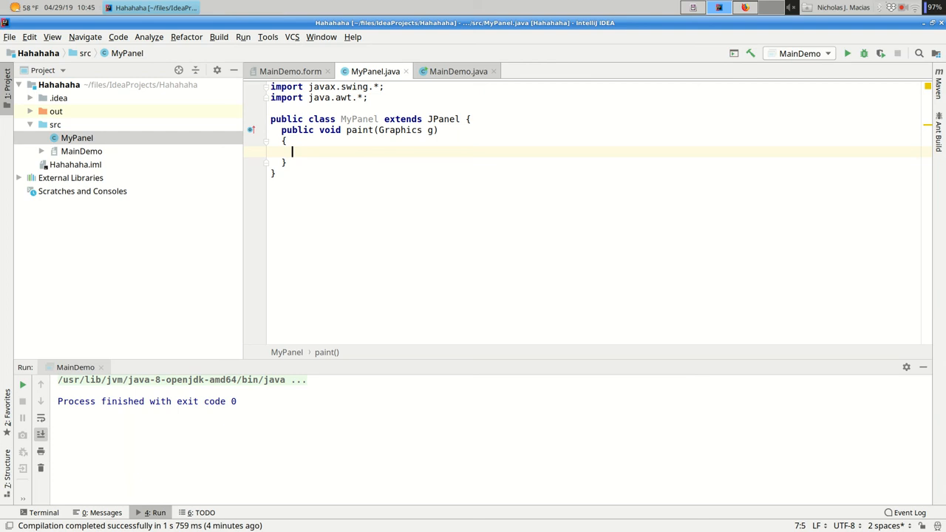
text(g.fillRect()
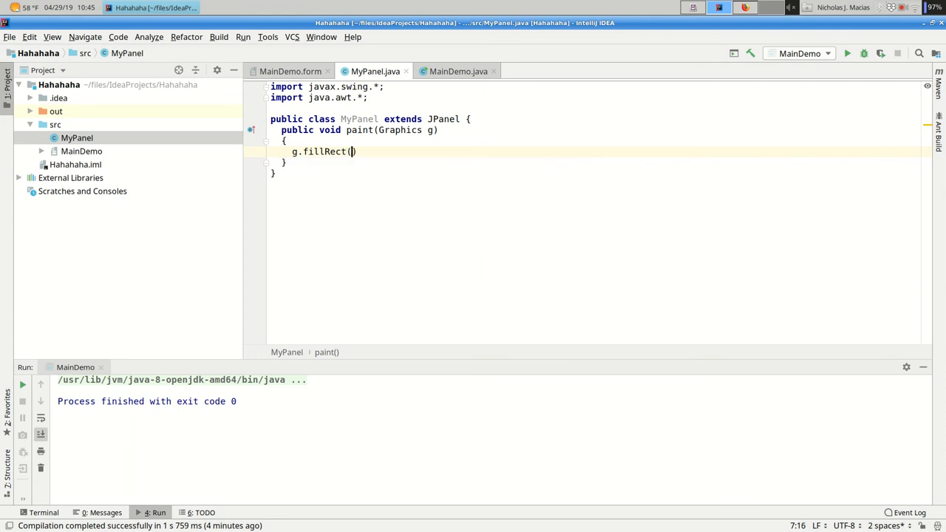
text(20,20,40)
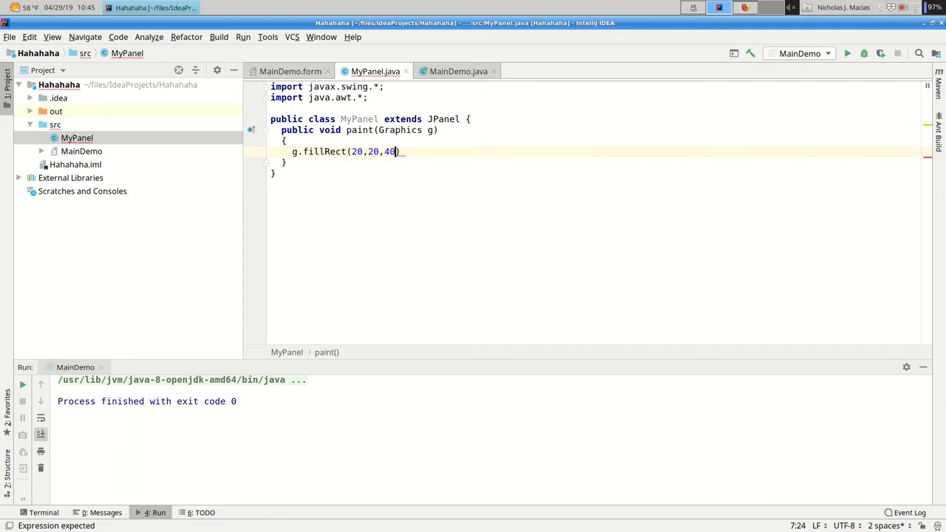
text(,40)
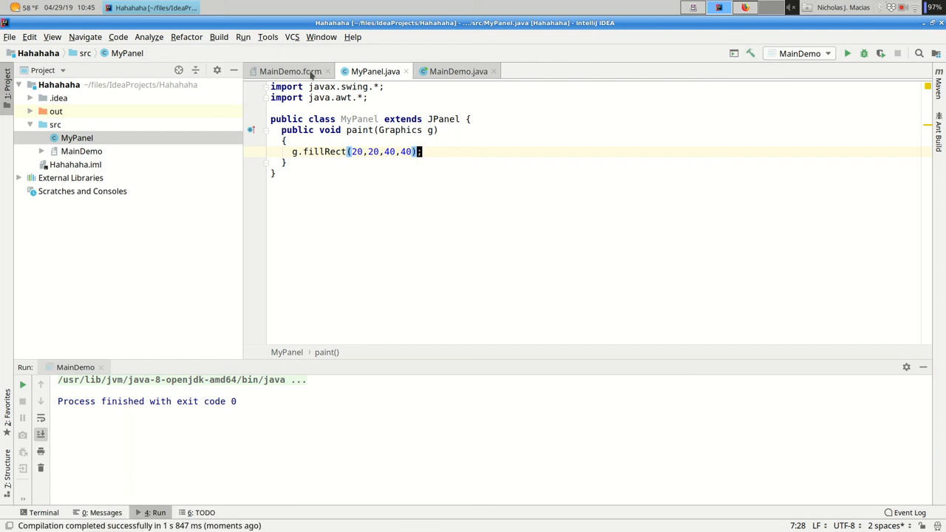
Step: In MainDemo.form, place a Non-Palette Component into the empty panel cell
click(290, 71)
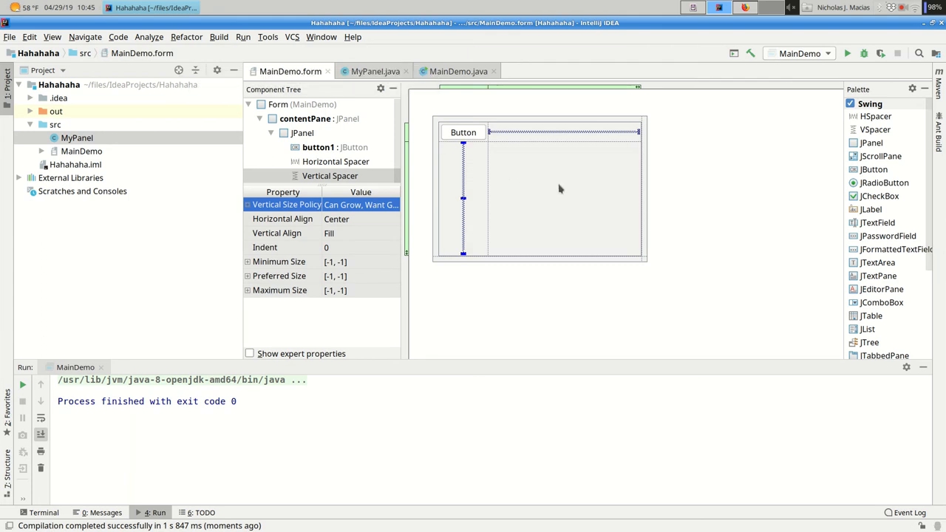
mouse_move(535, 194)
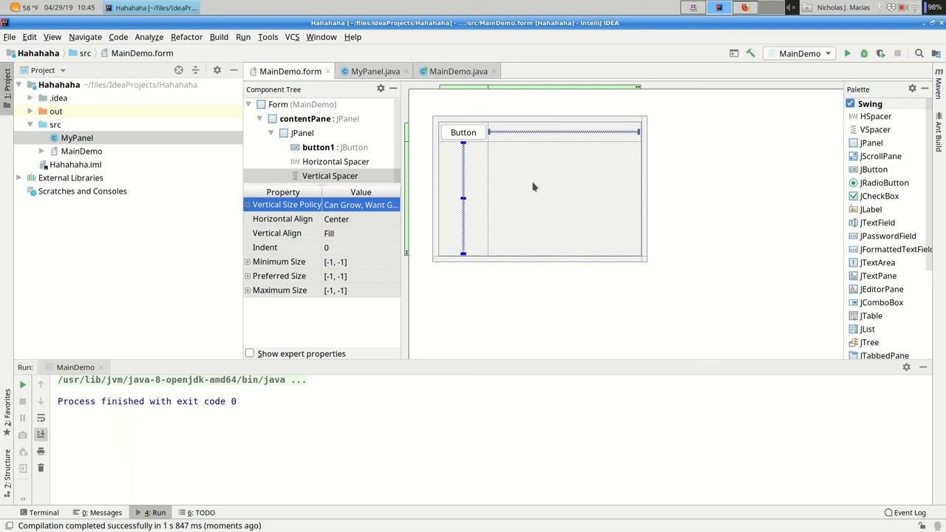
scroll(down, 3)
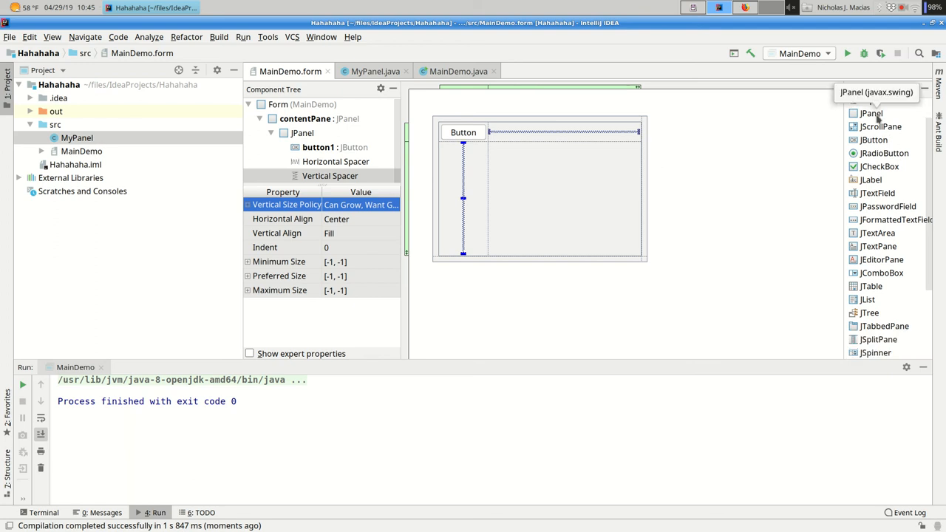
scroll(down, 3)
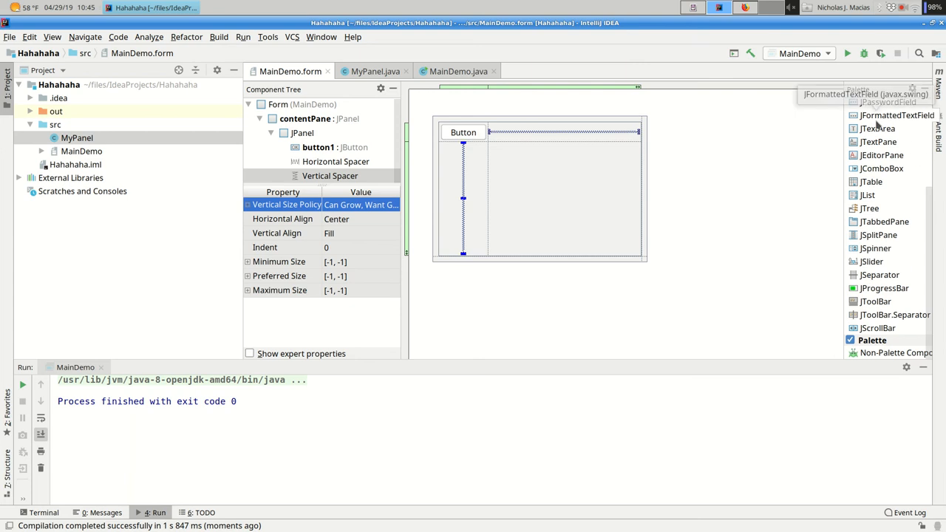
mouse_move(890, 356)
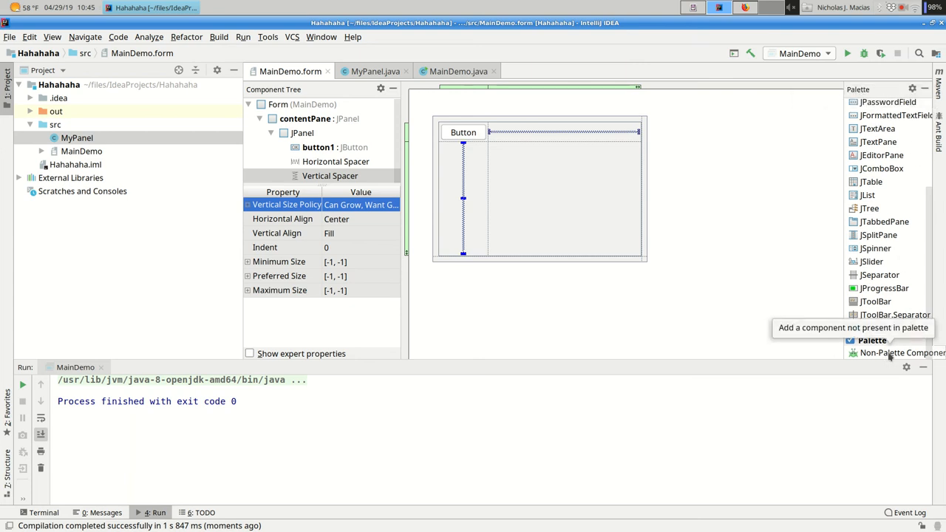
mouse_move(562, 183)
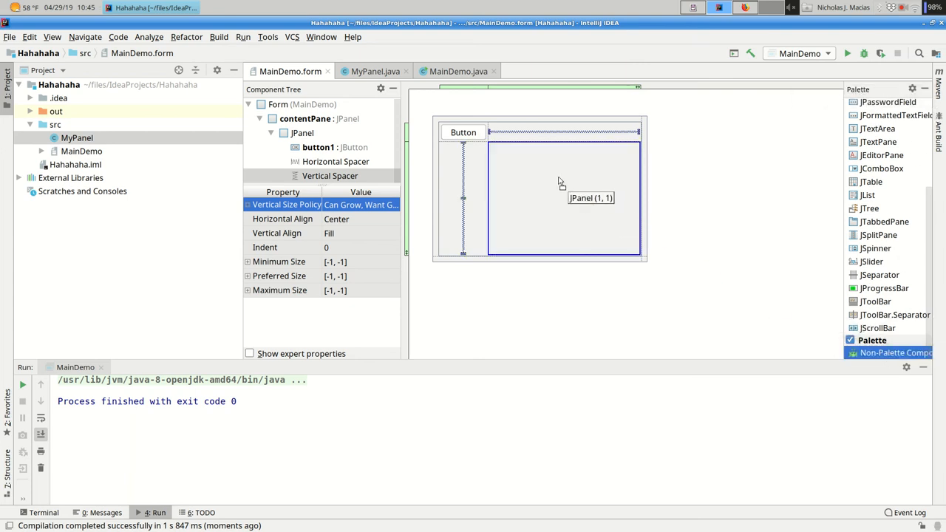
click(896, 352)
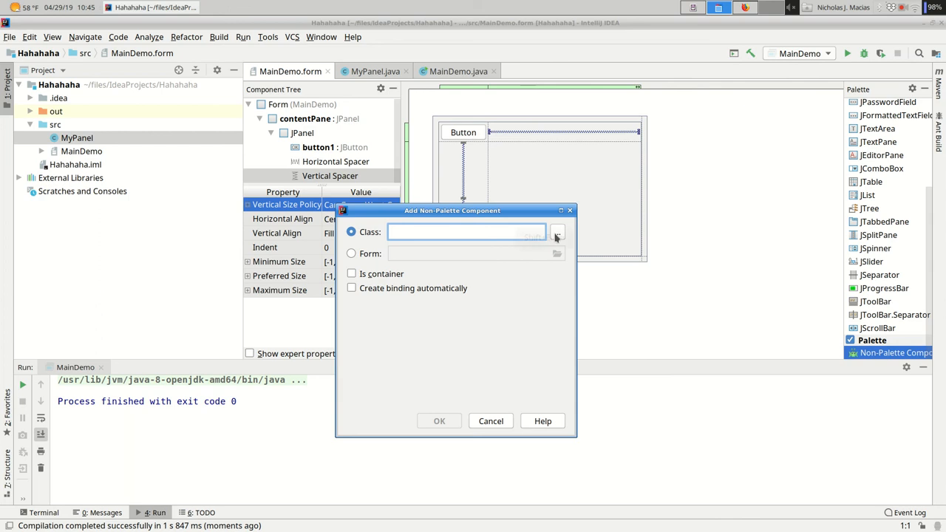
Step: Add MyPanel as the component class with automatic binding, and set its Vertical Align to Fill
click(558, 233)
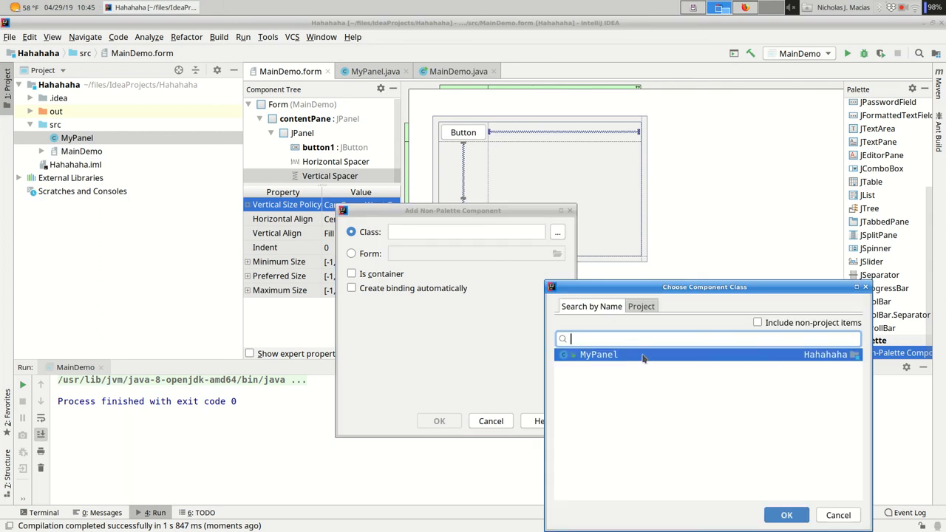
double_click(597, 355)
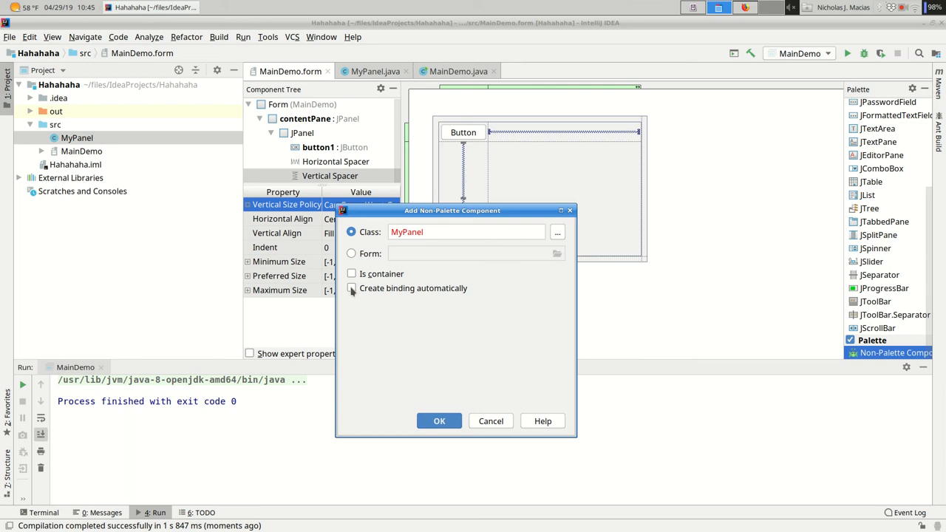
click(352, 289)
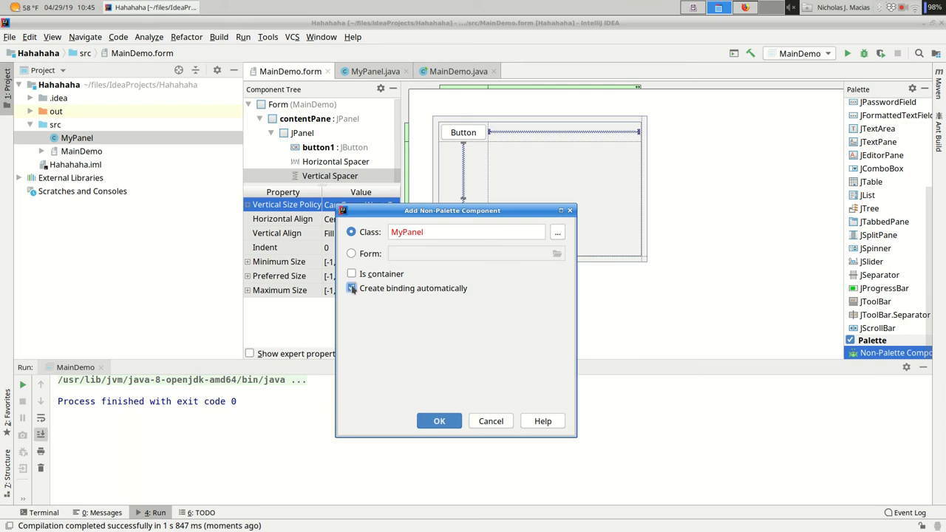
click(351, 288)
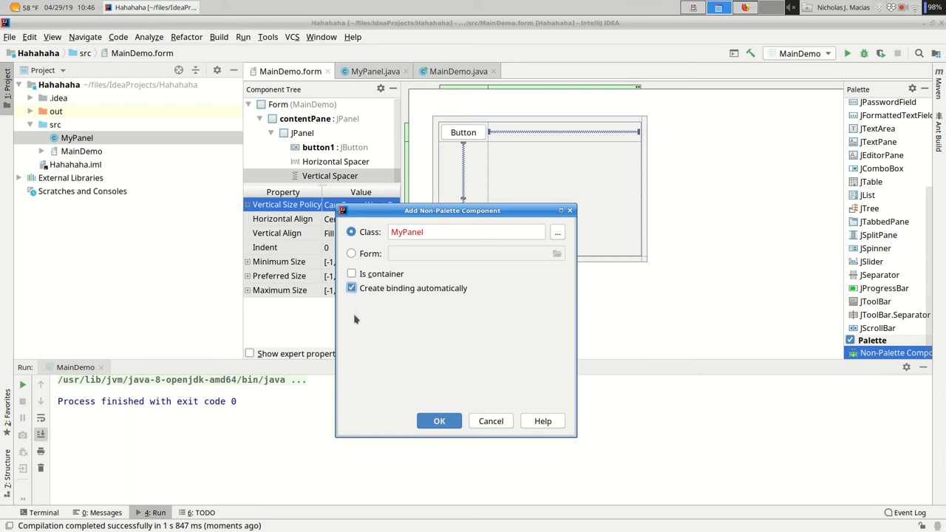
mouse_move(350, 332)
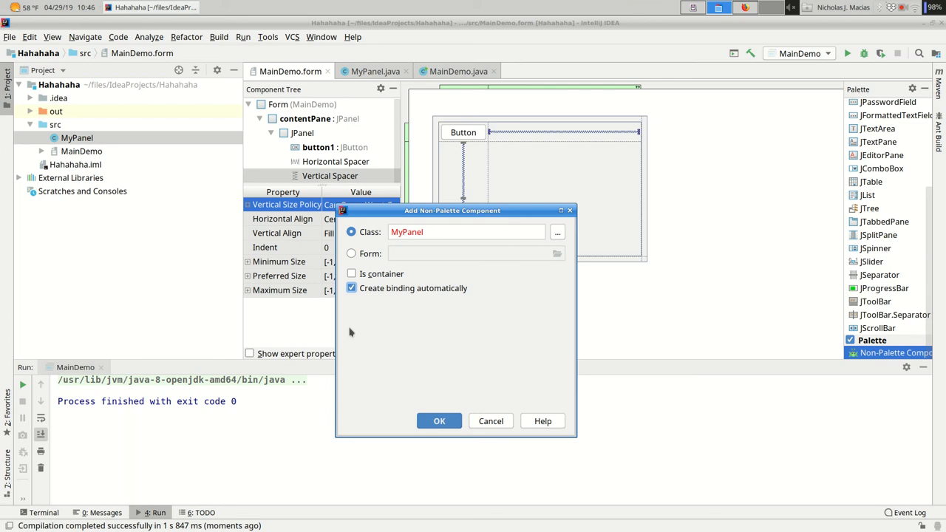
mouse_move(423, 351)
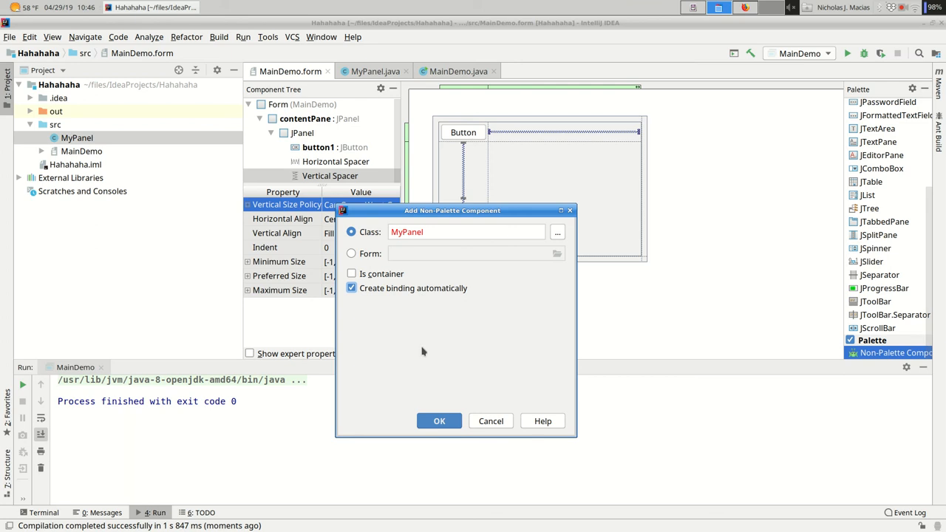
click(440, 420)
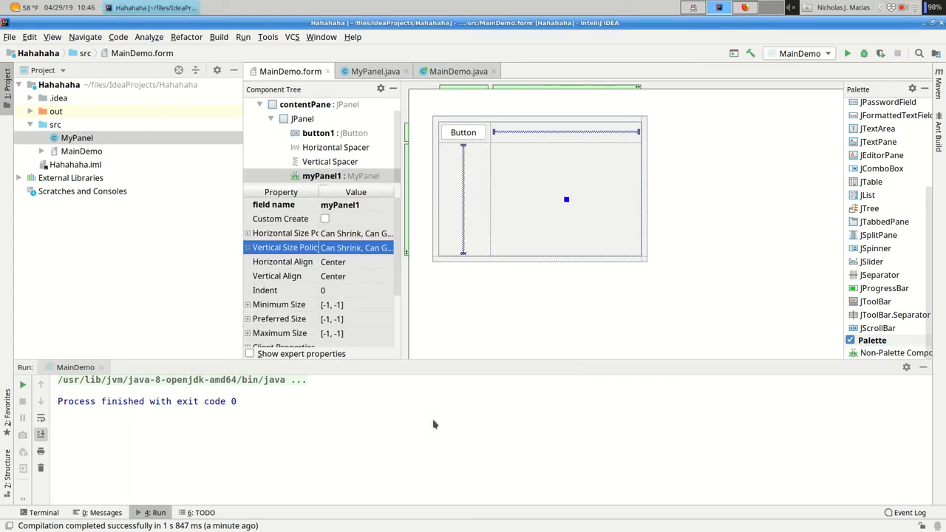
mouse_move(340, 287)
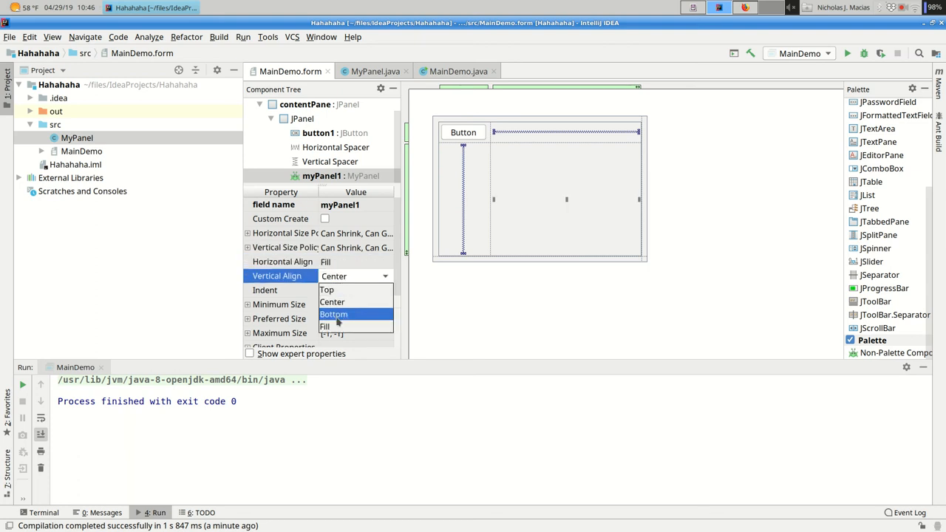
click(325, 327)
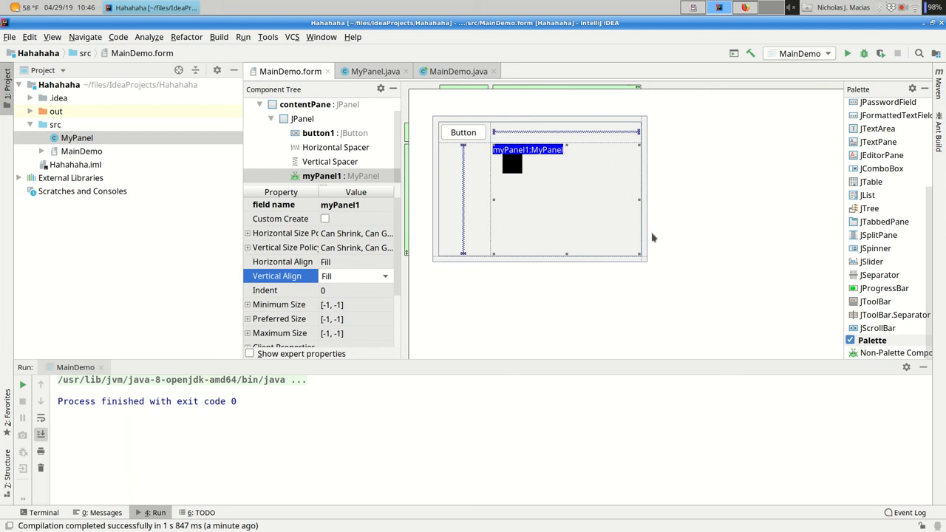
mouse_move(511, 171)
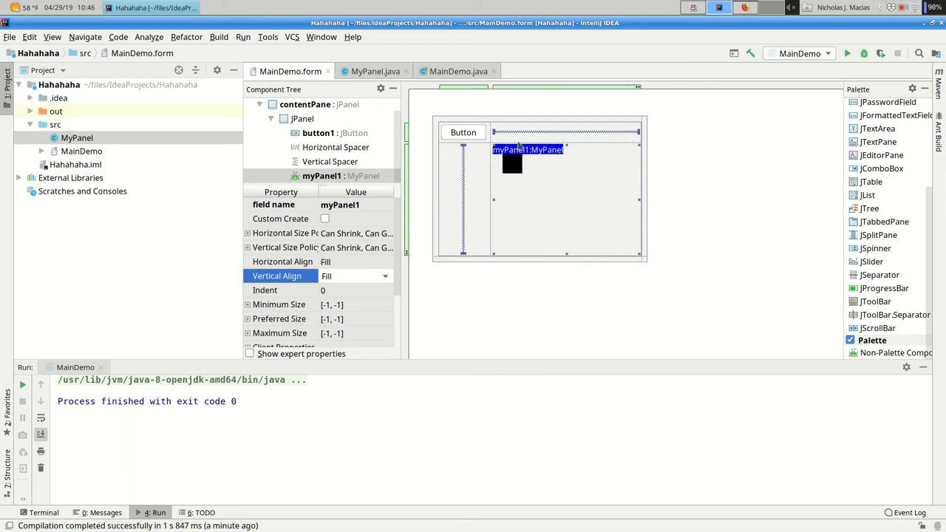
mouse_move(564, 261)
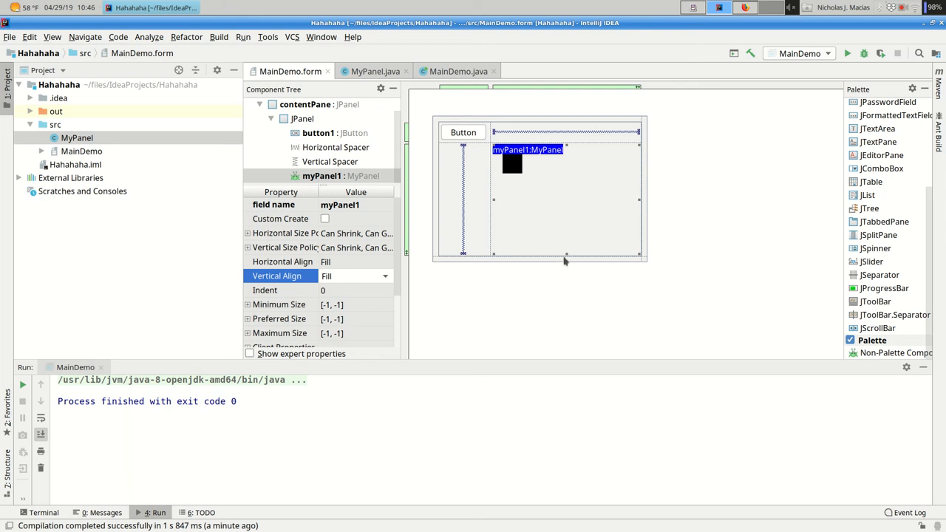
mouse_move(512, 172)
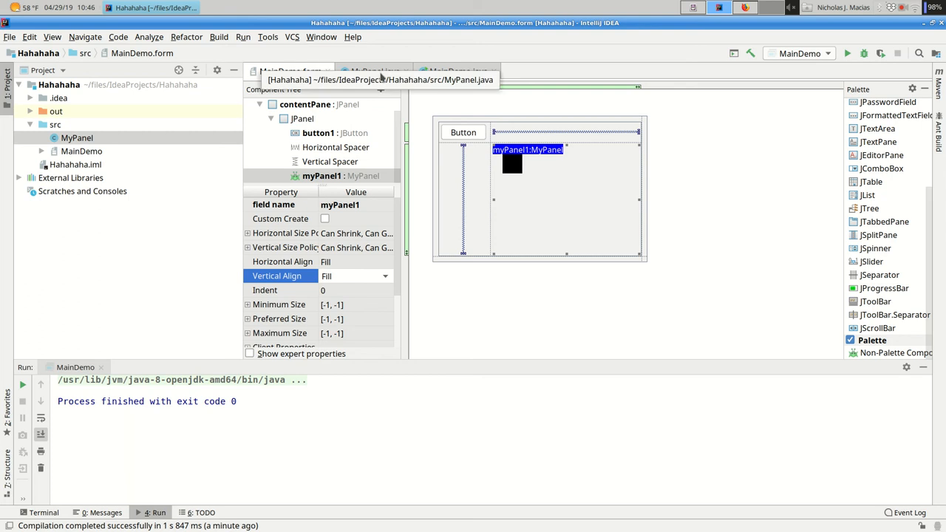
Step: Add g.drawOval(60,60,20,30); after the fillRect call in MyPanel's paint method
click(376, 70)
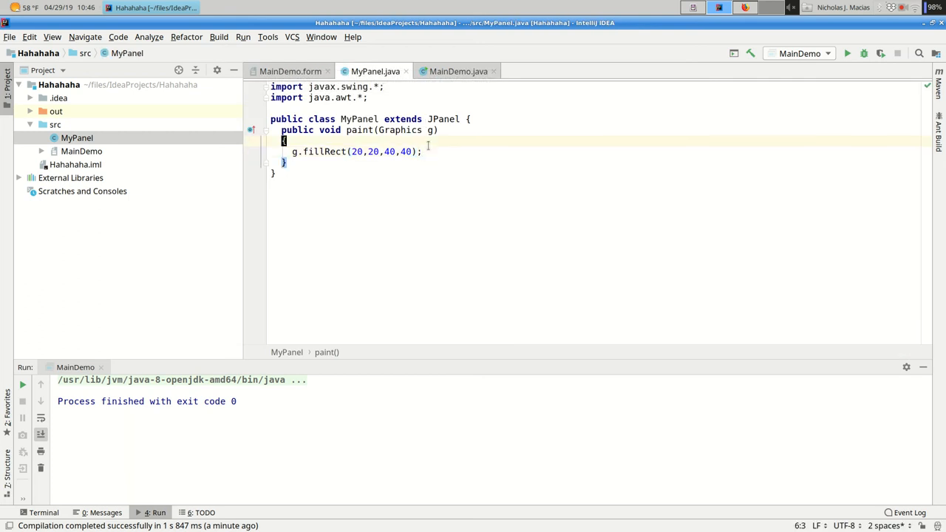
click(295, 162)
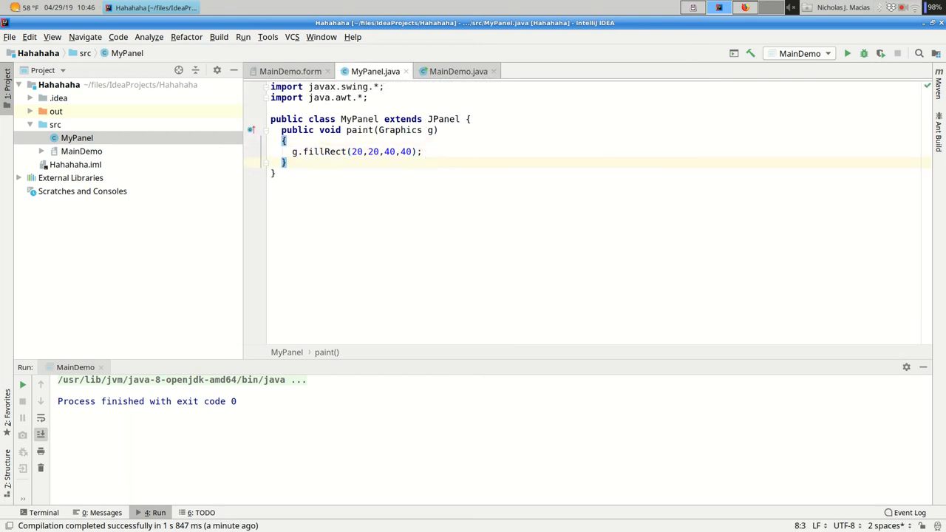
text(f.)
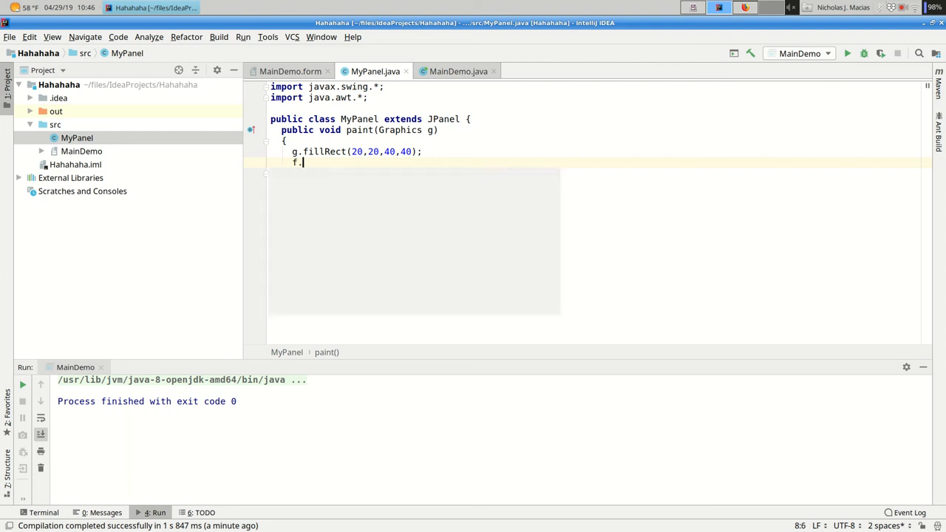
text(drawOval)
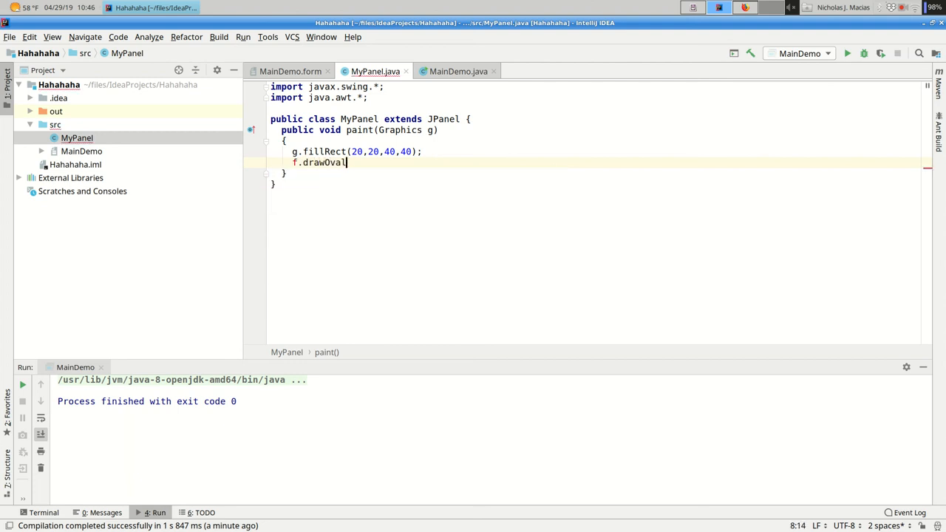
key(BackSpace)
text(g.)
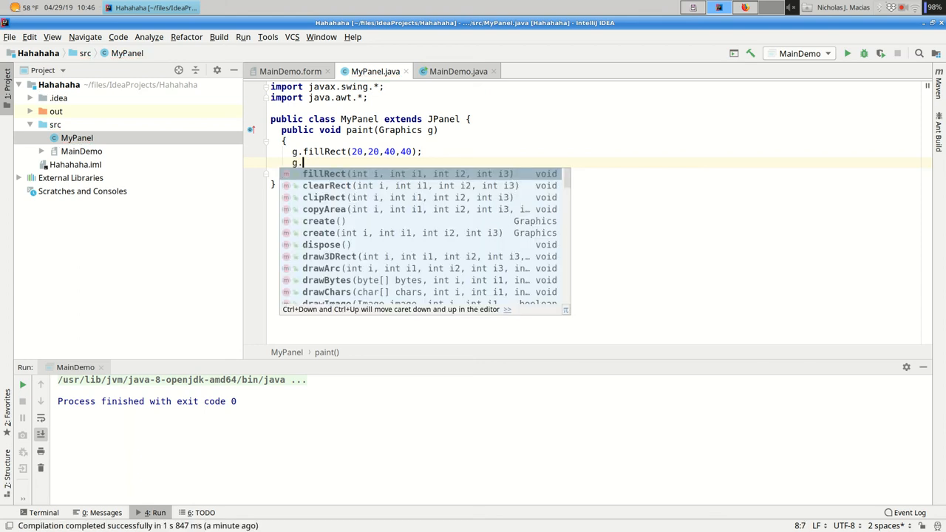
text(drawOv)
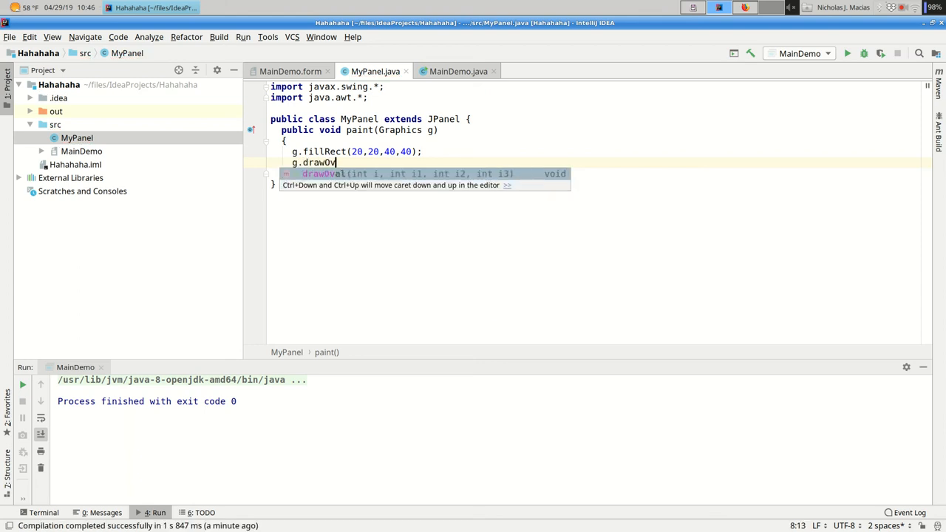
text(l)
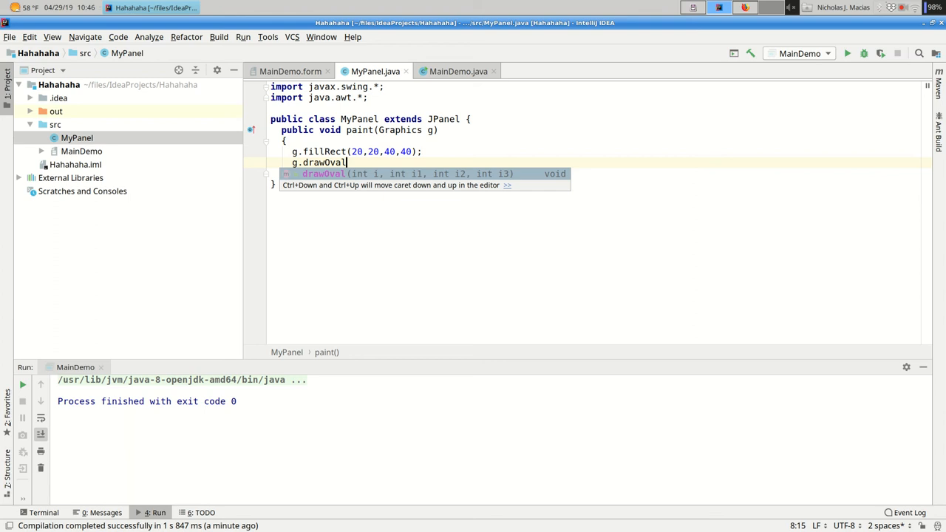
key(Escape)
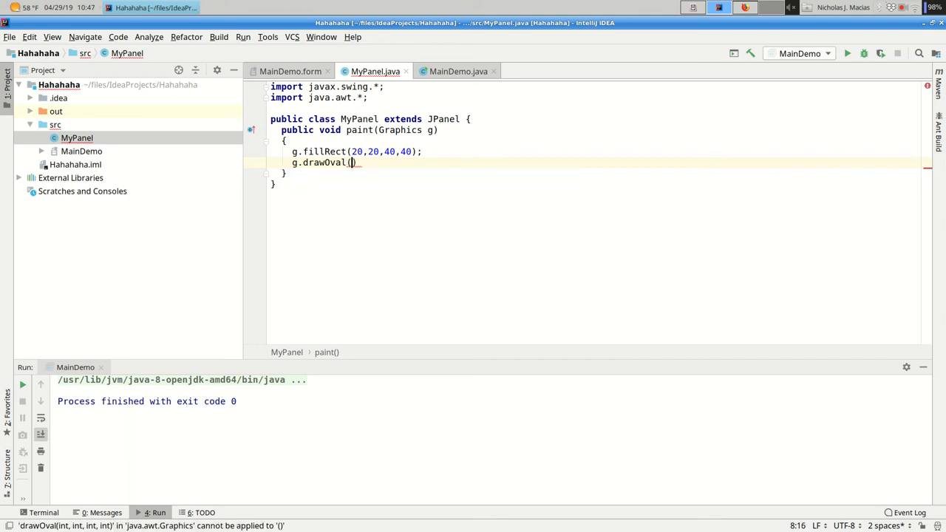
text(60,)
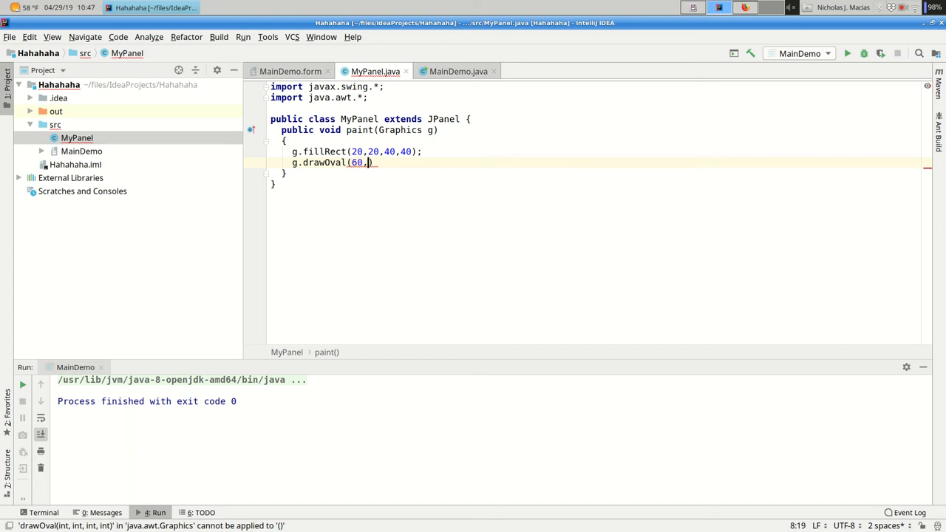
text(60,)
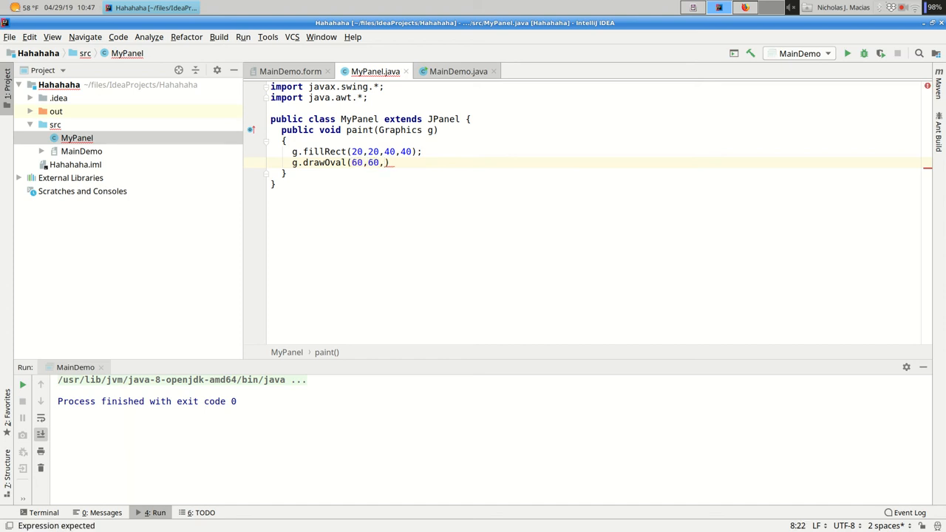
text(20,)
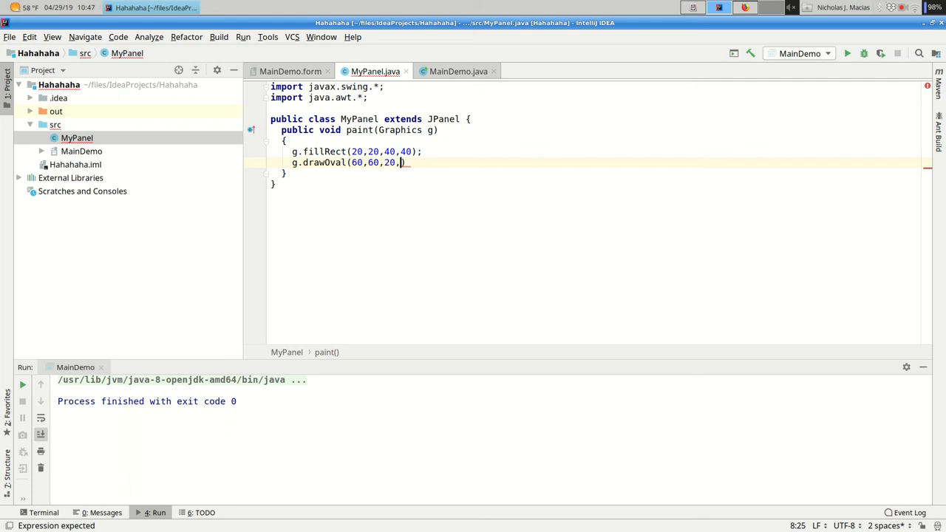
text(30);)
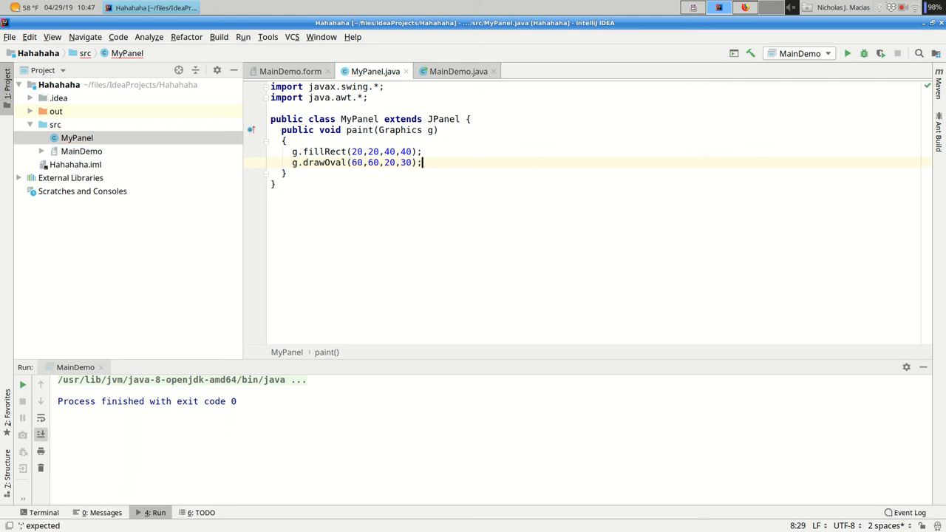
click(290, 71)
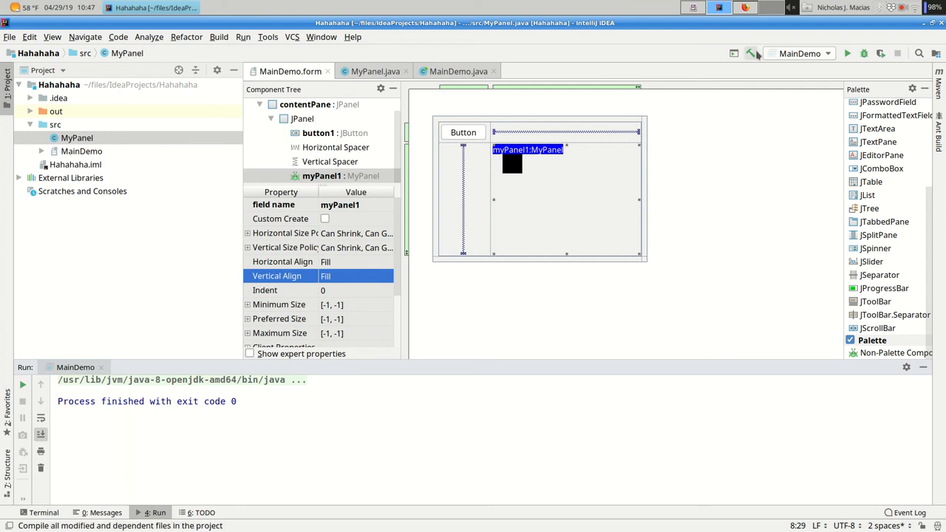
click(751, 53)
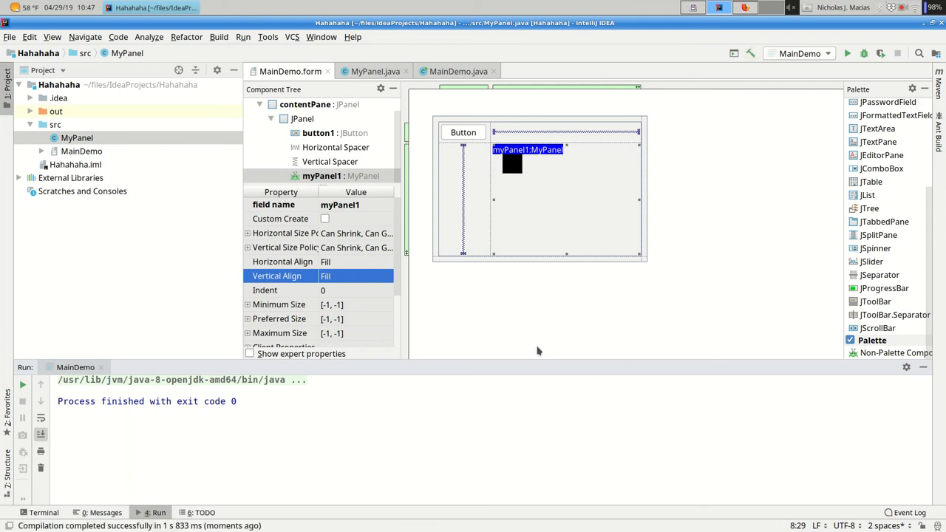
click(376, 71)
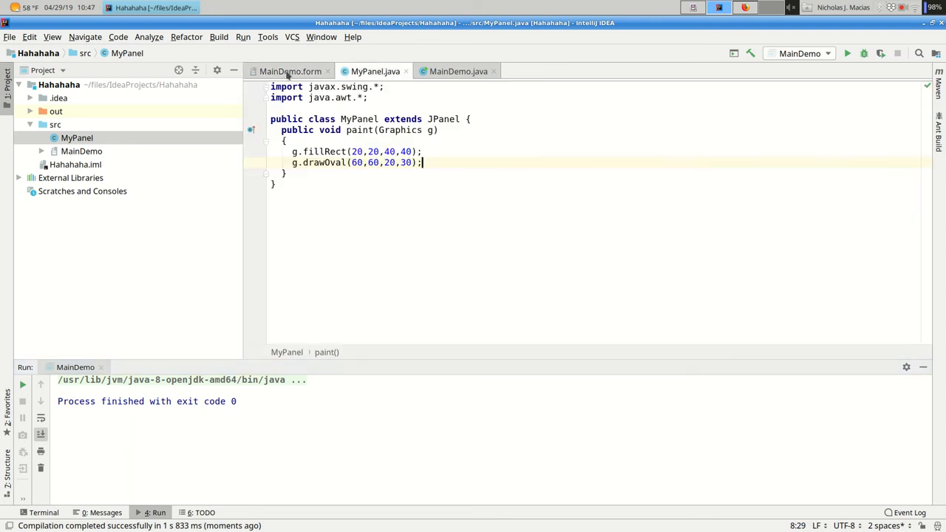
click(290, 71)
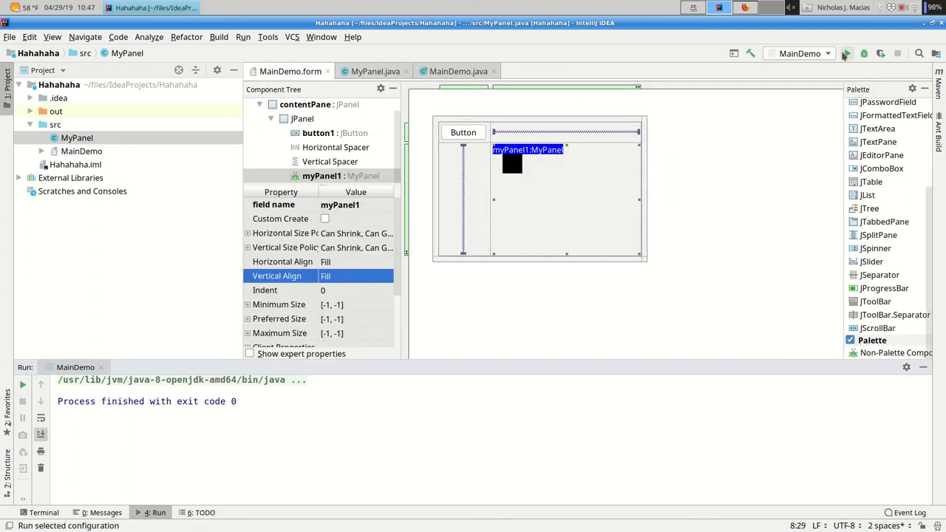
click(847, 53)
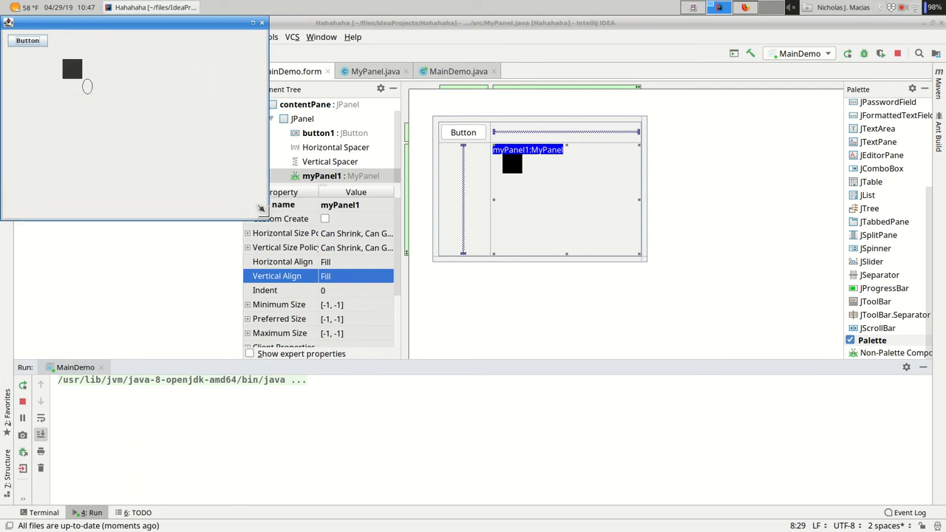
mouse_move(71, 83)
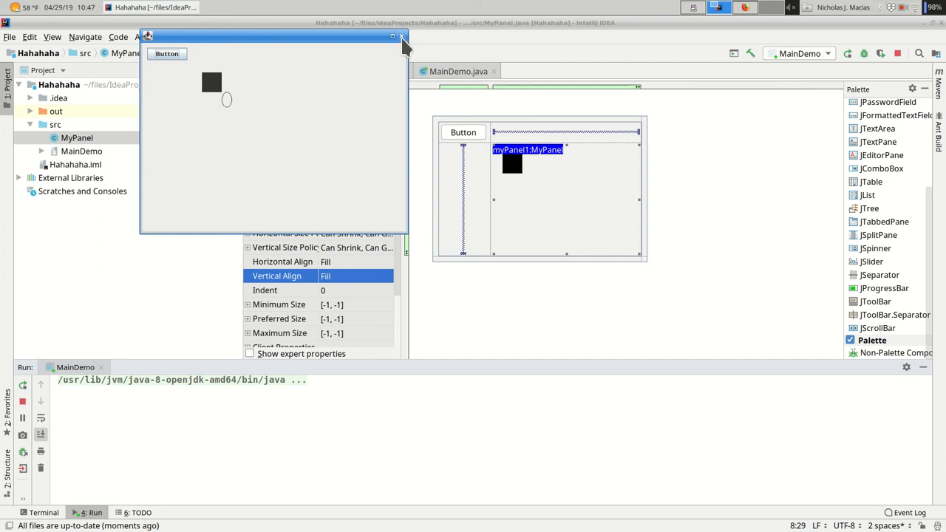
mouse_move(199, 58)
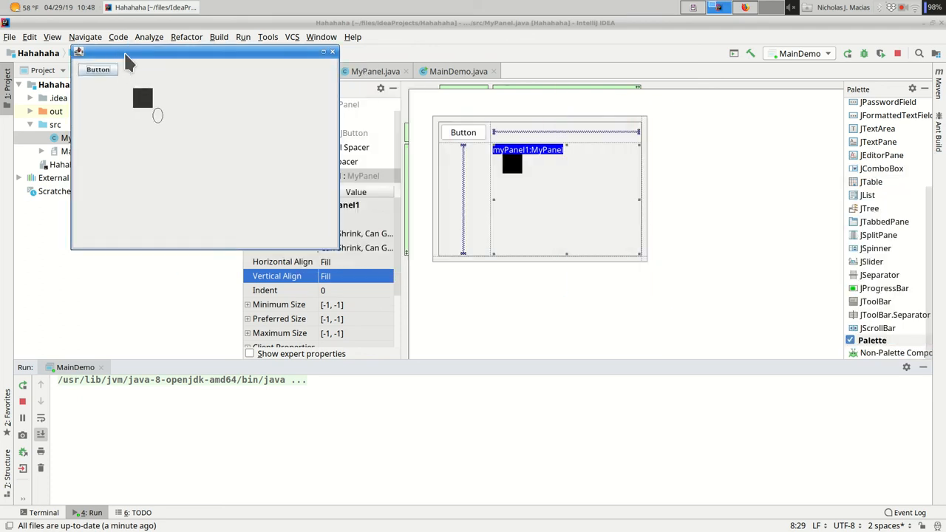
click(331, 51)
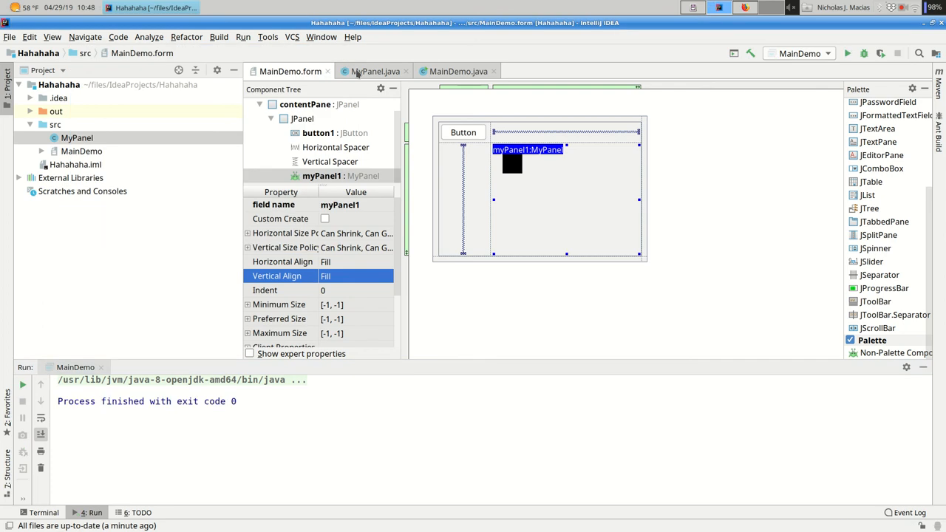
Step: Add System.out.println("Inside paint"); at the start of MyPanel's paint method
click(376, 71)
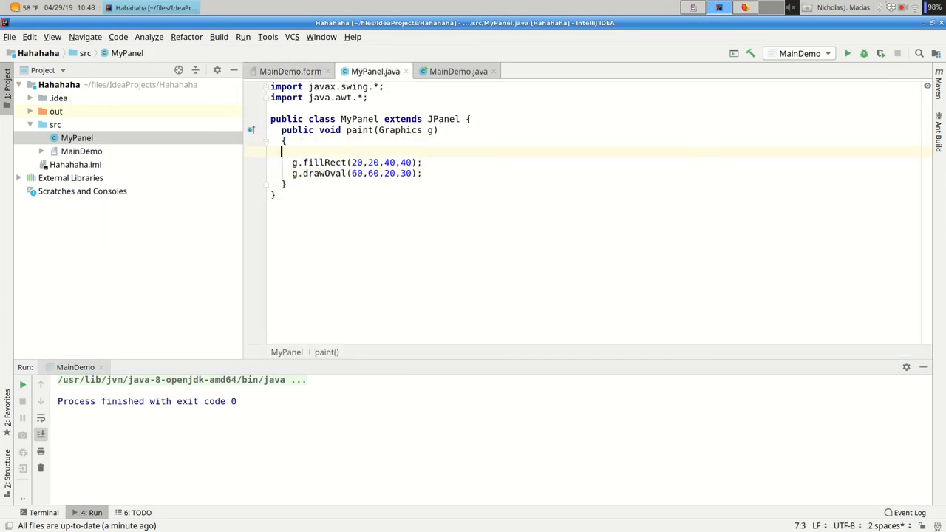
text(System.)
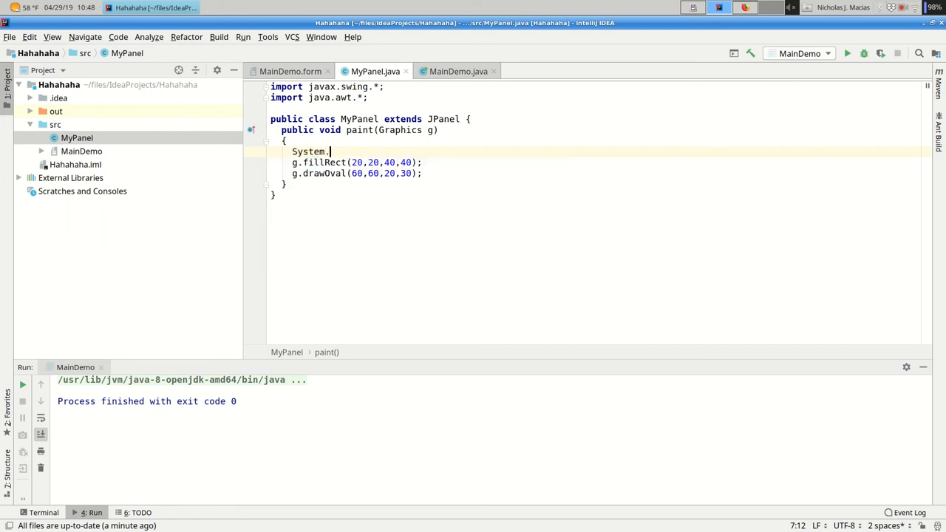
text(out.println()
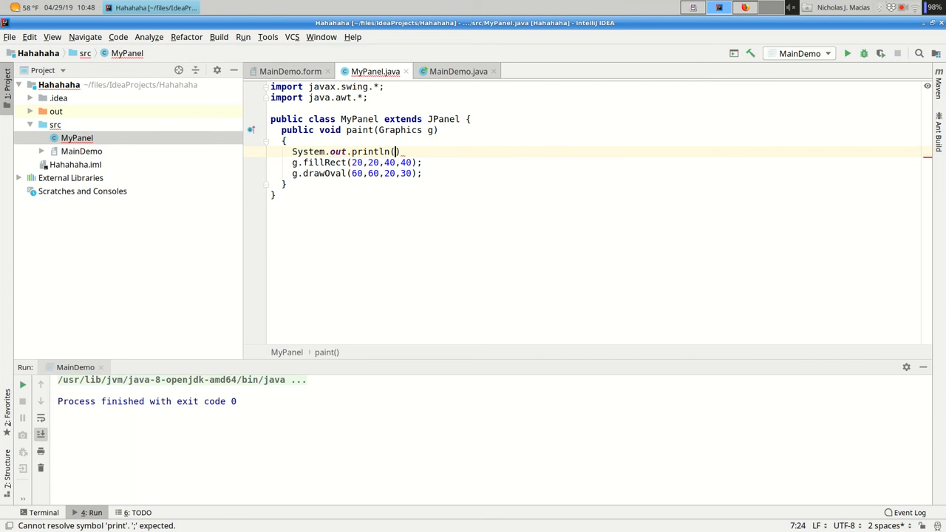
text("Inside paint")
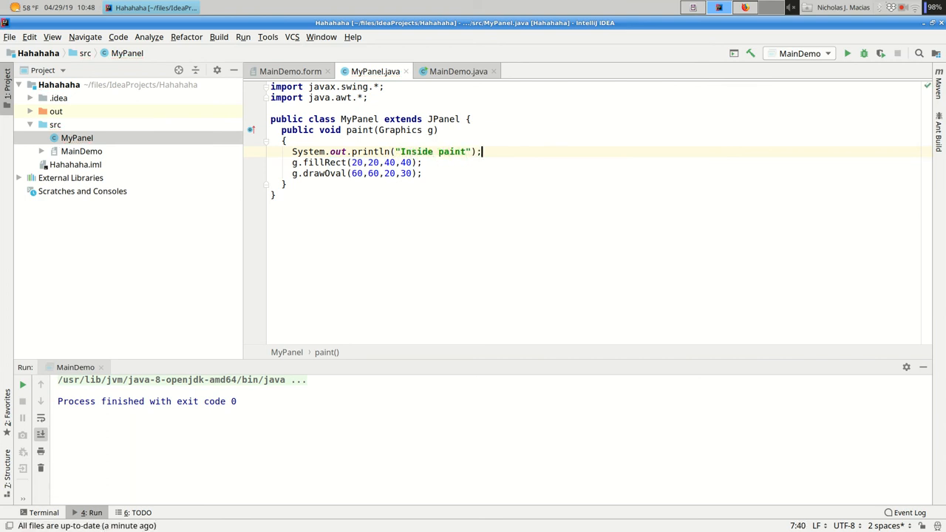
mouse_move(627, 39)
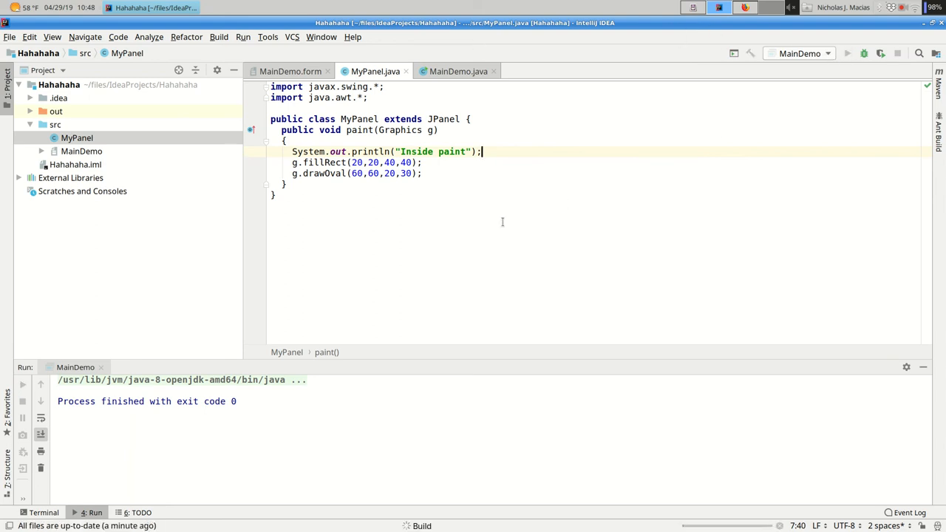
Step: Run MainDemo and resize its window so the console logs repeated 'Inside paint' lines
click(848, 53)
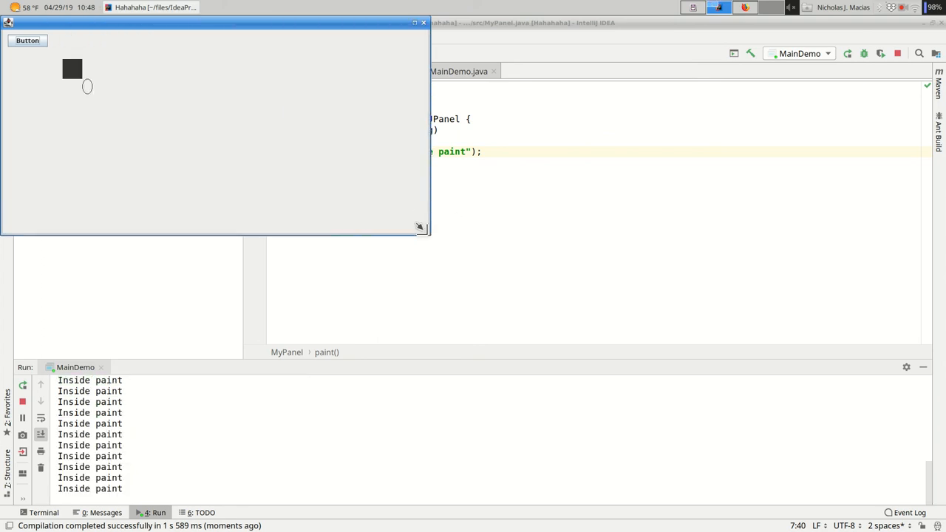
drag(421, 228, 458, 251)
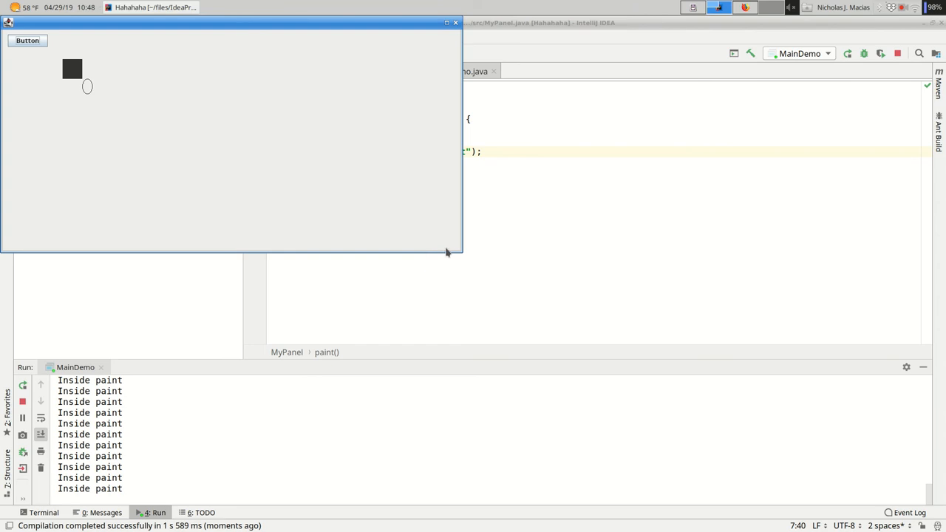
drag(457, 255, 302, 198)
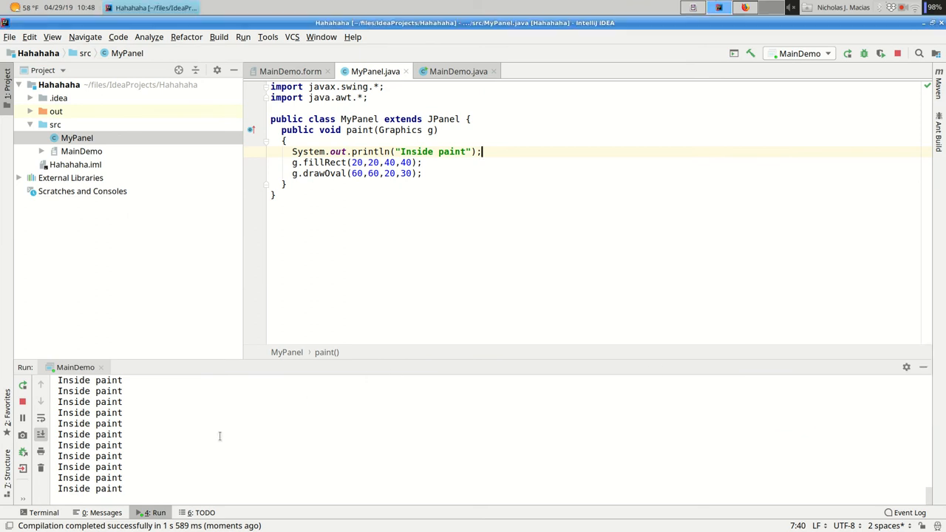
mouse_move(77, 50)
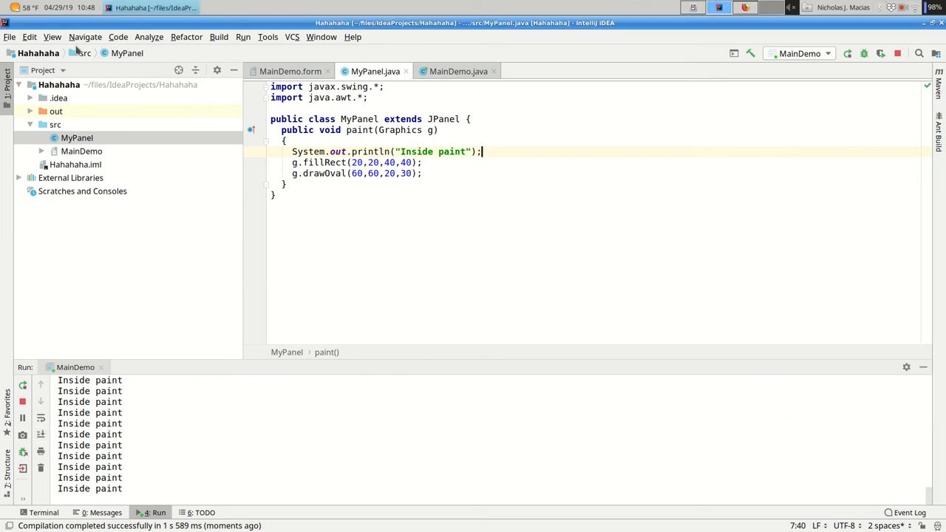
mouse_move(402, 30)
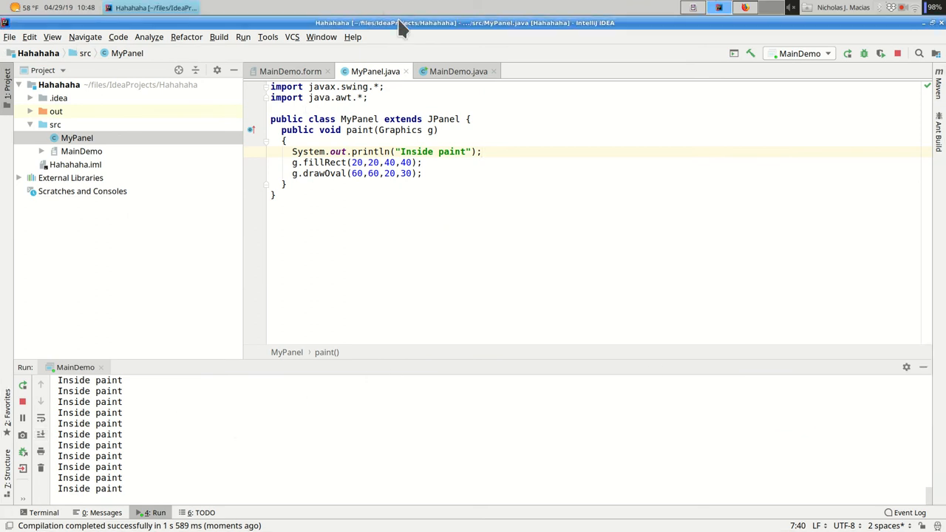
Step: Take the IntelliJ window off full screen and close the running MainDemo window
click(849, 53)
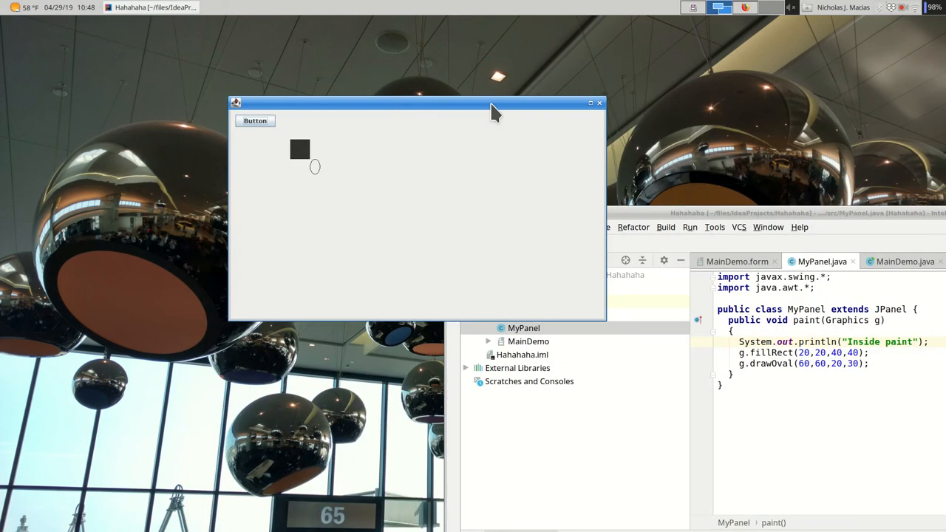
mouse_move(493, 107)
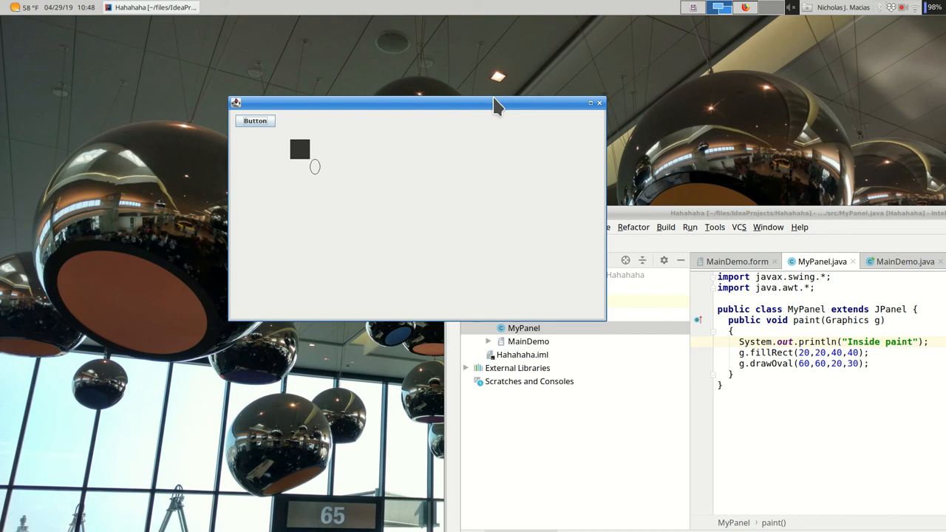
mouse_move(423, 138)
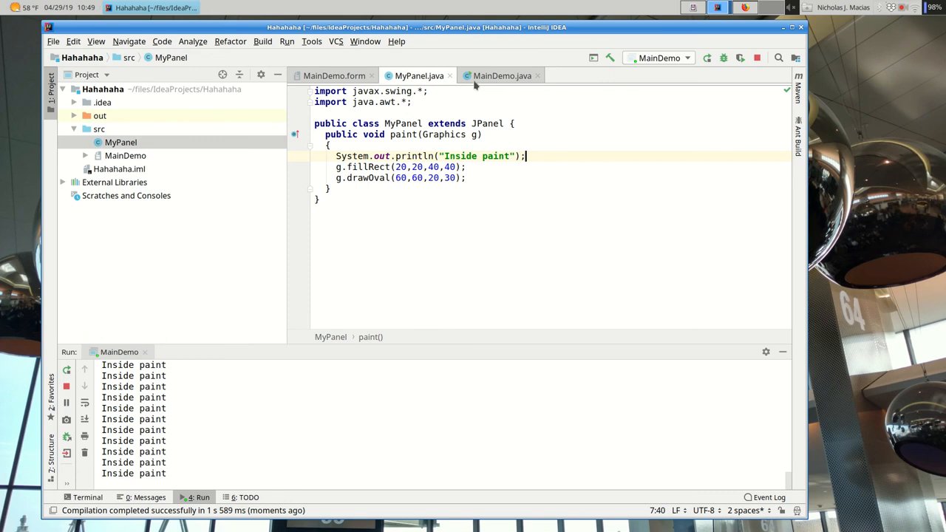
mouse_move(476, 206)
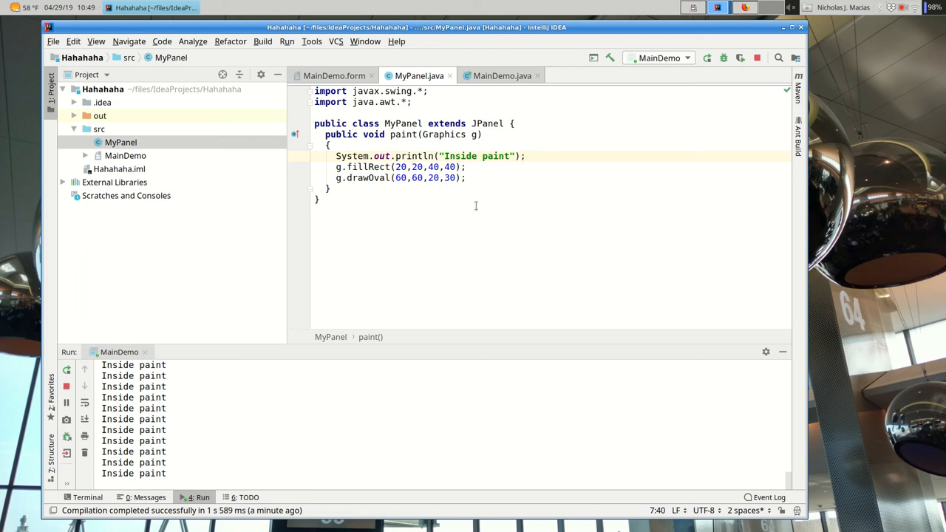
click(525, 157)
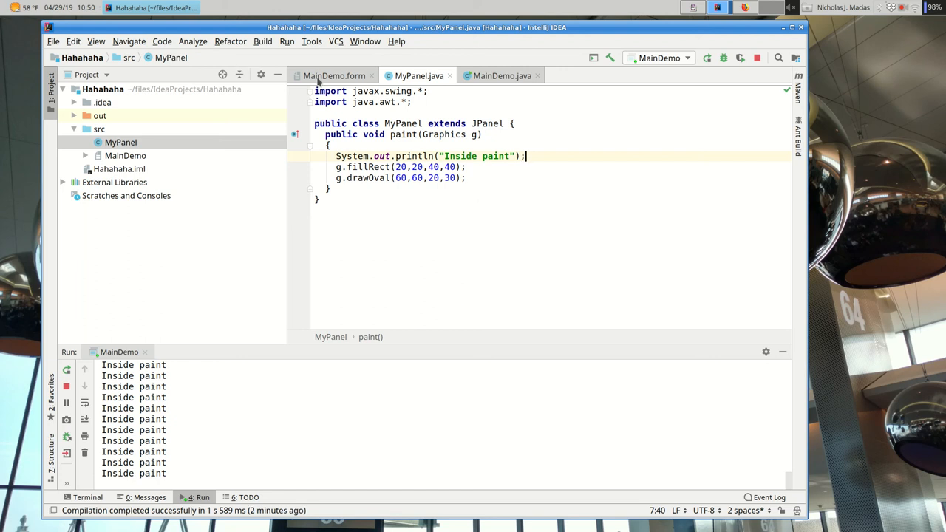
Step: Return to the MainDemo.form designer showing the myPanel1 component
click(334, 75)
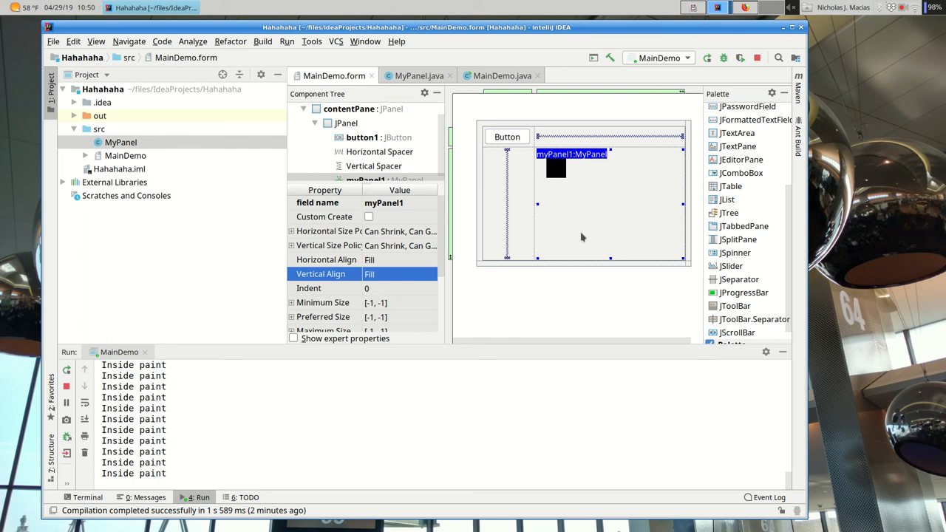
mouse_move(609, 230)
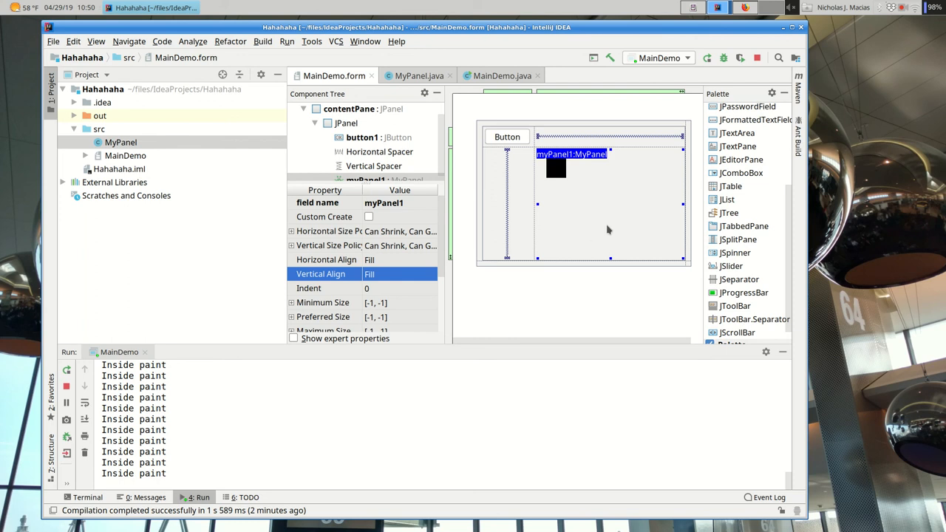
click(757, 58)
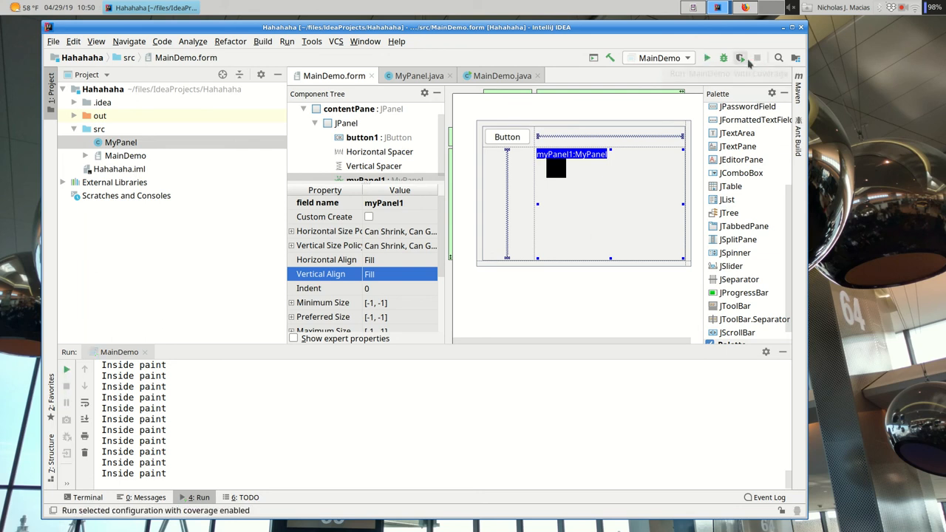
mouse_move(740, 58)
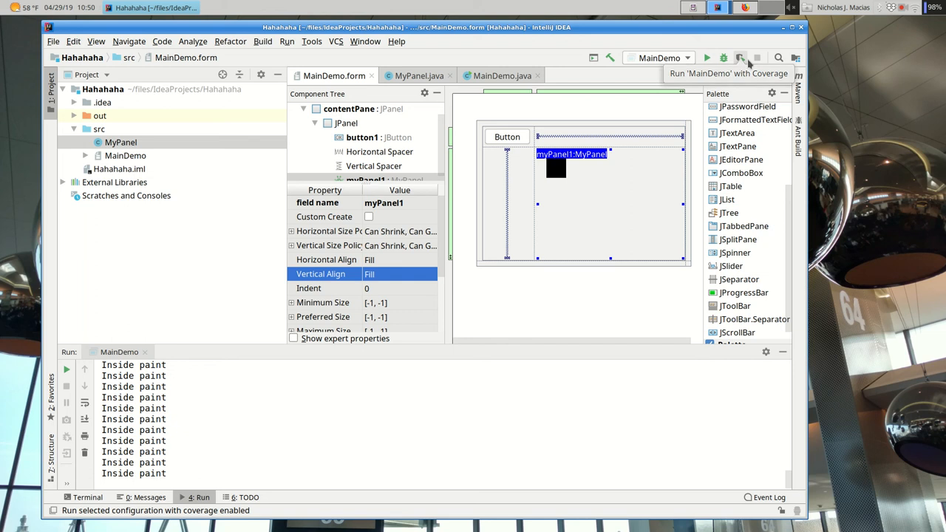
mouse_move(858, 21)
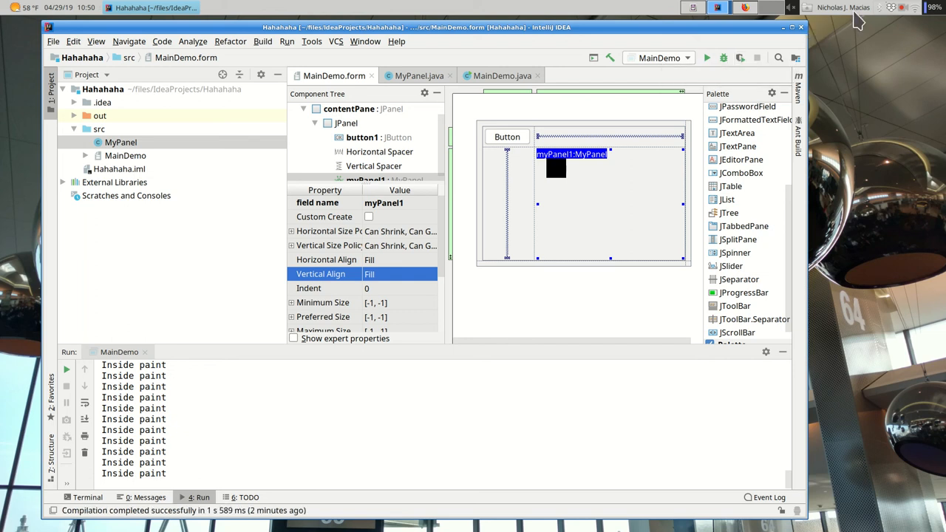